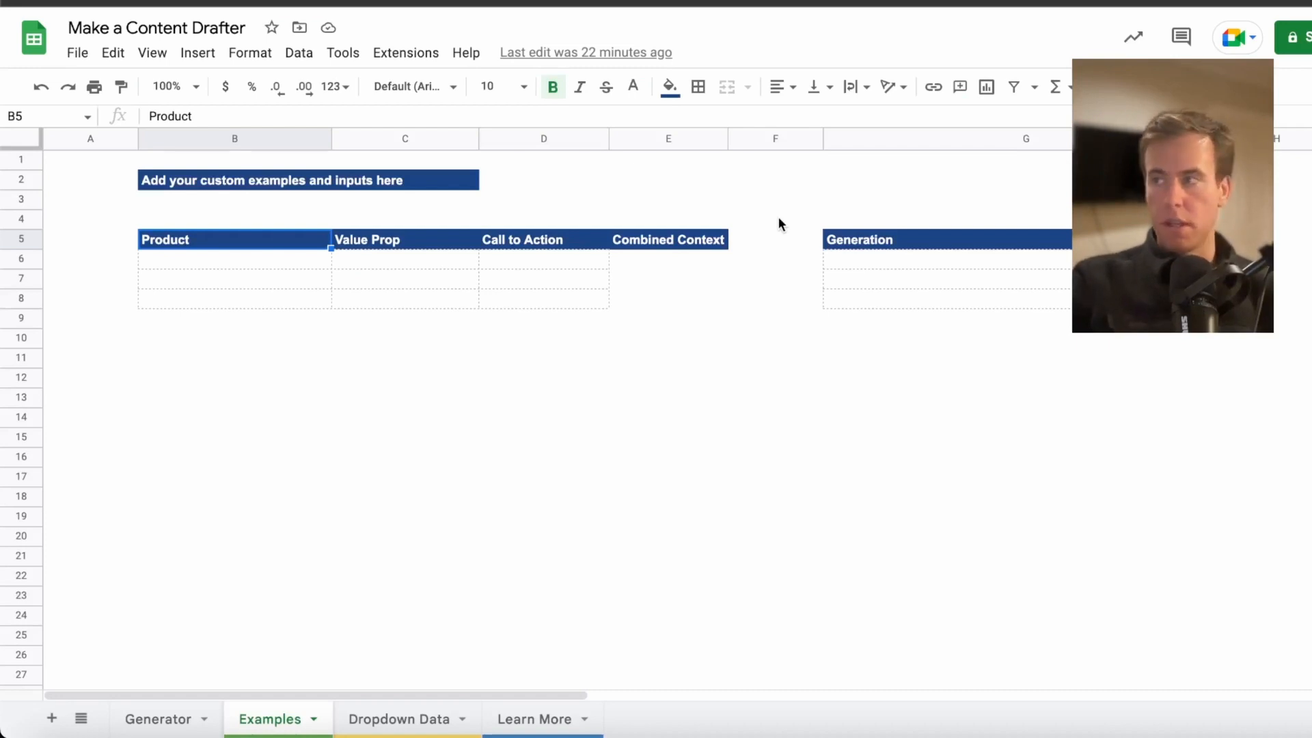
- Select the Generation, Call to Action and Combined Context cells in the Examples table
click(858, 239)
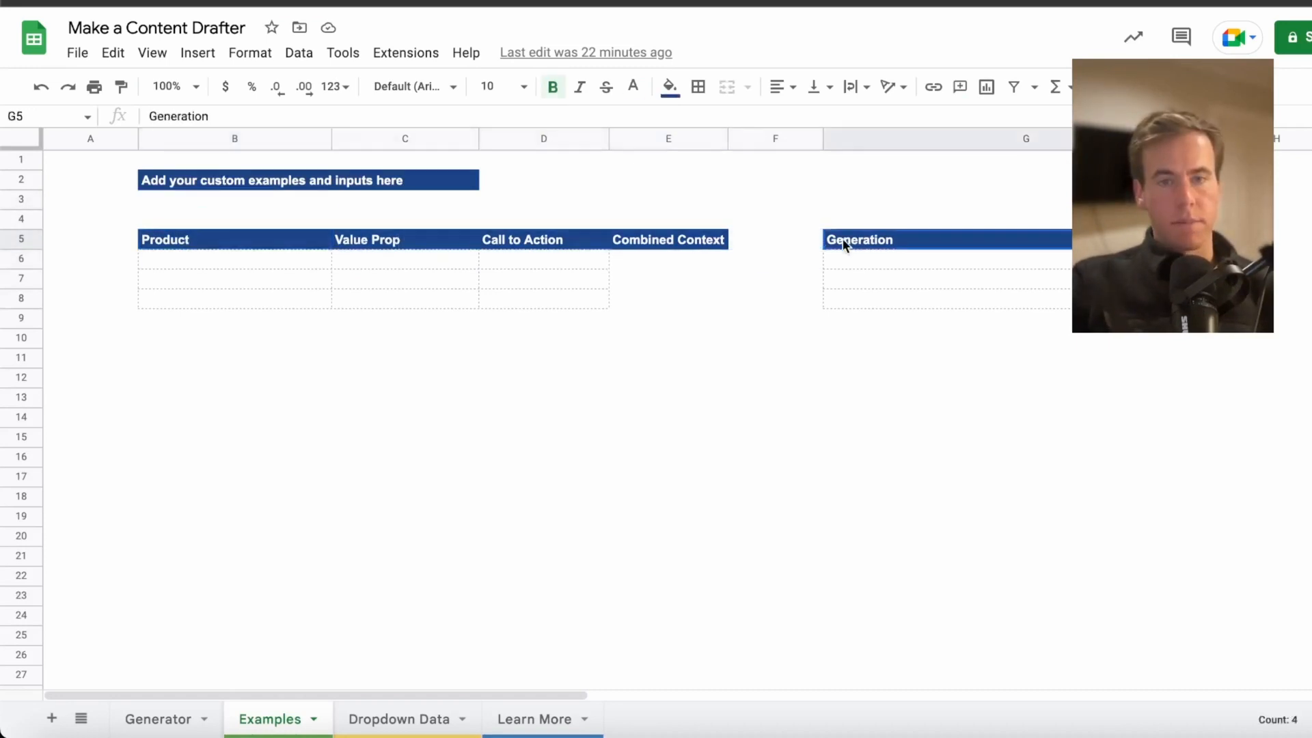
click(543, 239)
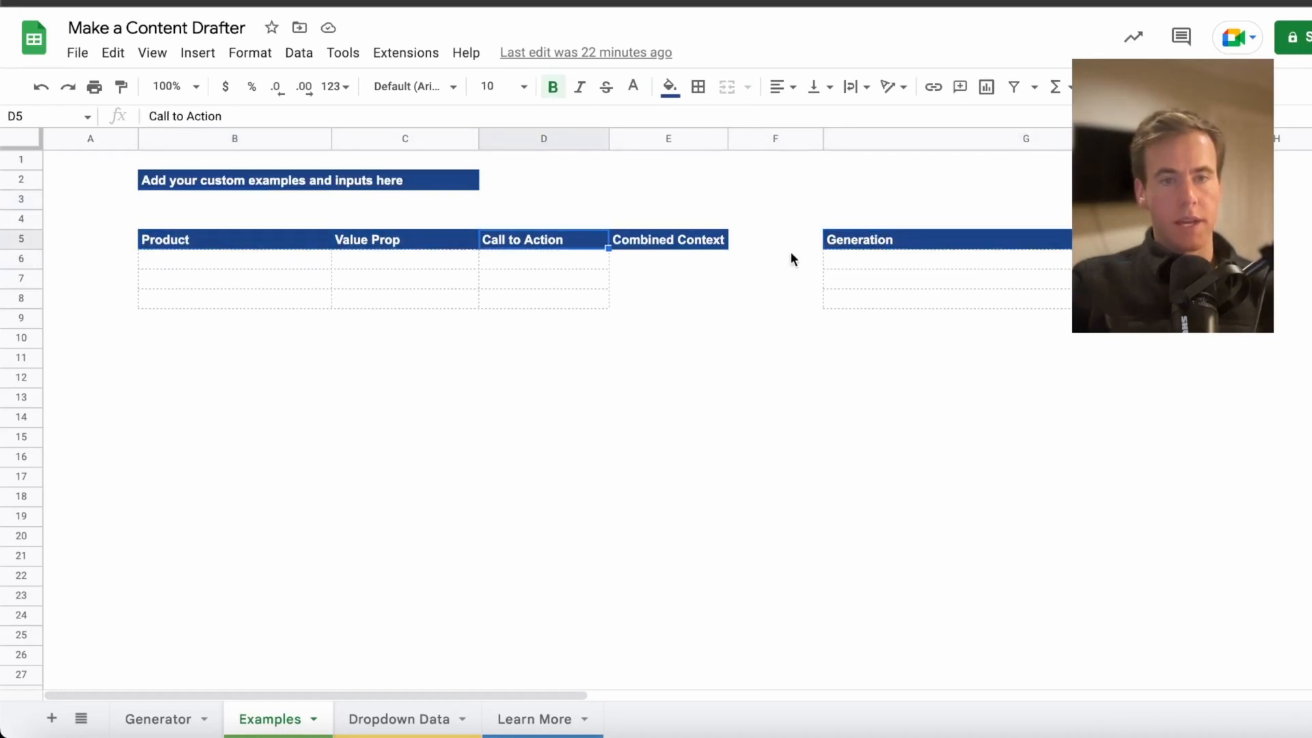
click(774, 318)
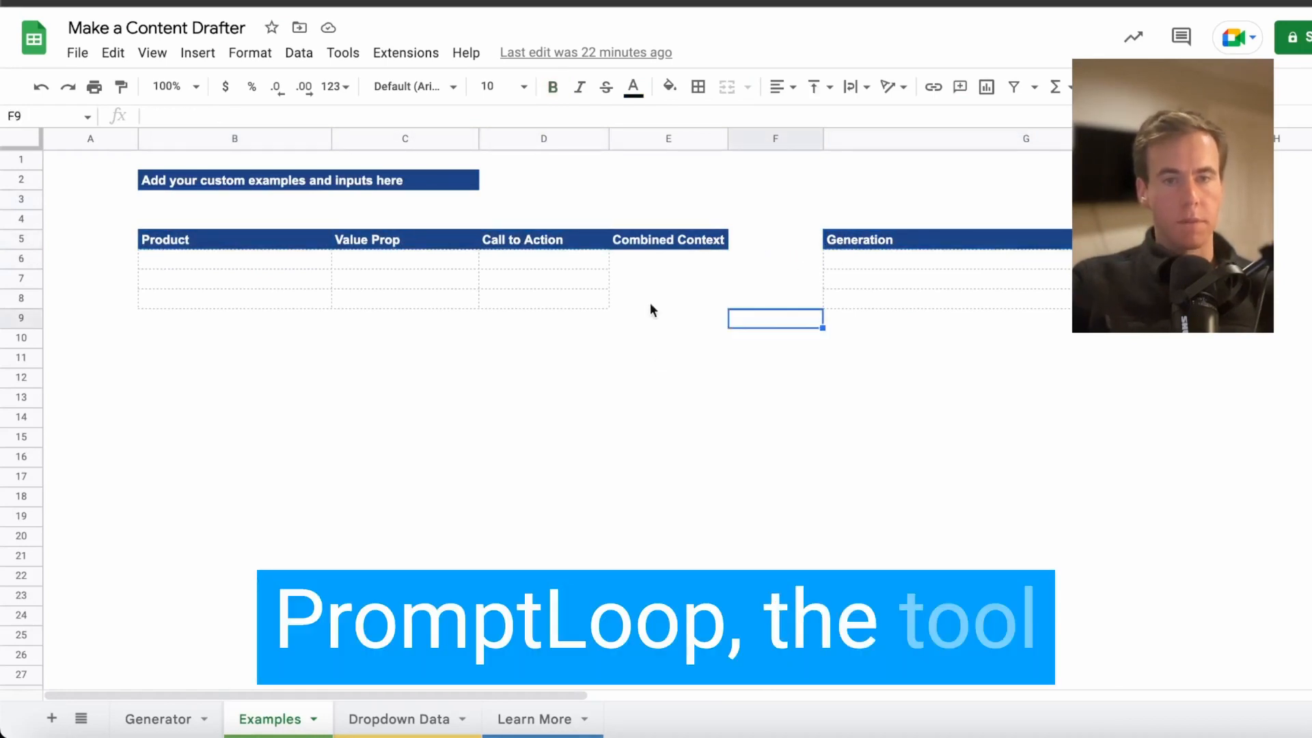
click(405, 52)
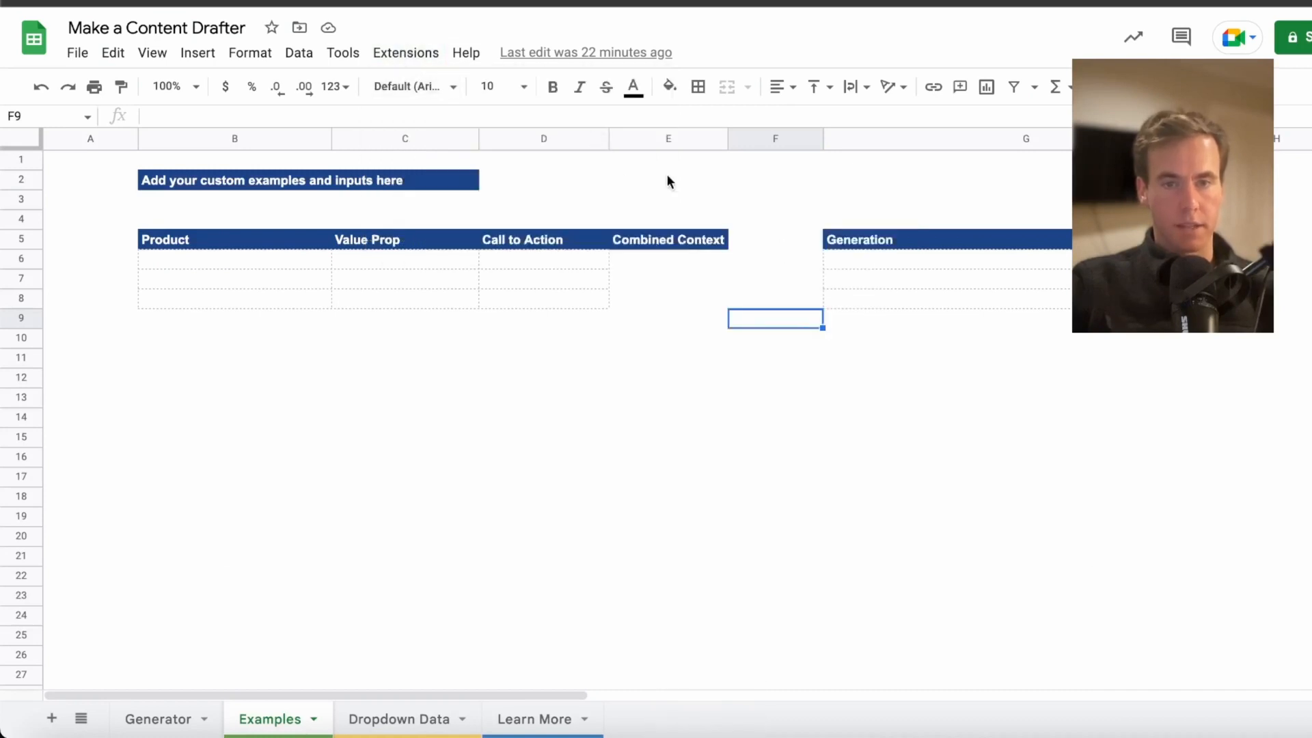
click(234, 219)
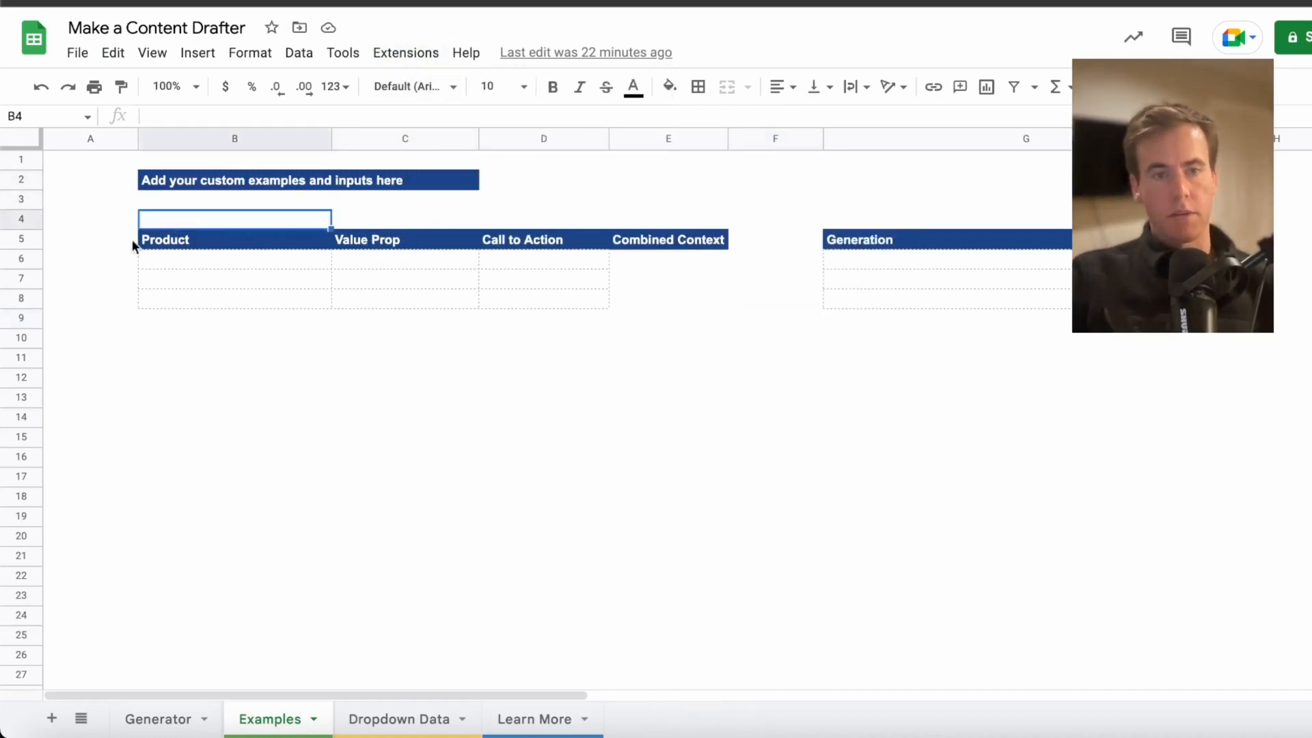
click(667, 298)
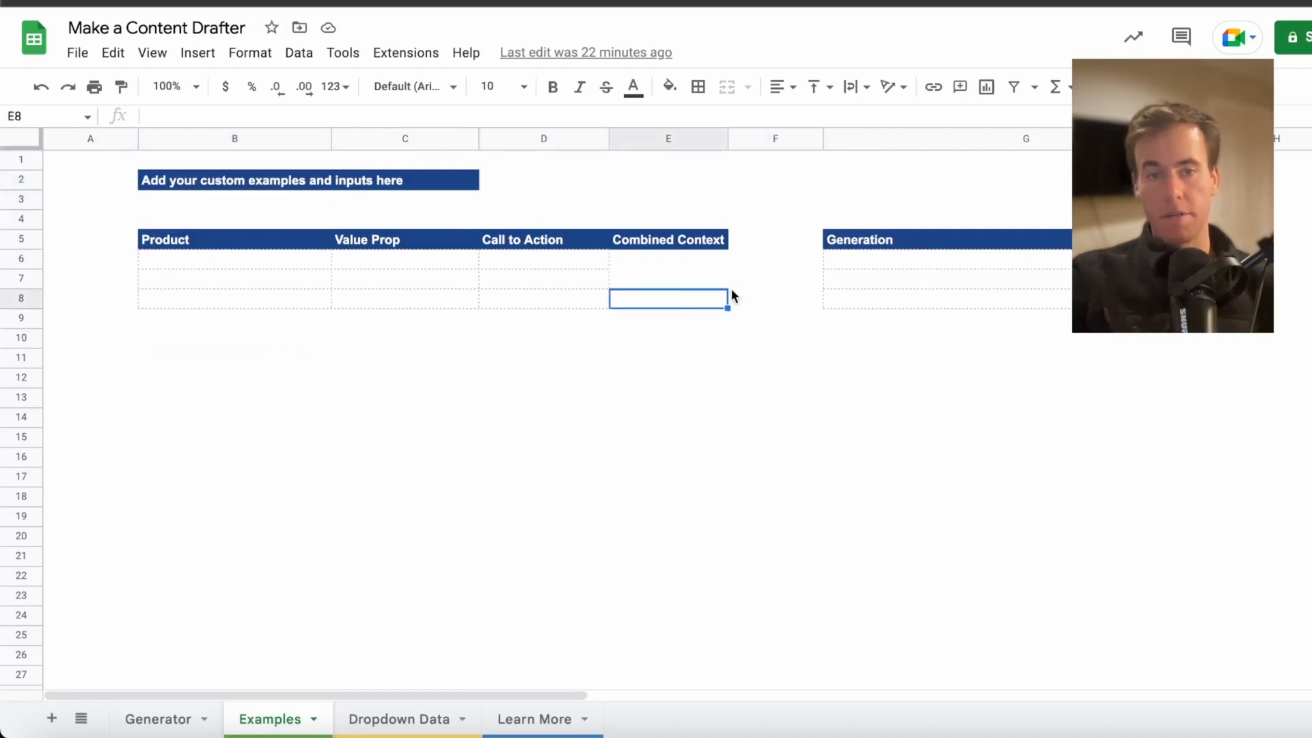
click(775, 278)
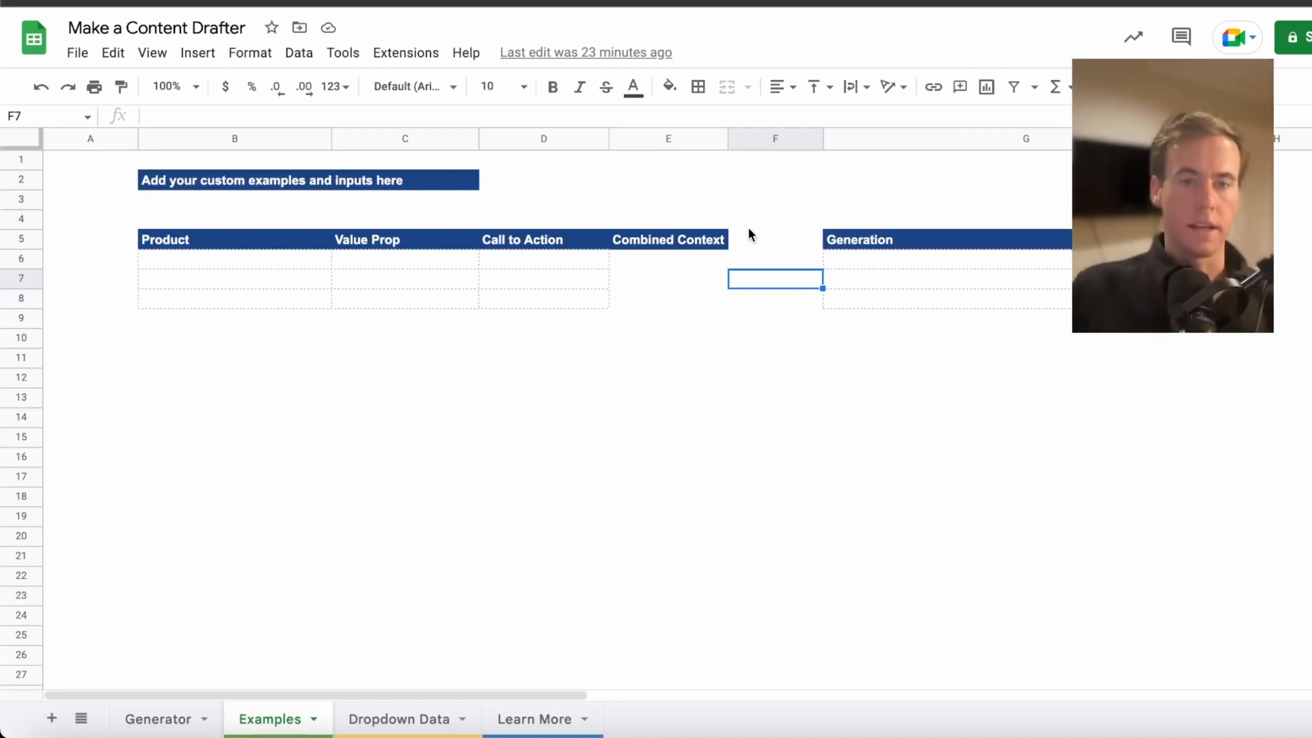
mouse_move(793, 204)
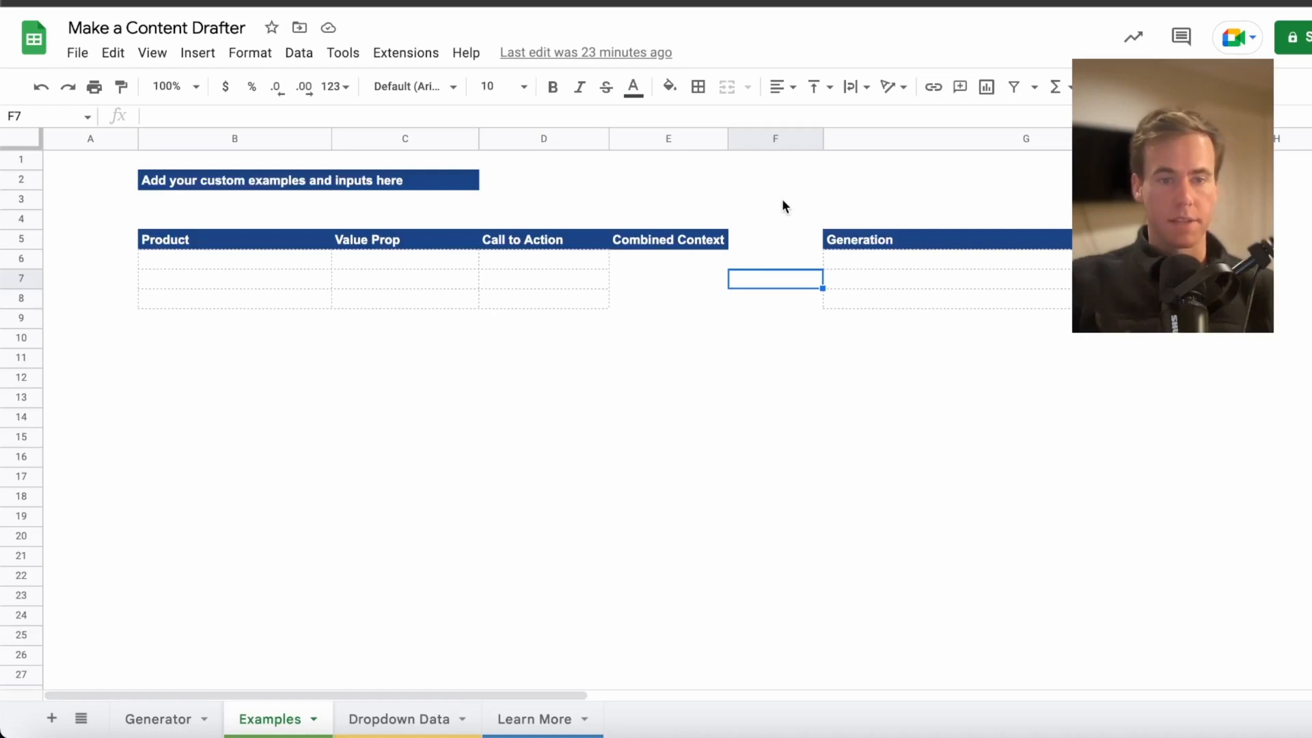
mouse_move(798, 198)
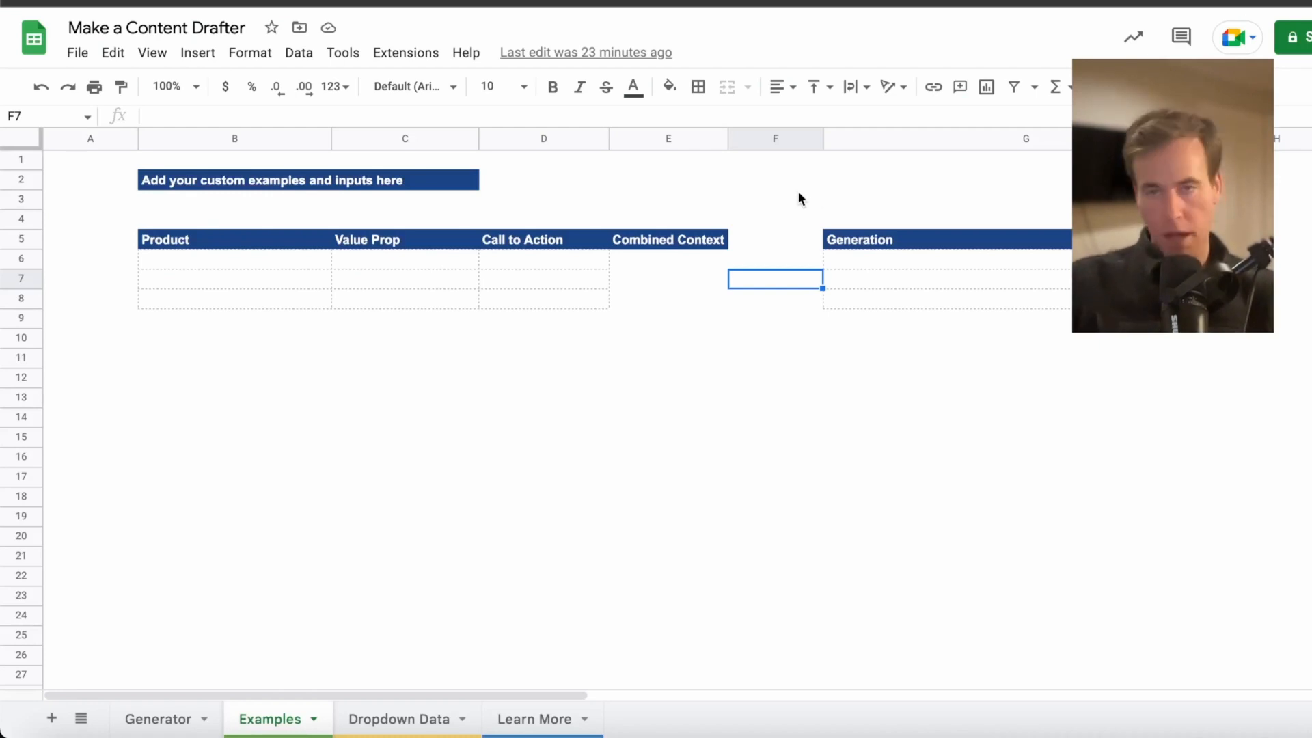
mouse_move(1021, 243)
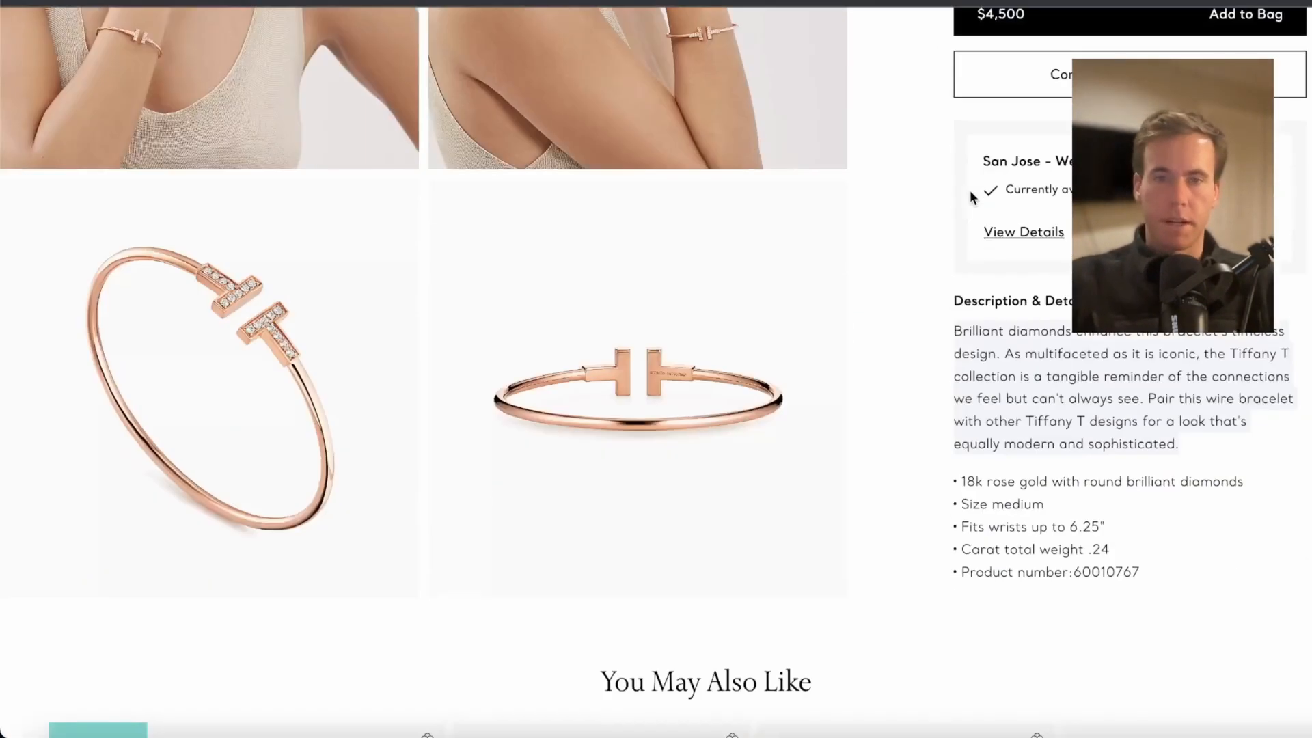
- Scroll Tiffany product pages, dismiss the SMS popup, and open the pearl hoop earrings page
scroll(down, 3)
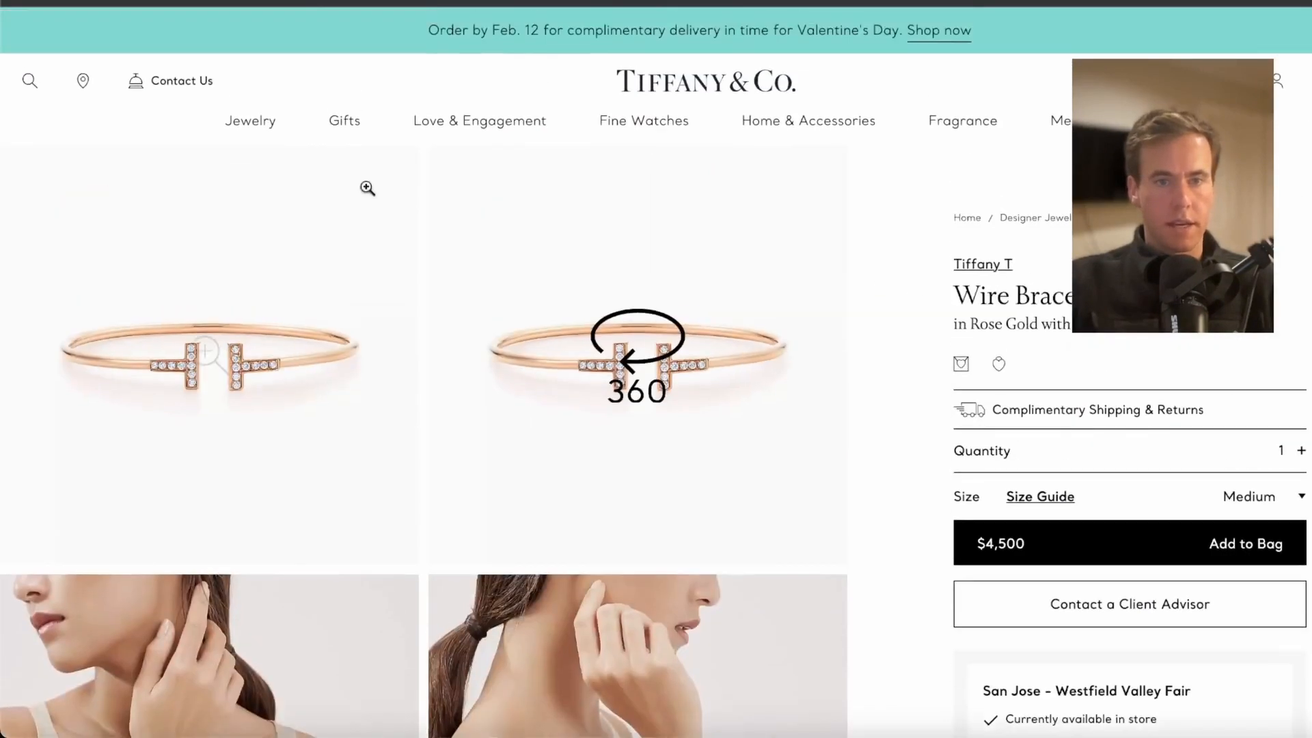
scroll(down, 3)
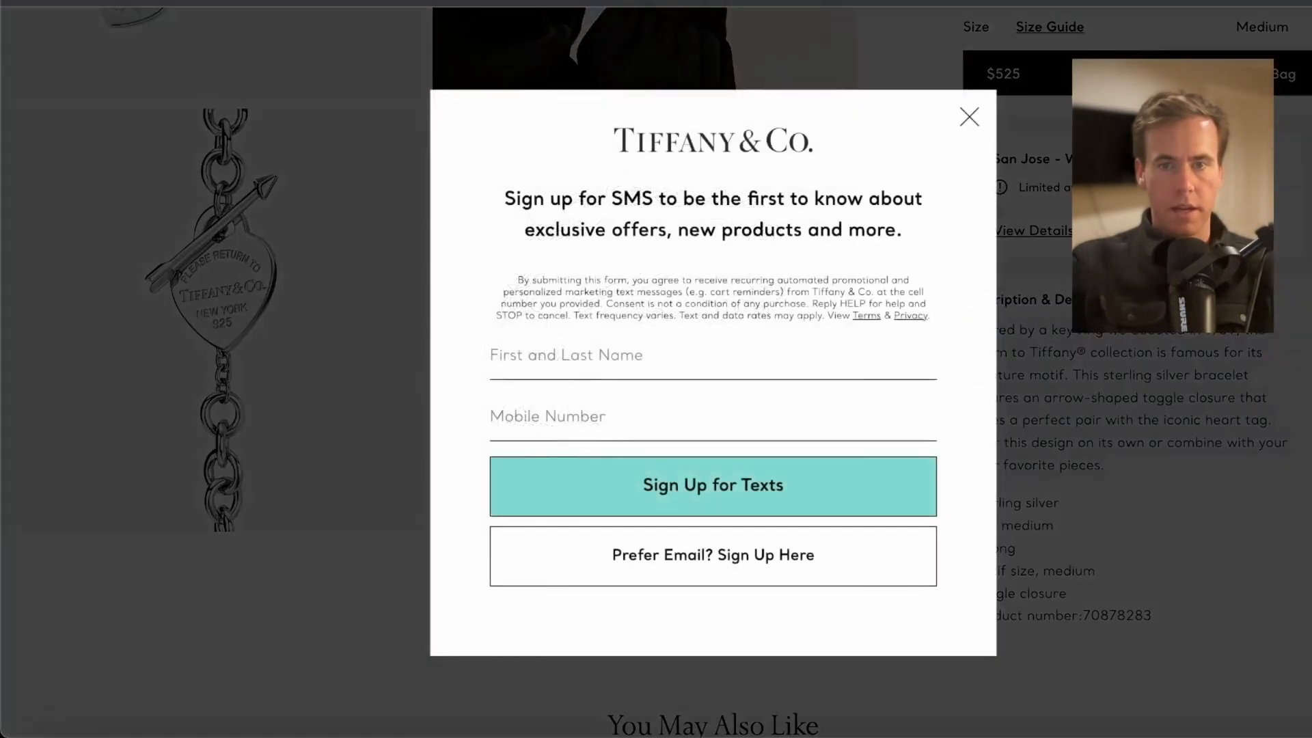
click(969, 116)
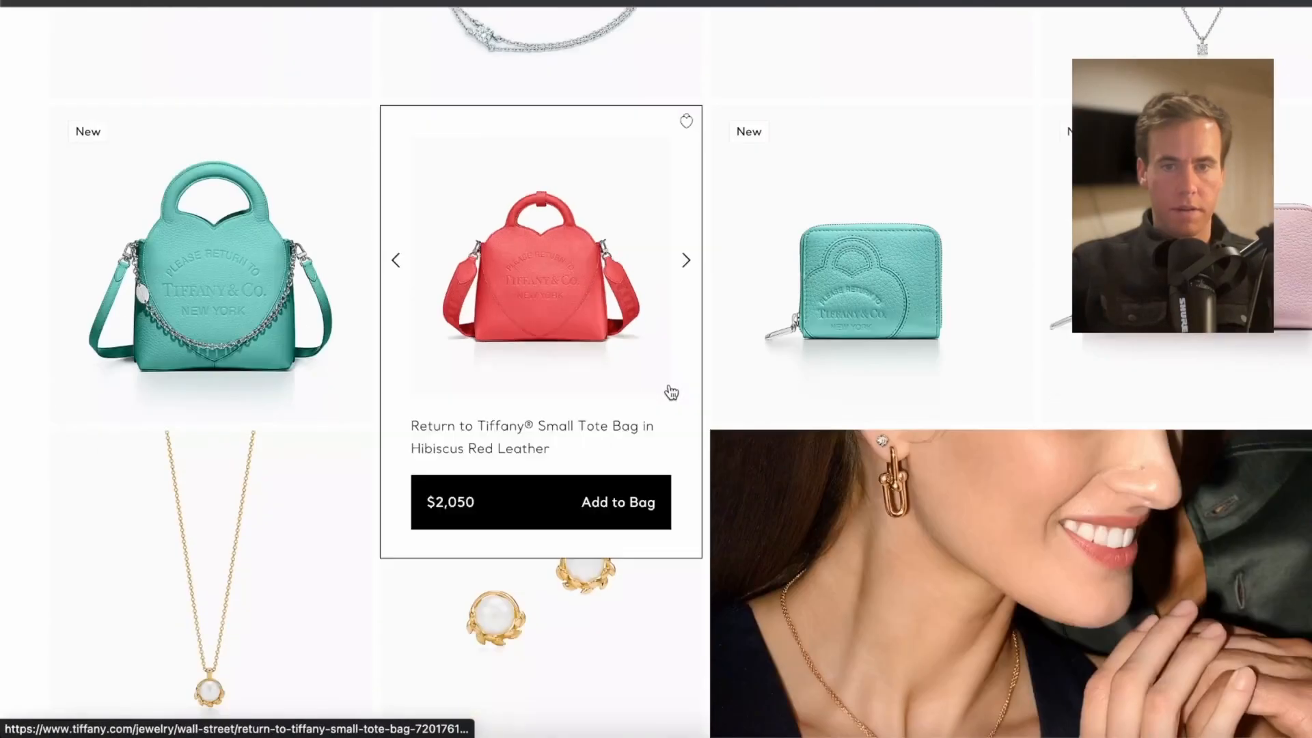
scroll(up, 3)
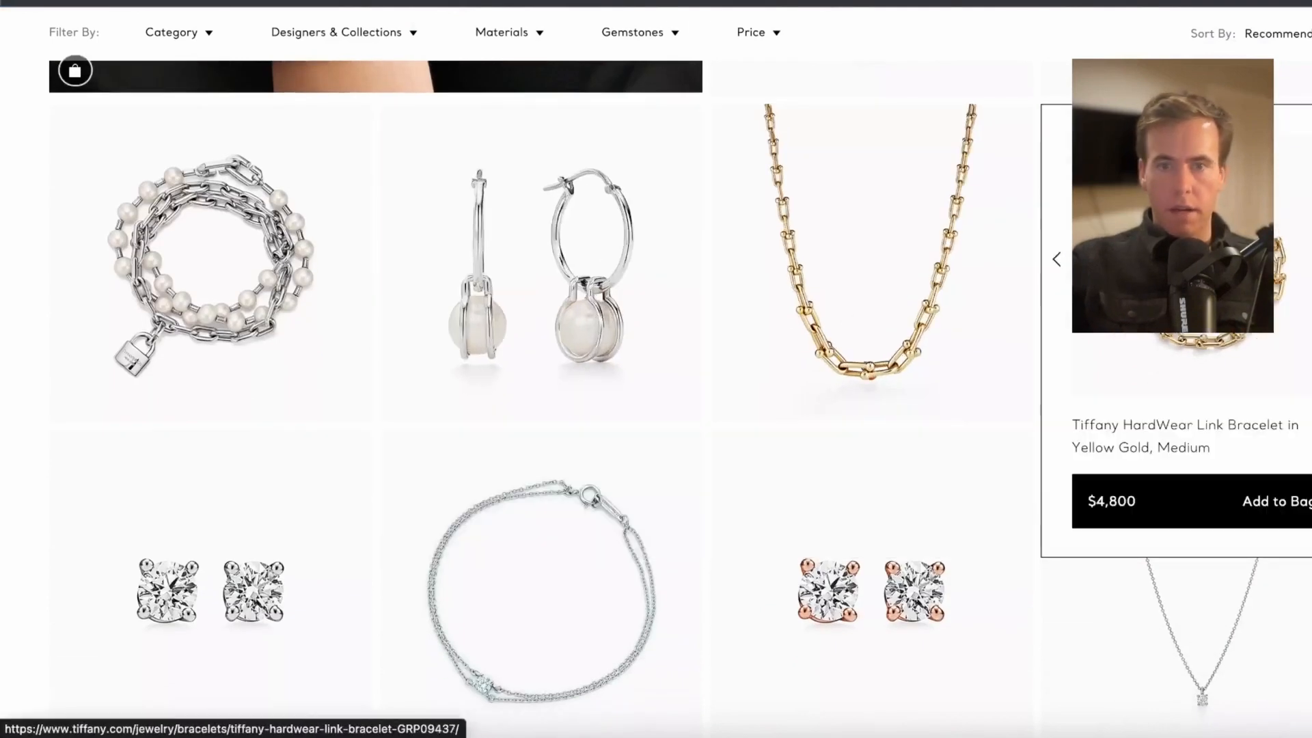
click(541, 266)
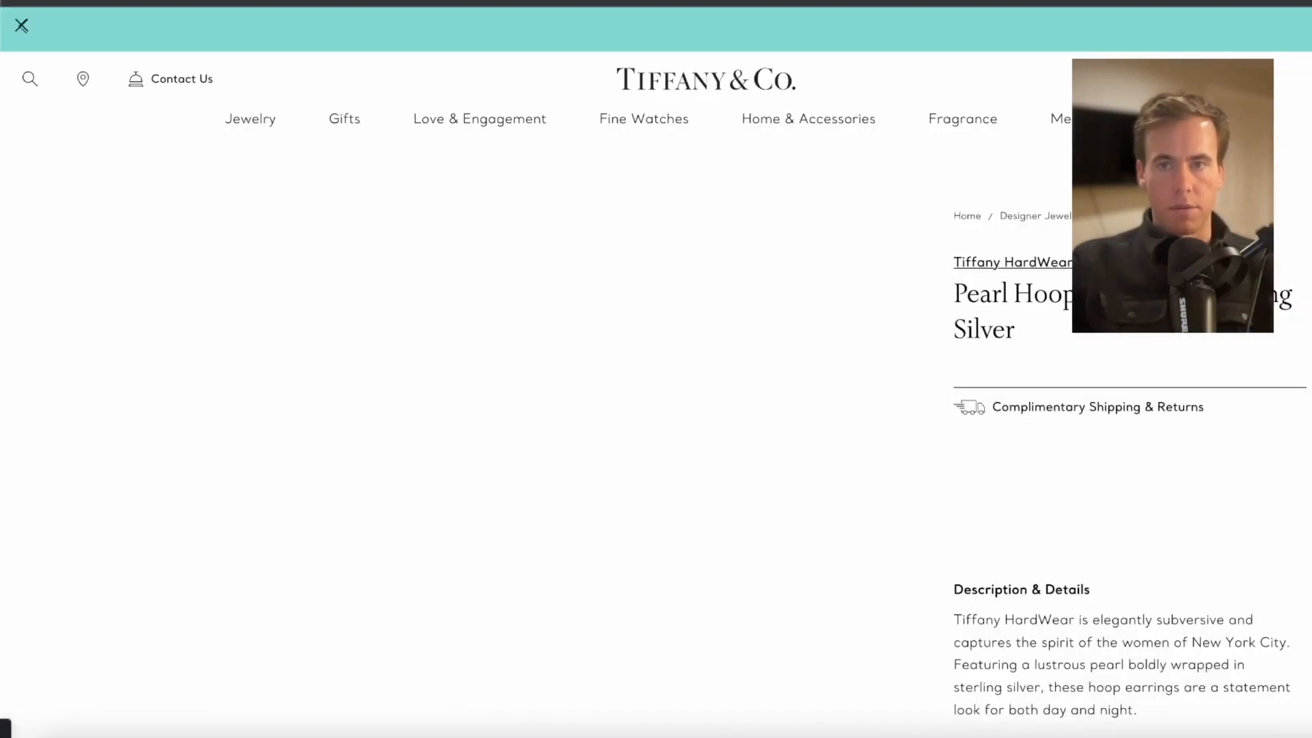
scroll(down, 3)
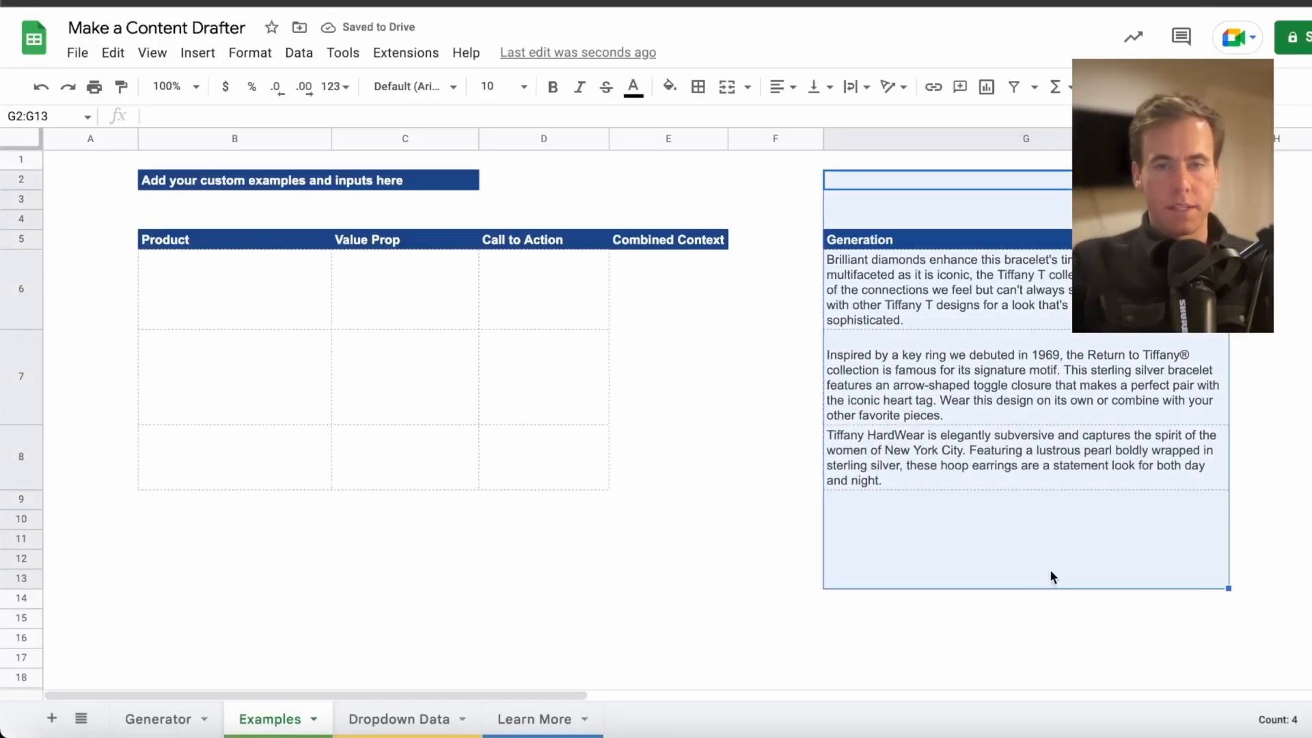
- Select the three pasted Tiffany descriptions in G6:G8, then deselect them
click(774, 377)
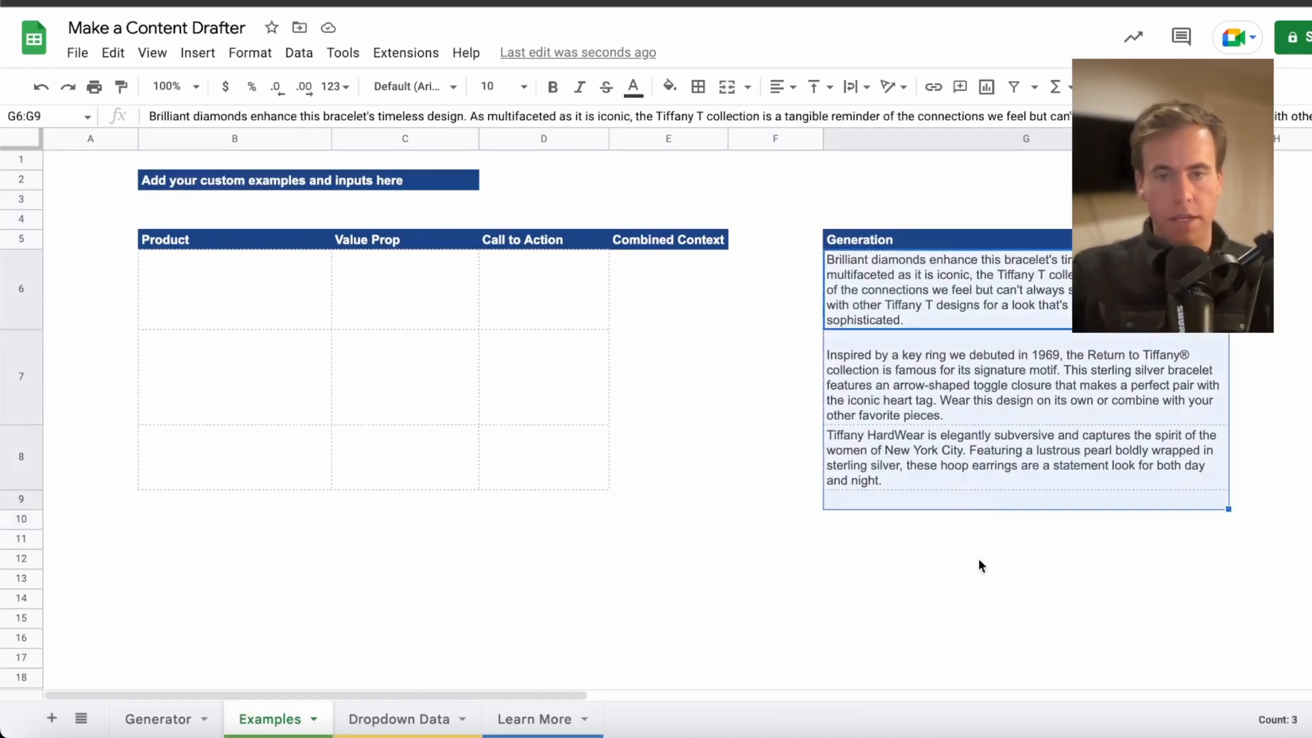
click(962, 558)
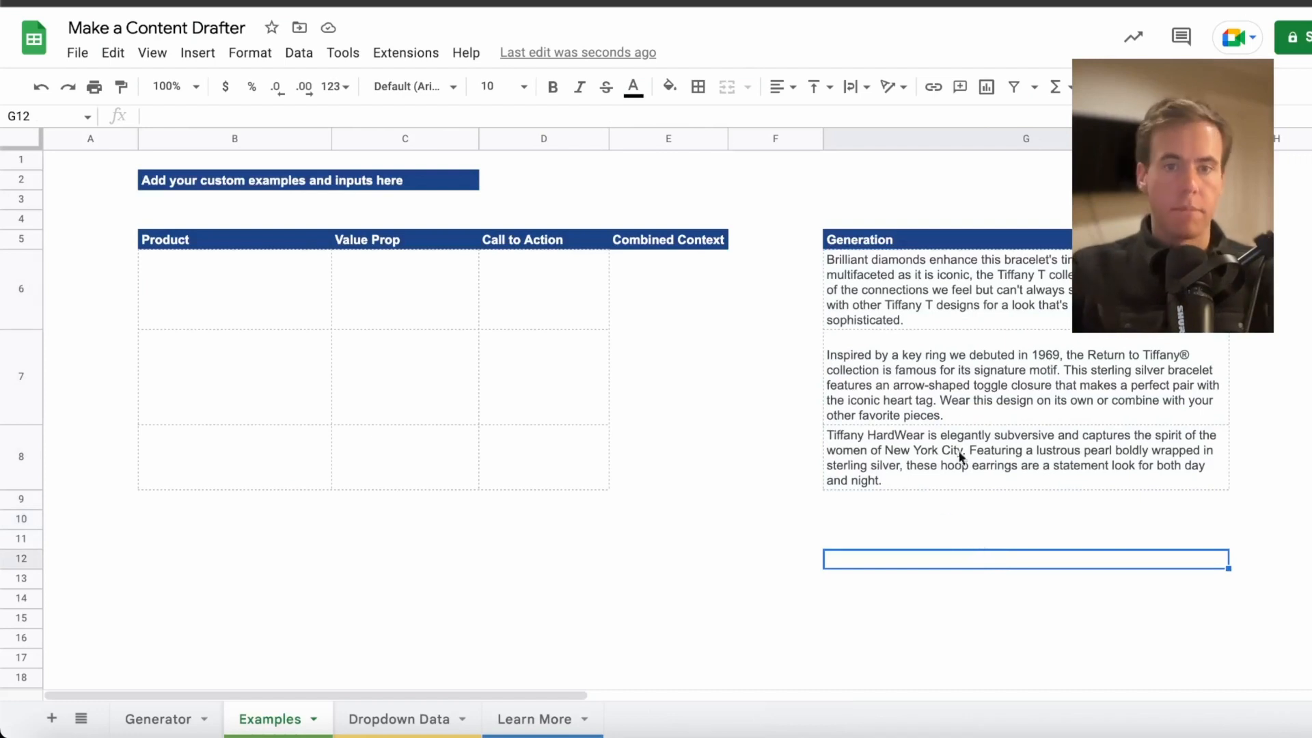
click(929, 518)
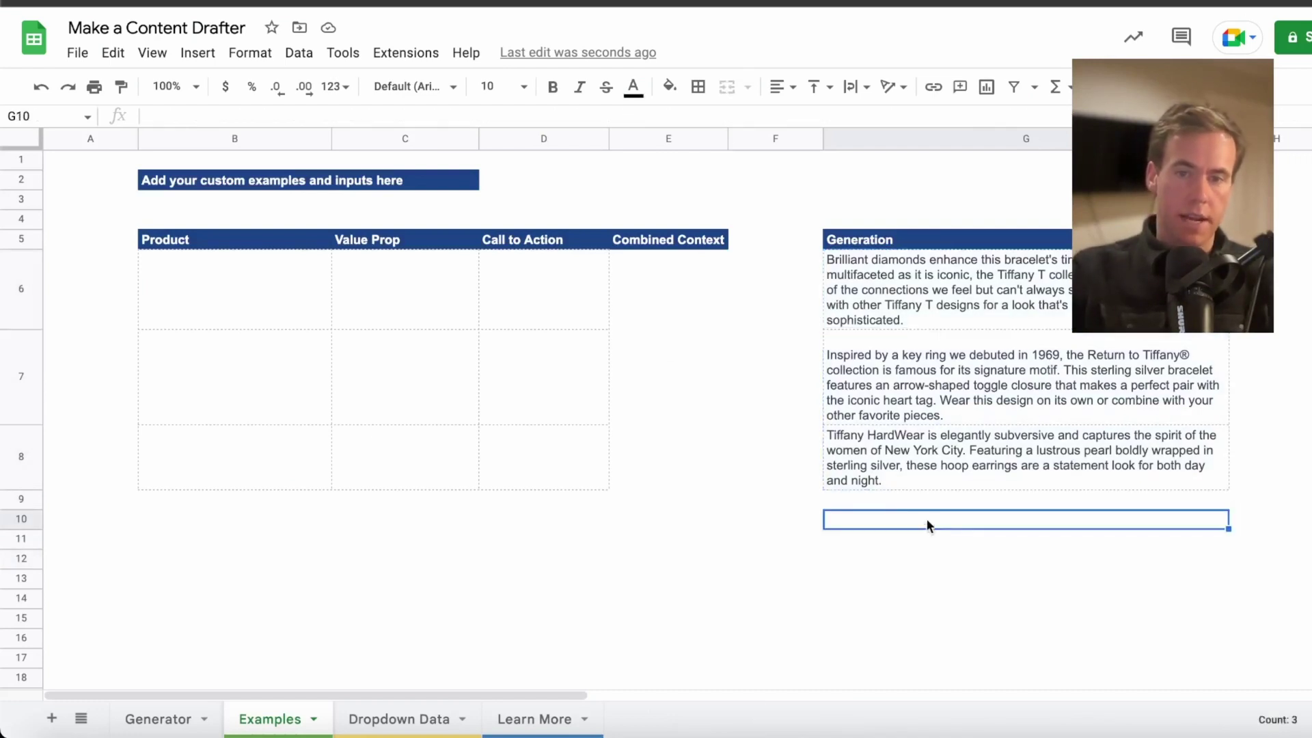
click(946, 288)
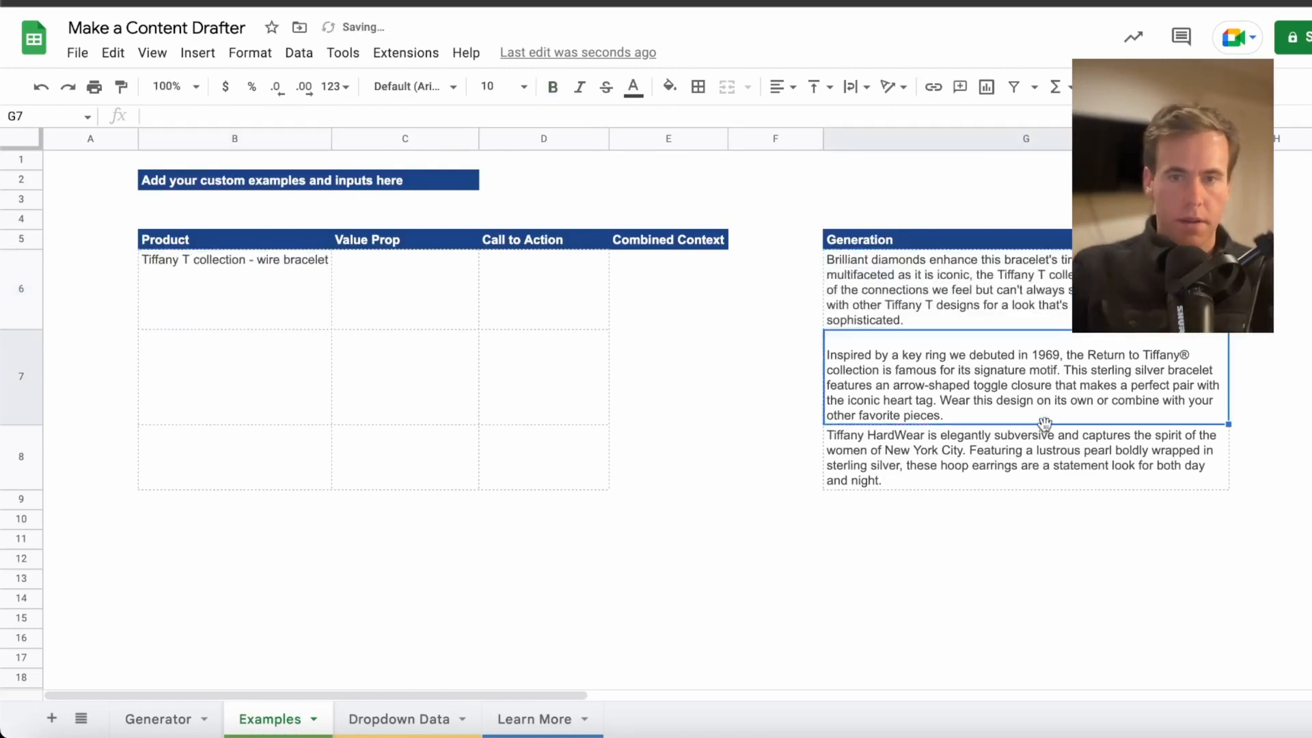
mouse_move(1125, 385)
text(hoop earrings - pearl boldly wrapped in sterling silver)
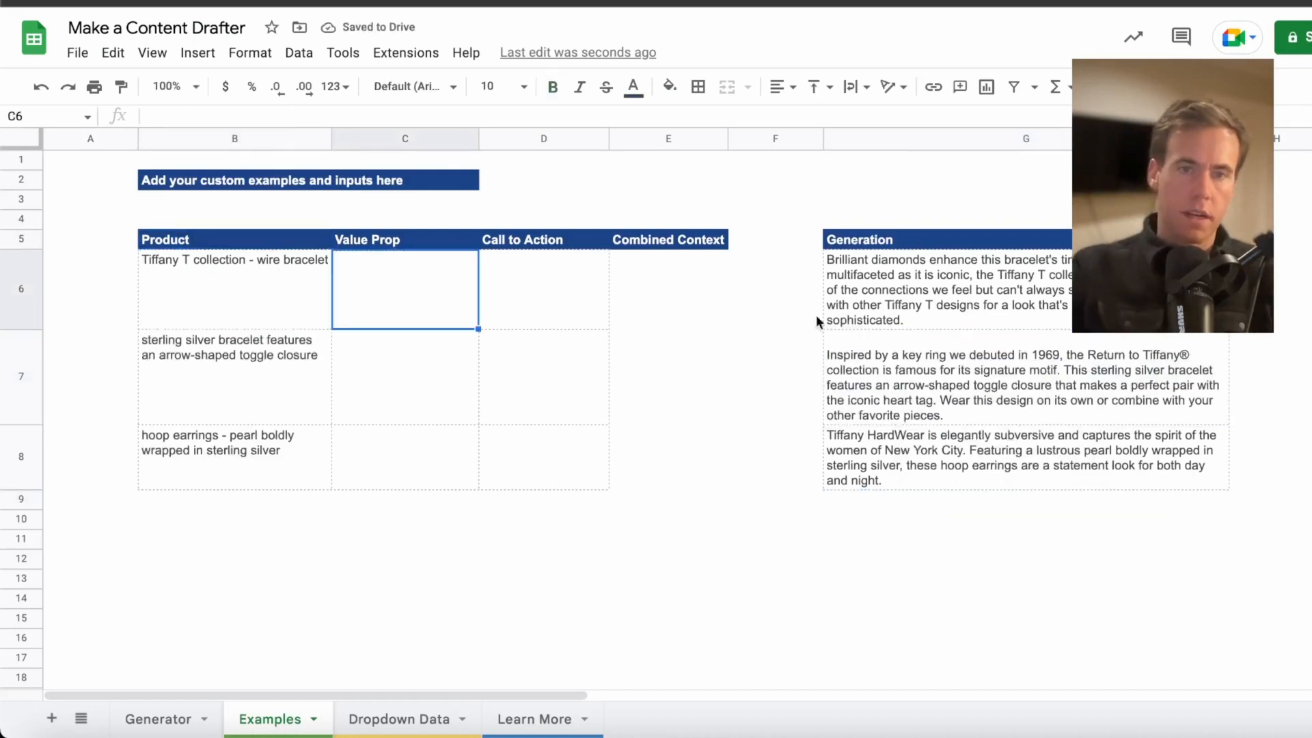
- View the wire bracelet description in full
click(945, 288)
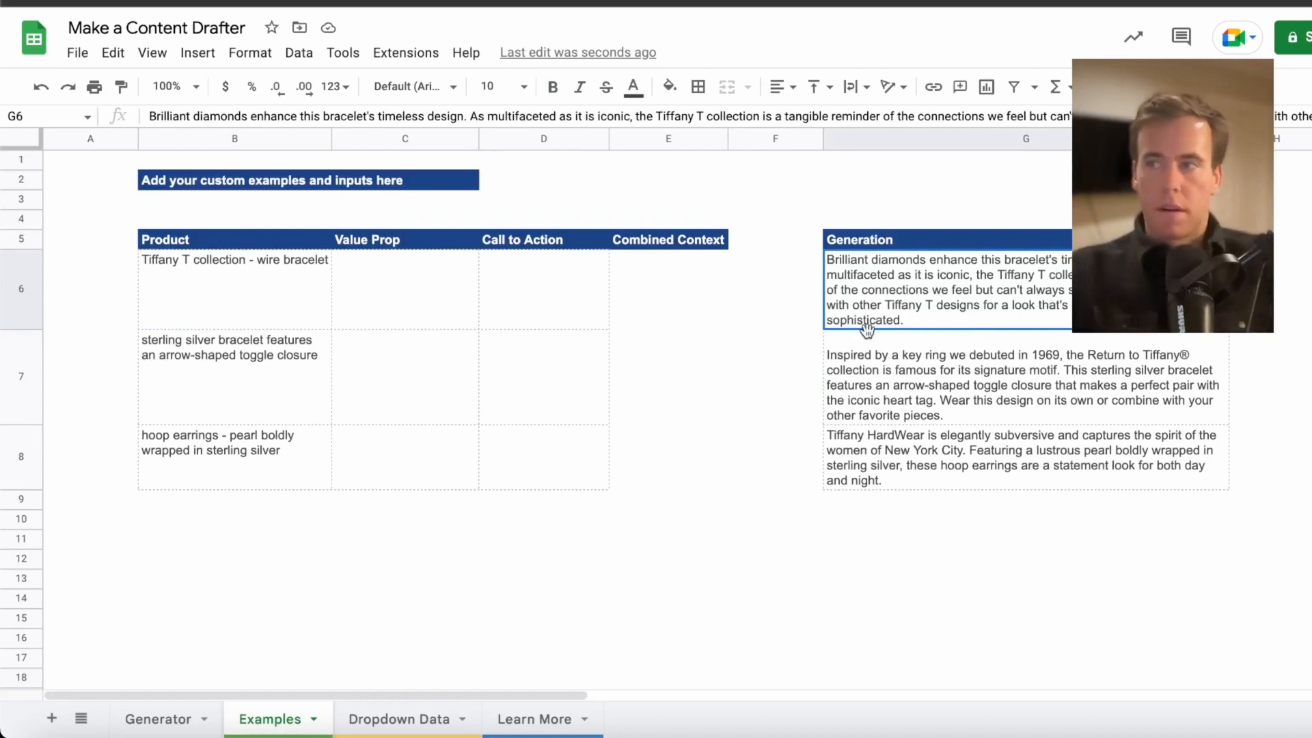
mouse_move(857, 325)
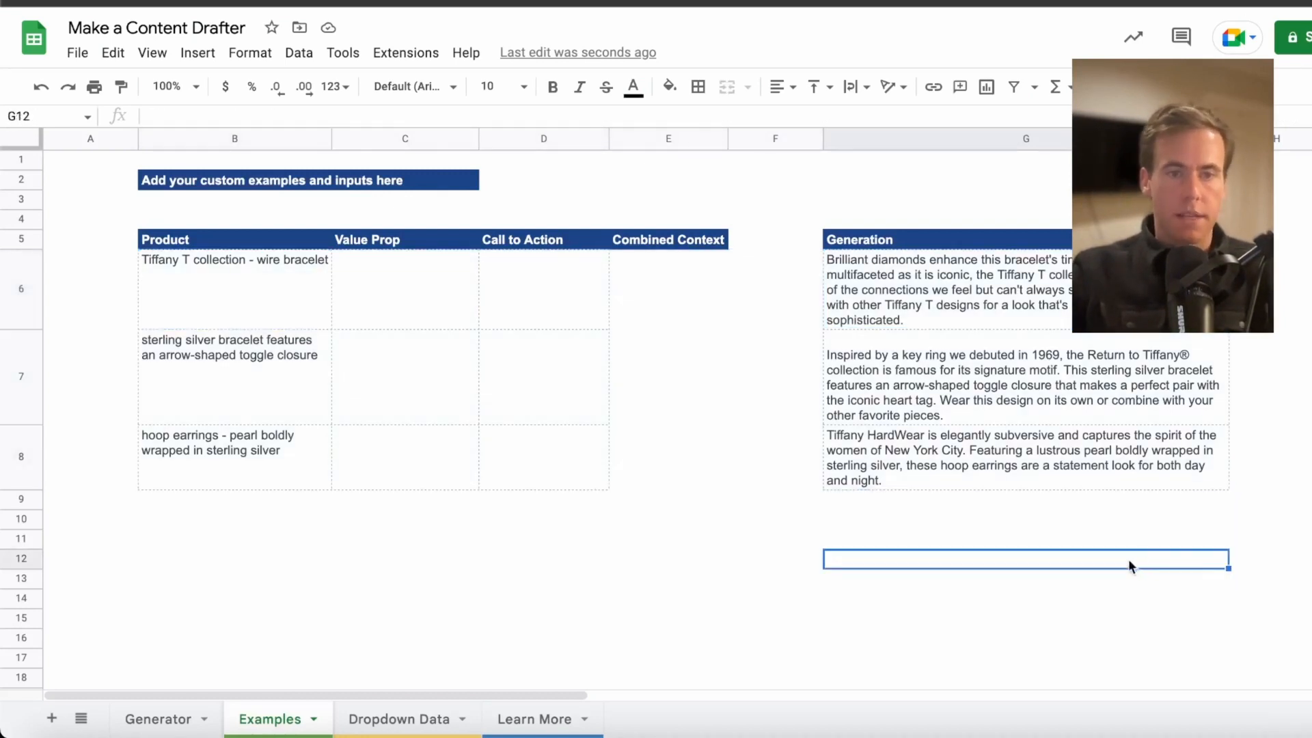
mouse_move(1009, 501)
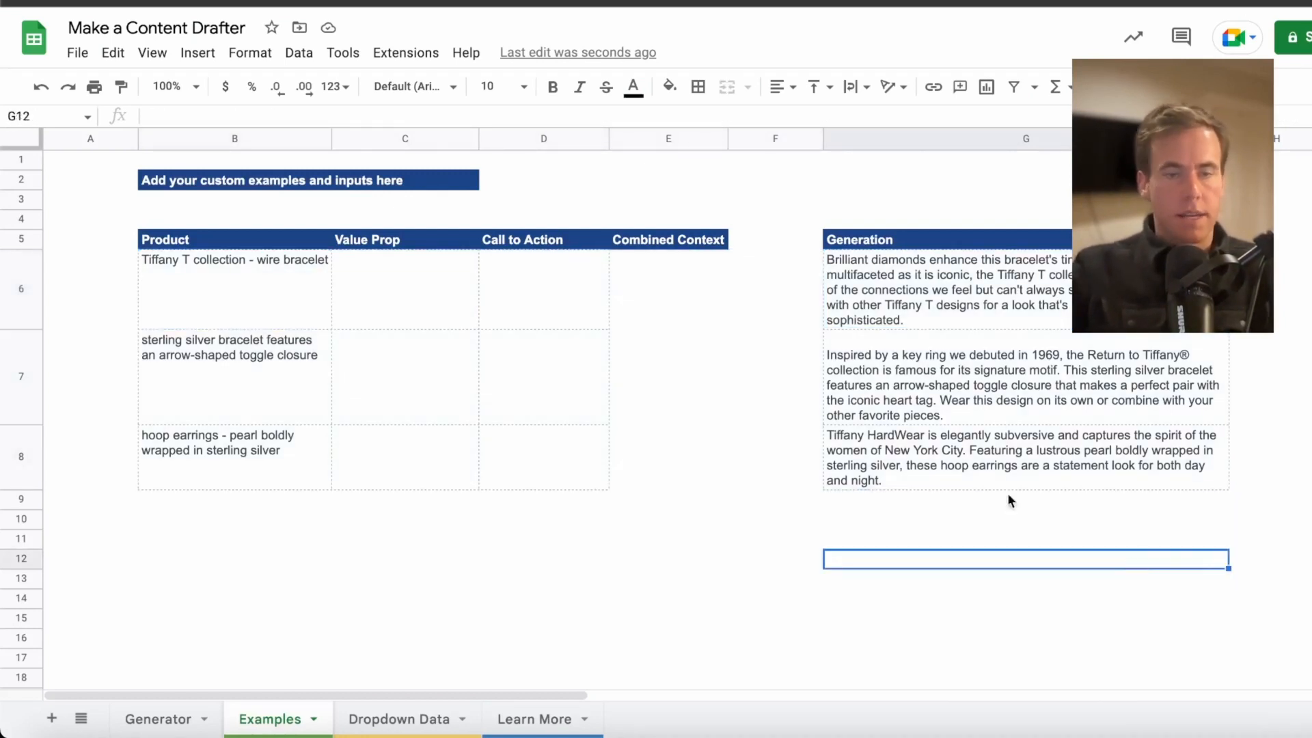
- Enter 'Timeless design - pairs with collection' as the wire bracelet's value prop
click(667, 376)
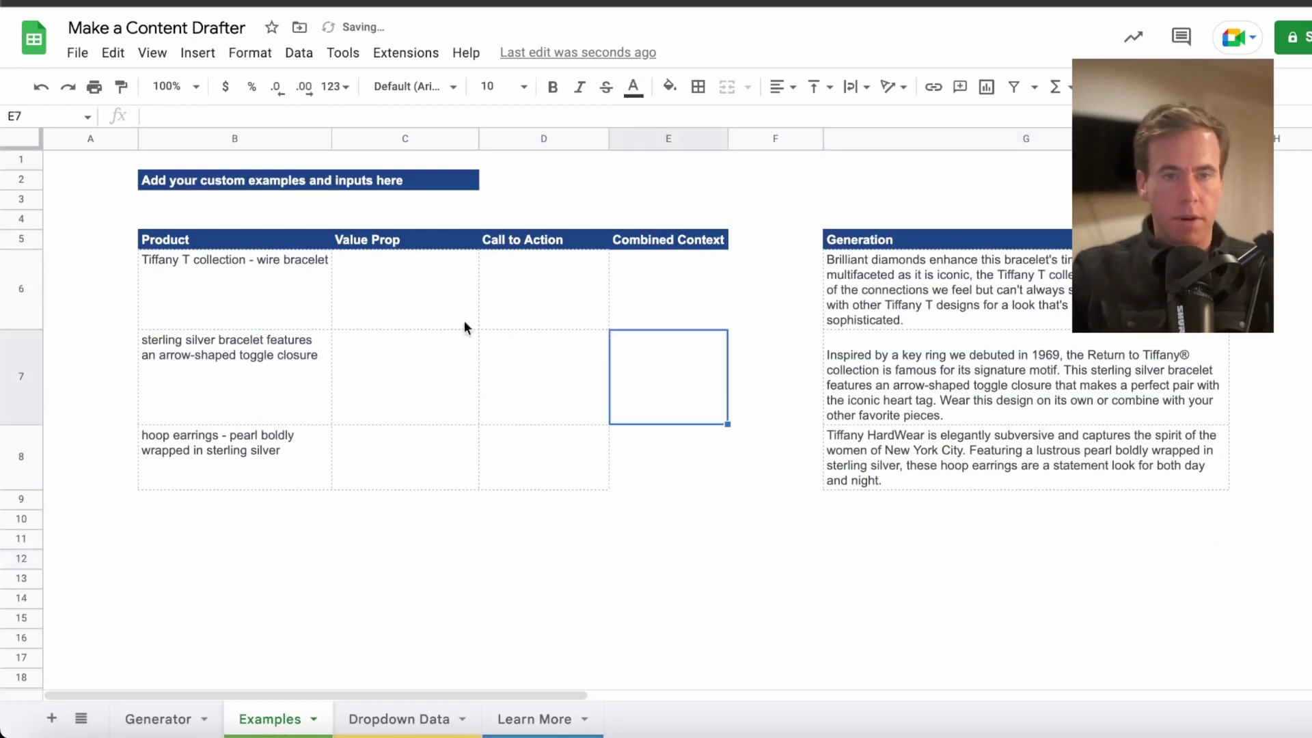
click(405, 239)
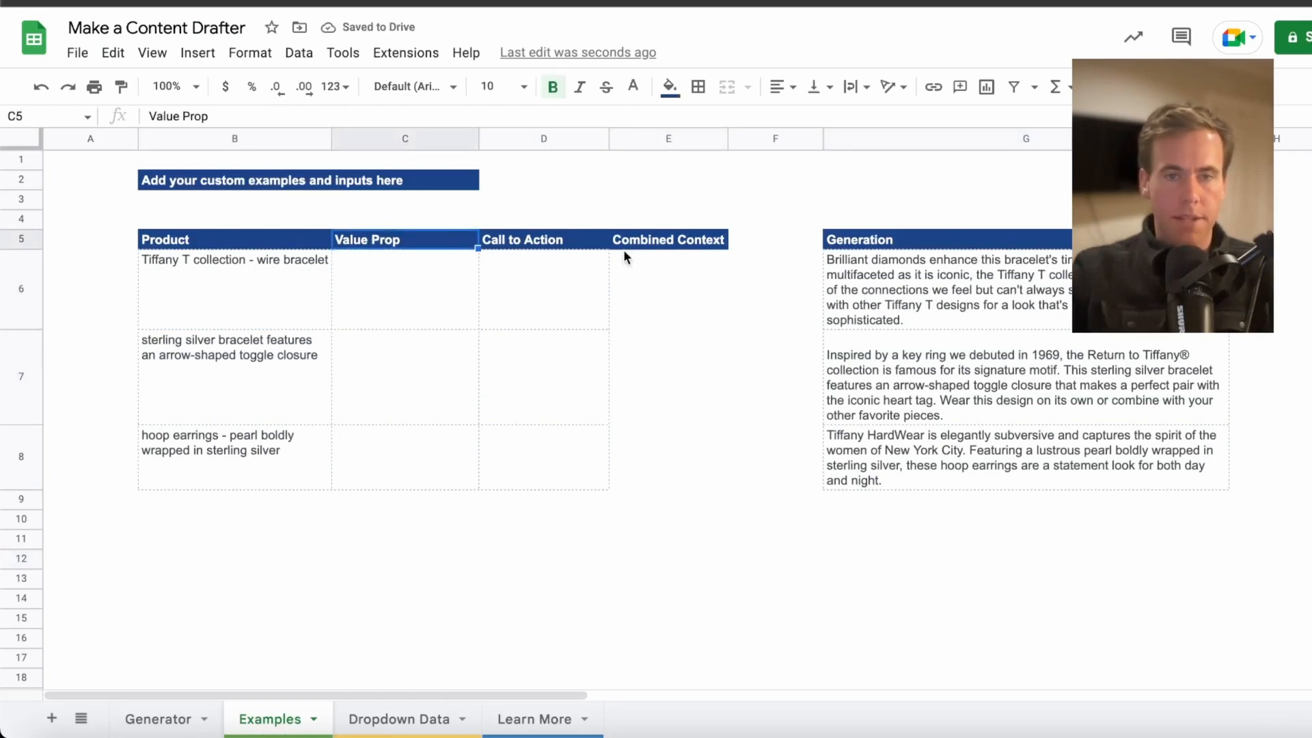
click(234, 199)
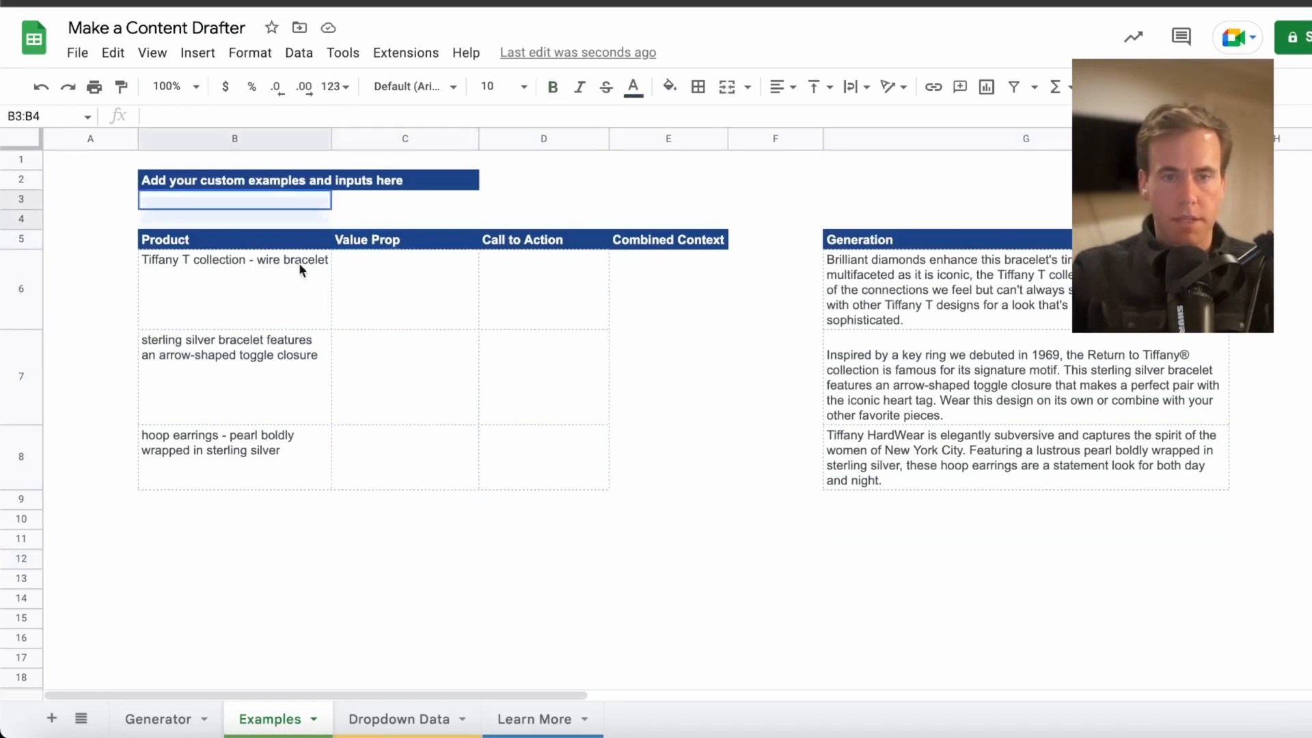
click(404, 239)
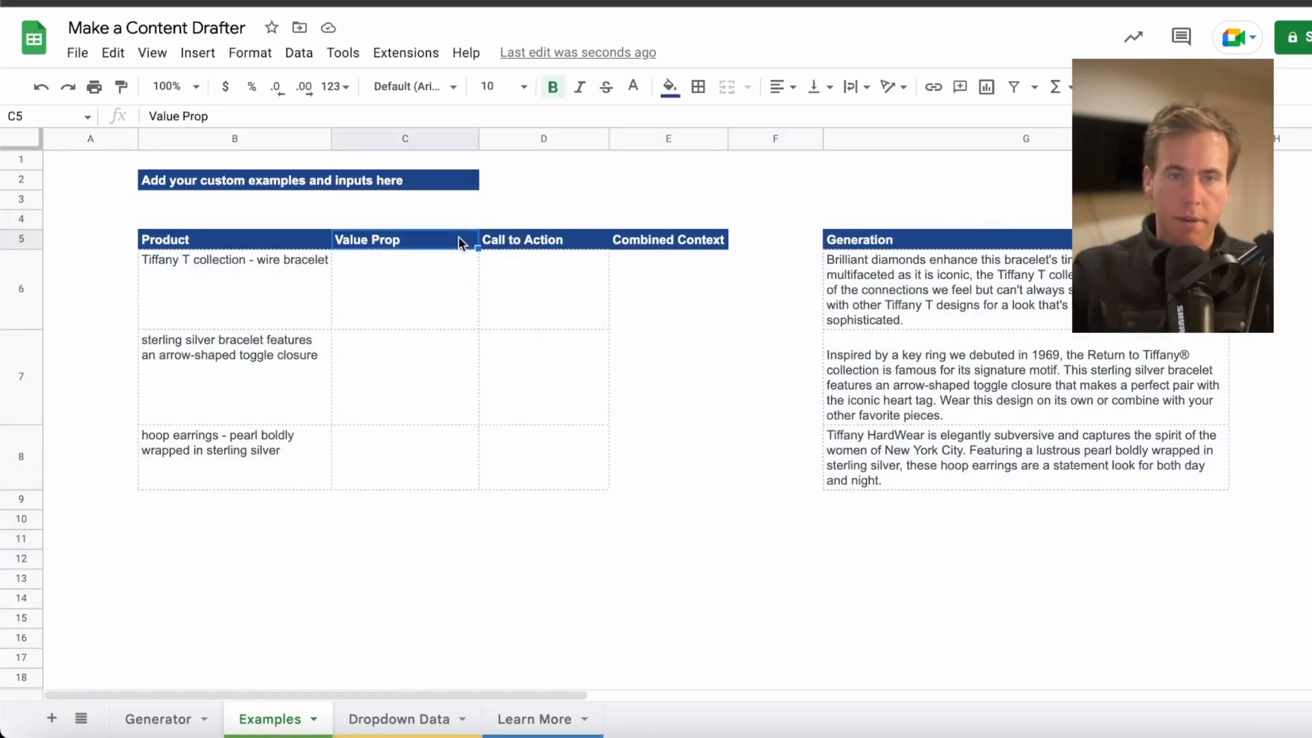
mouse_move(862, 316)
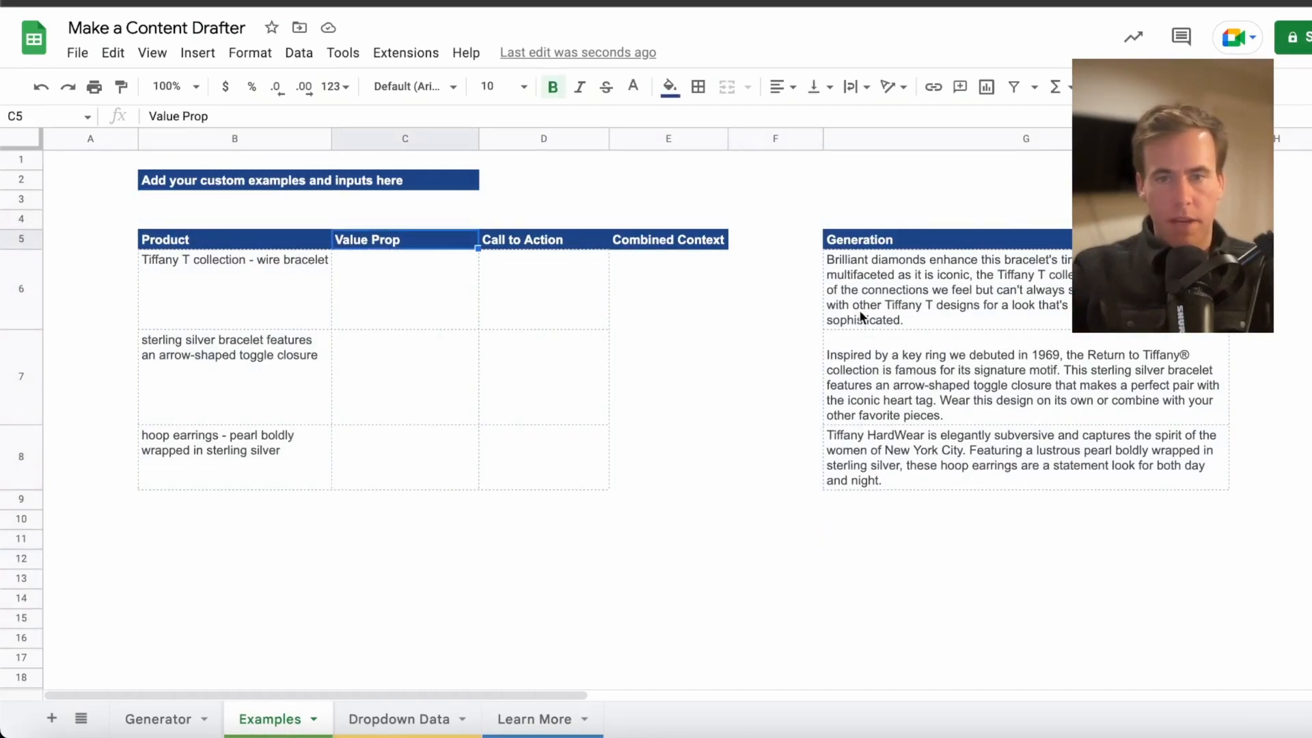
click(946, 288)
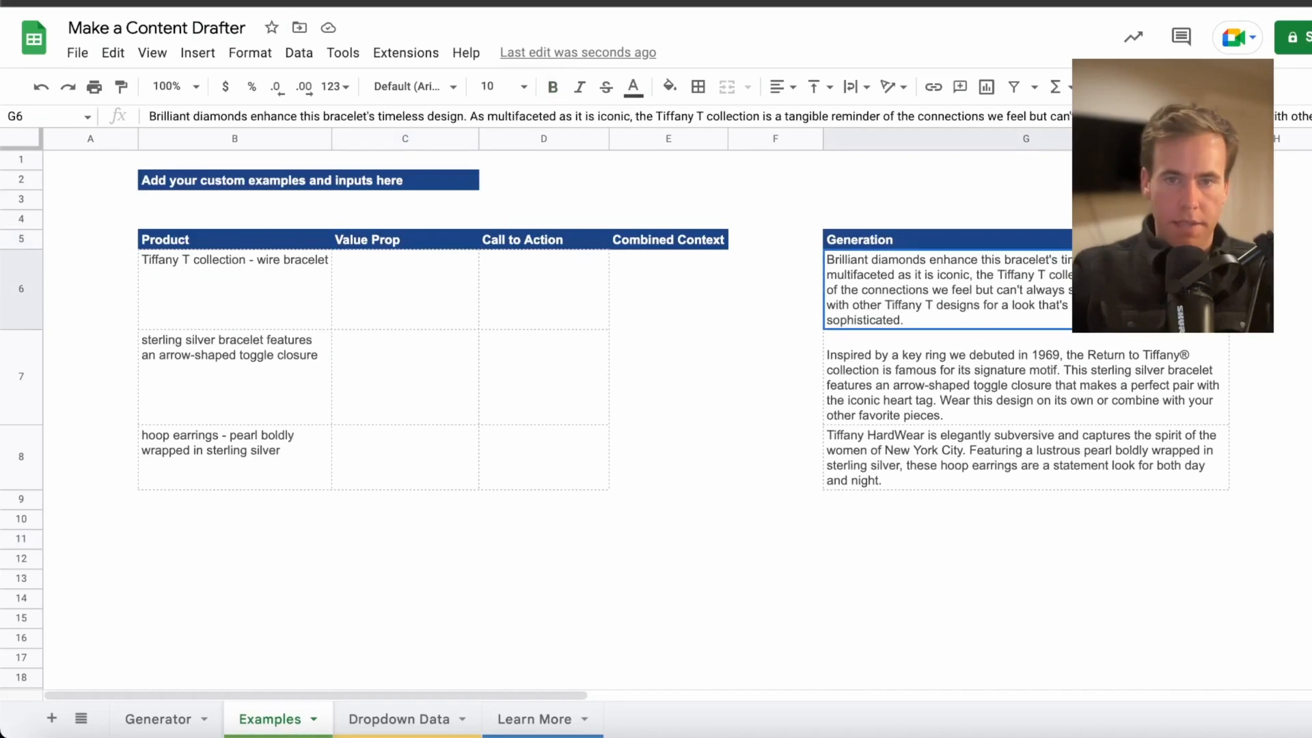
click(404, 291)
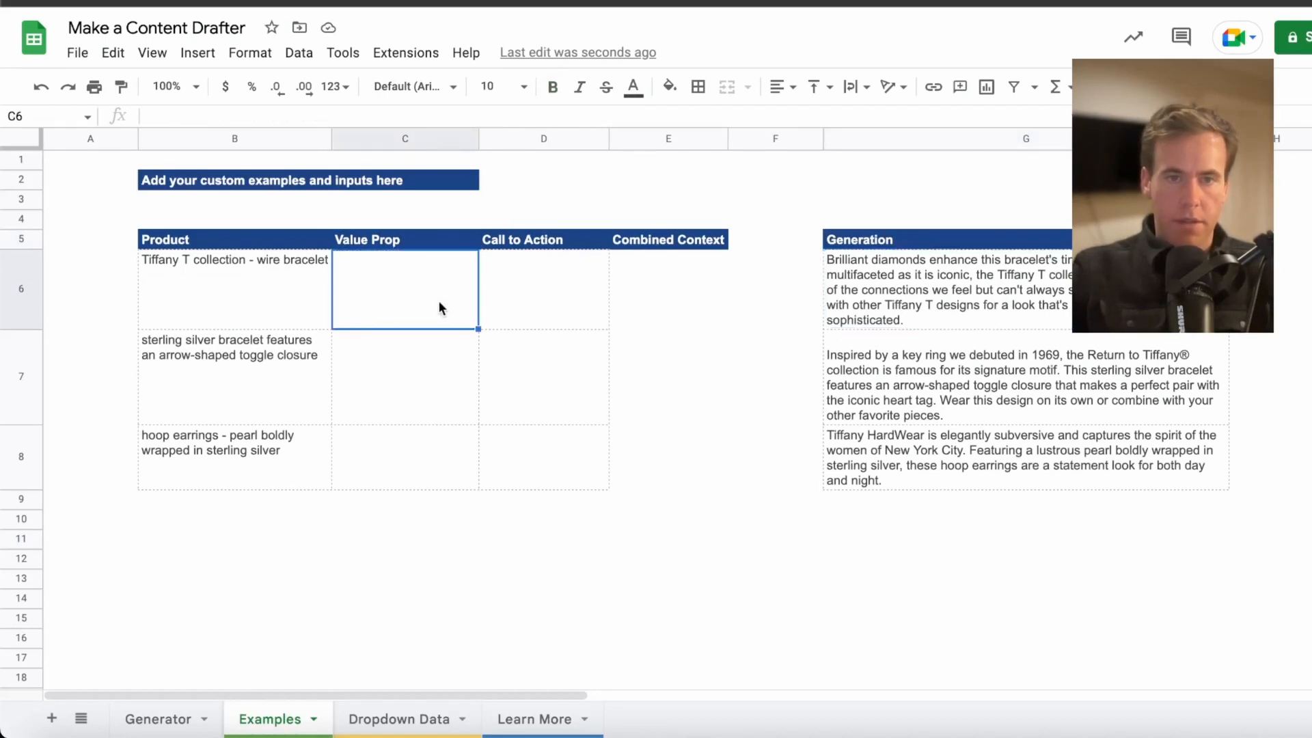
text(Timeless design - pairs with collection)
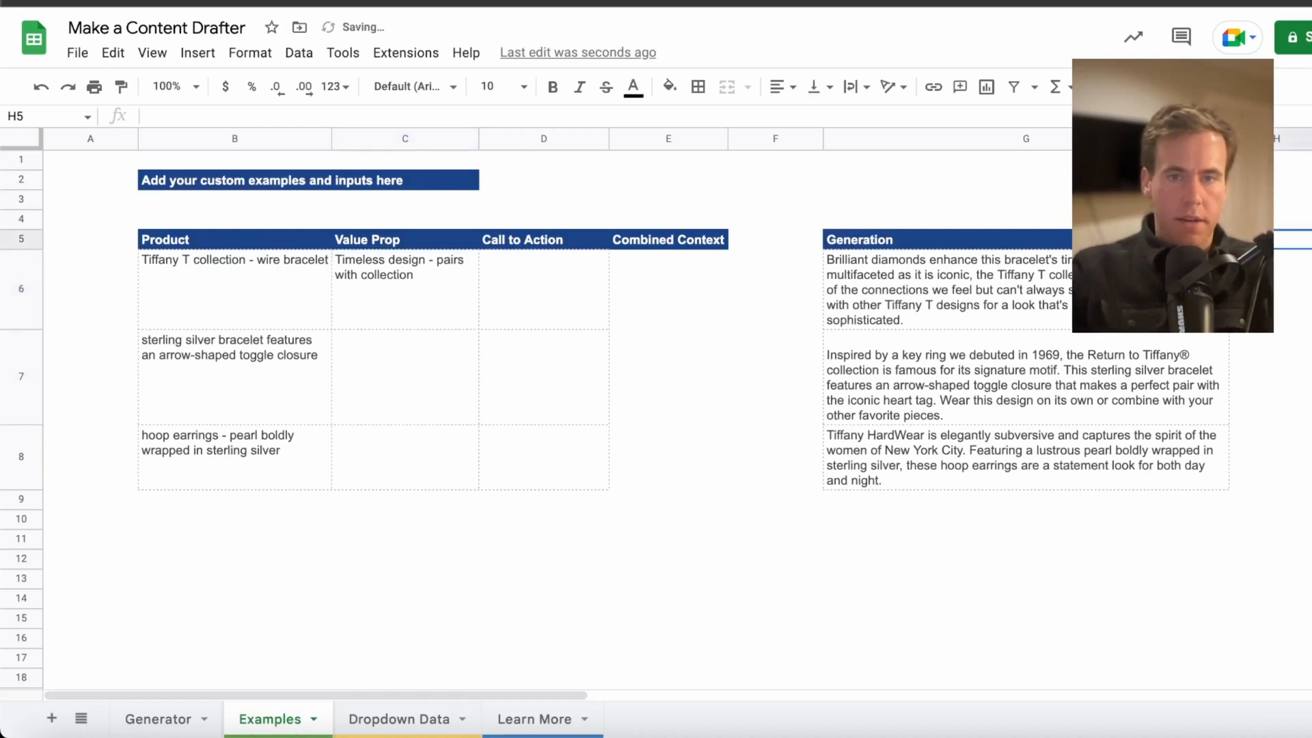
- Enter 'Legacy and pairs with hear tag' for the silver bracelet and begin the earrings' value prop
click(235, 289)
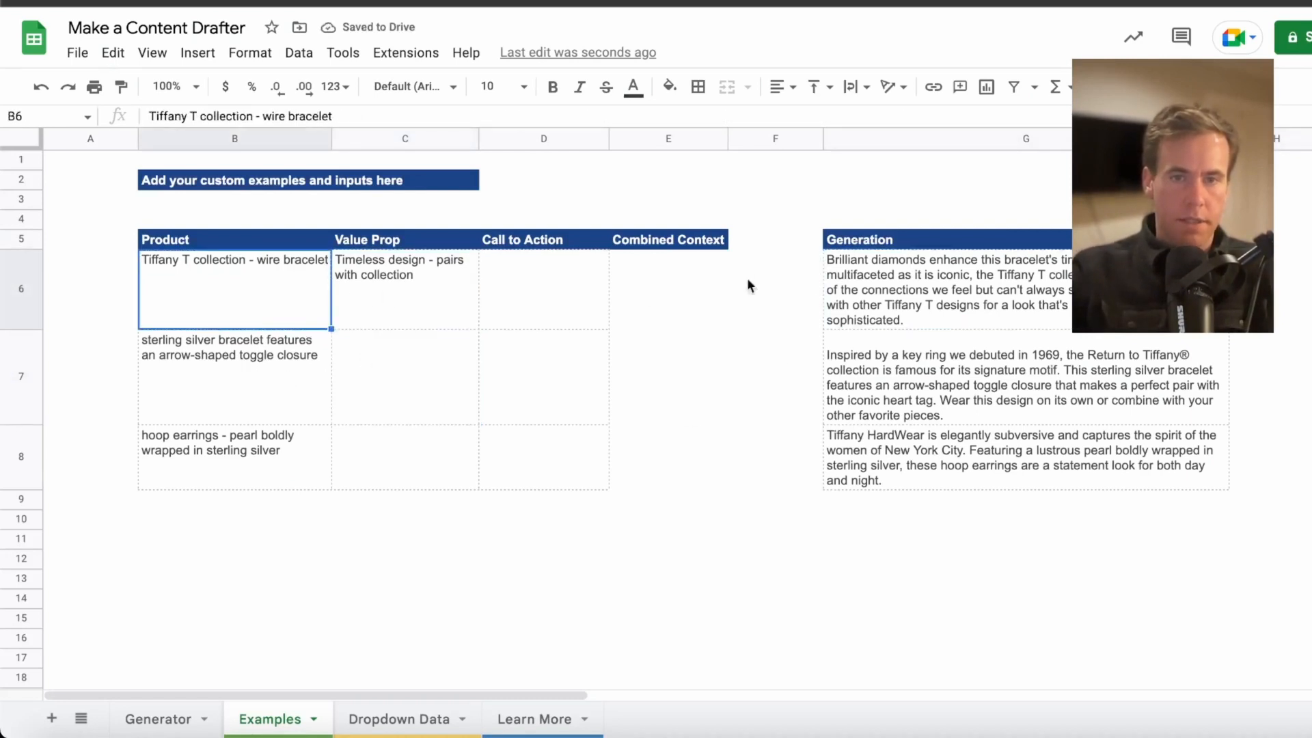
click(405, 377)
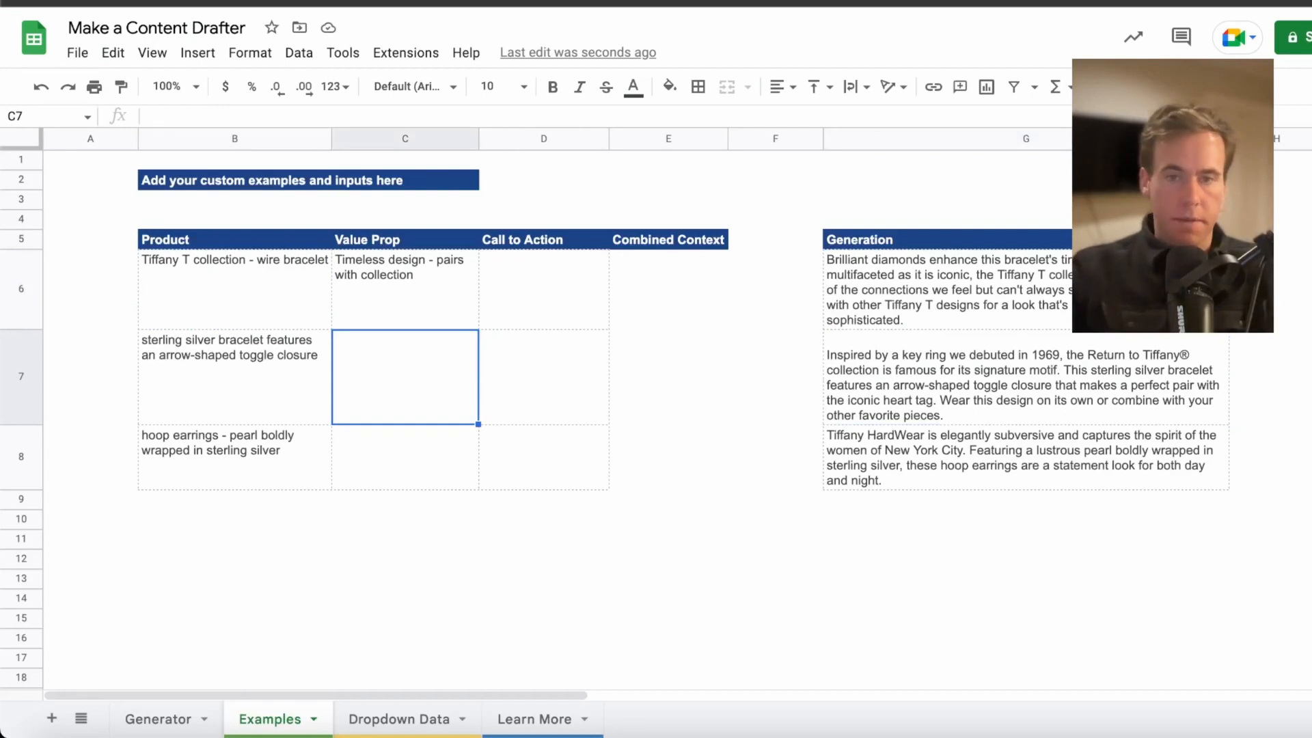
mouse_move(1077, 358)
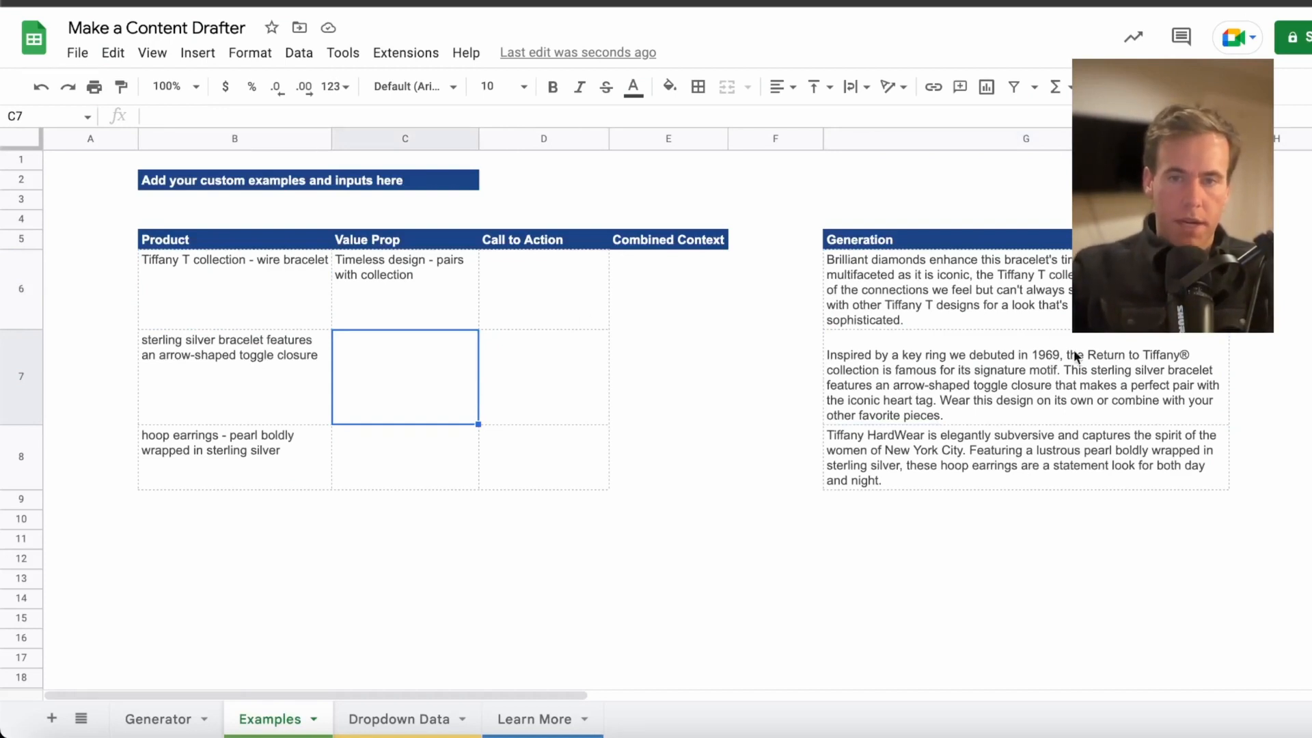
text(Legacy and pair)
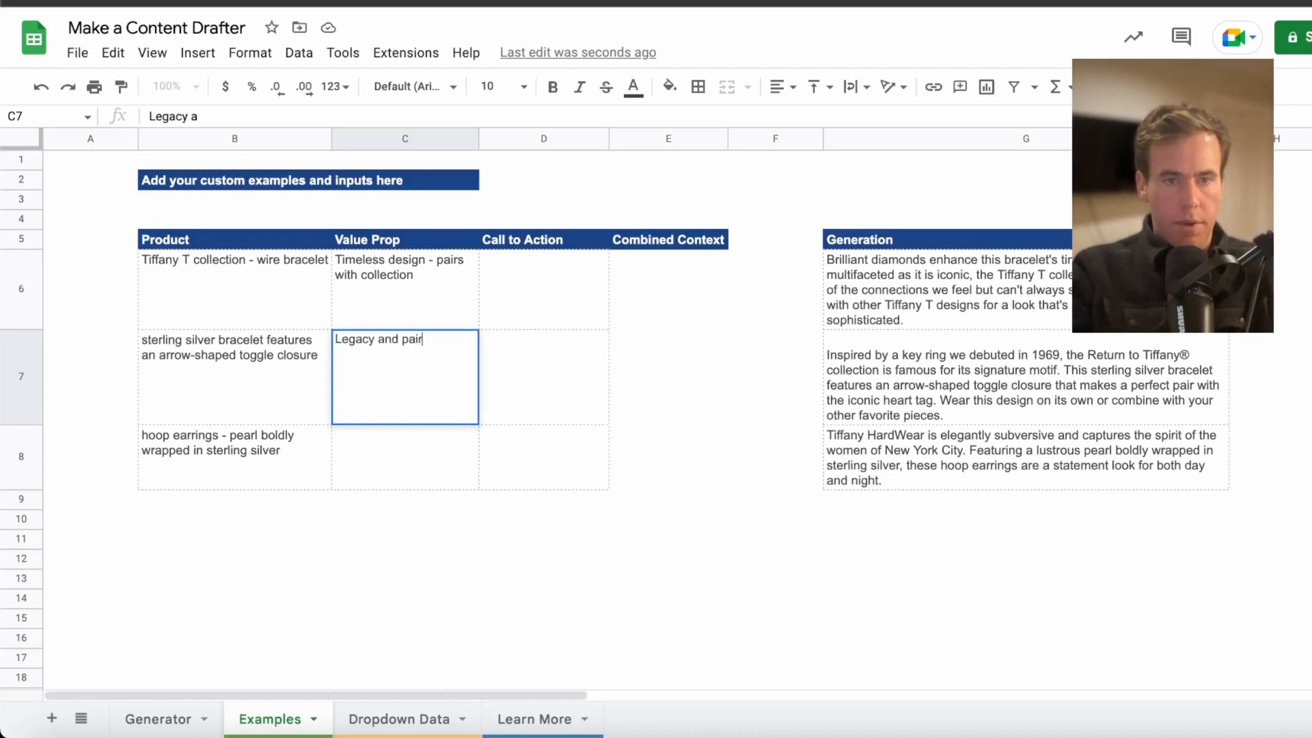
text(s with hear)
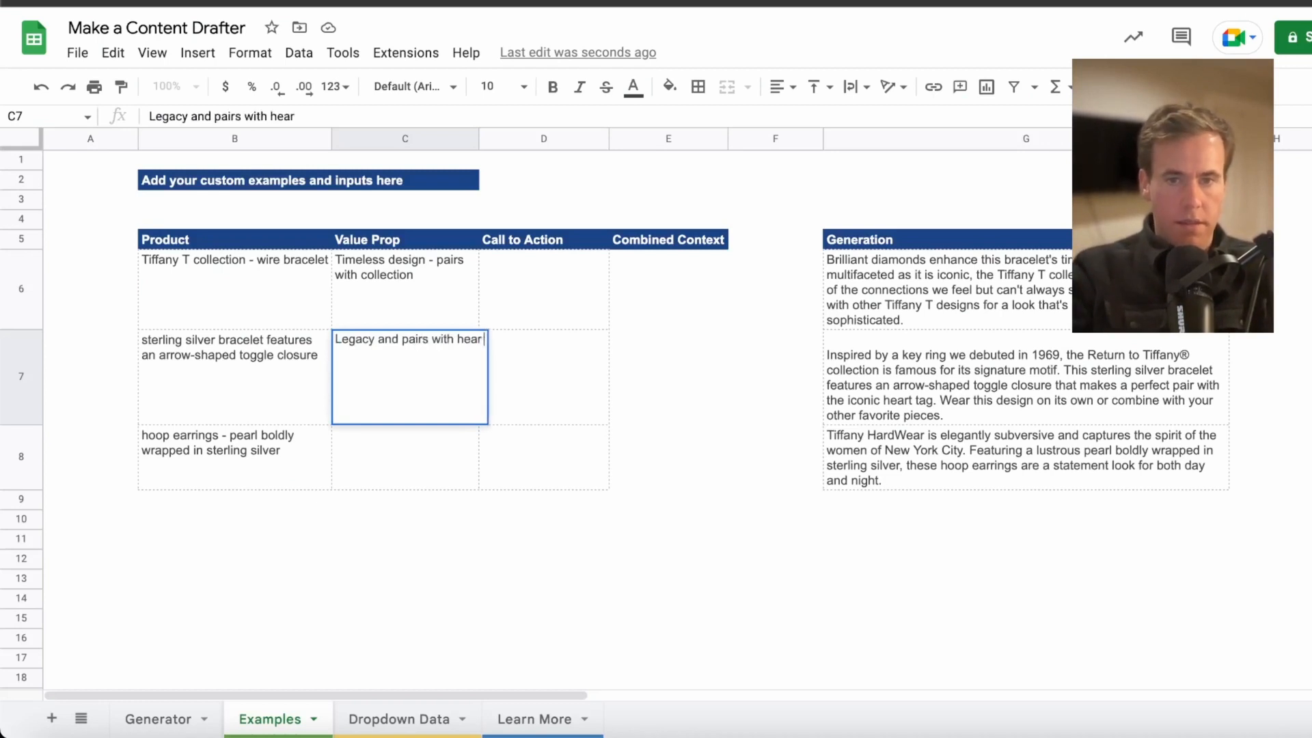
text(tag)
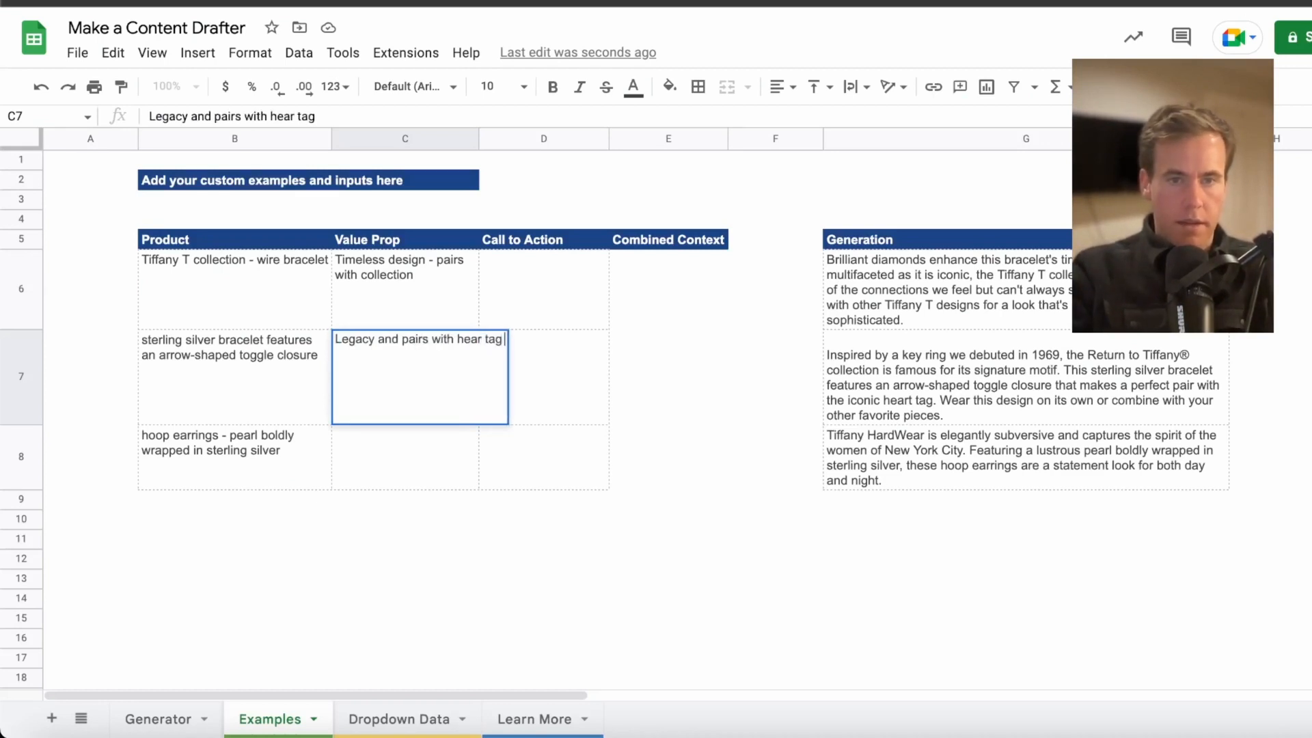
click(1021, 458)
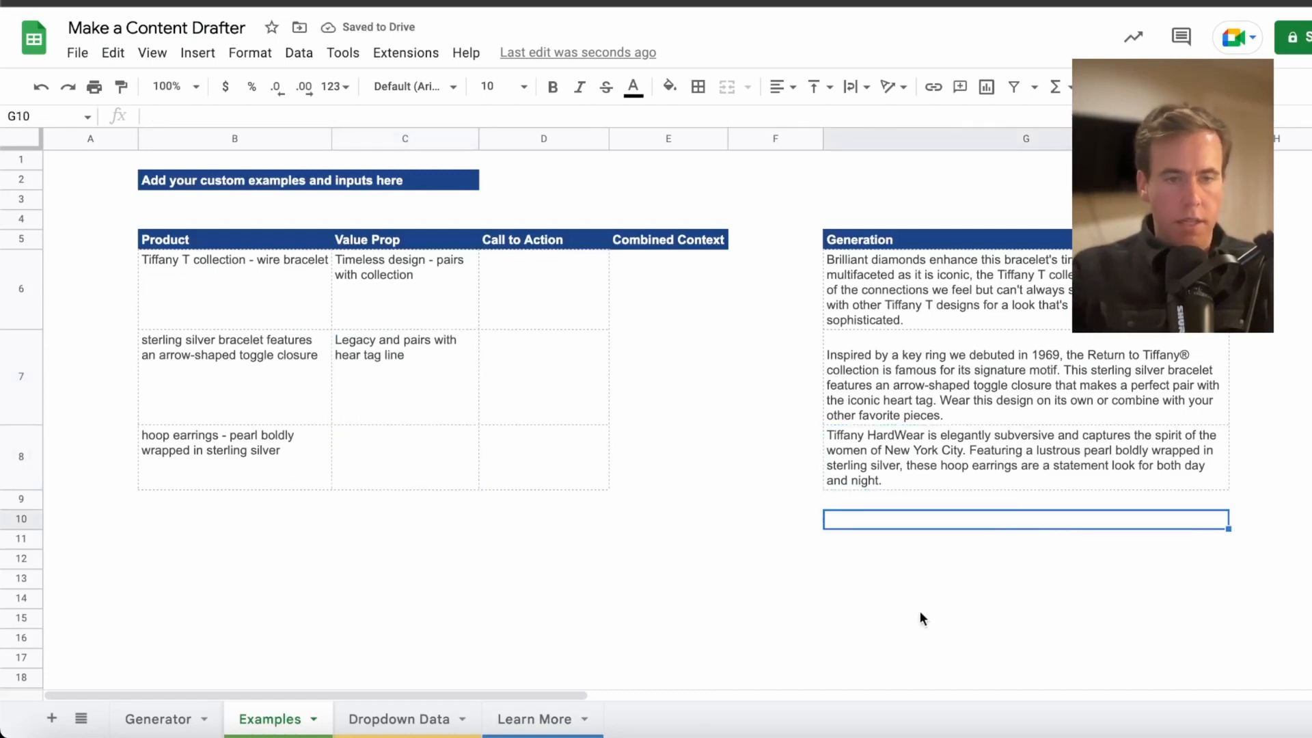
click(1021, 457)
text(New York City)
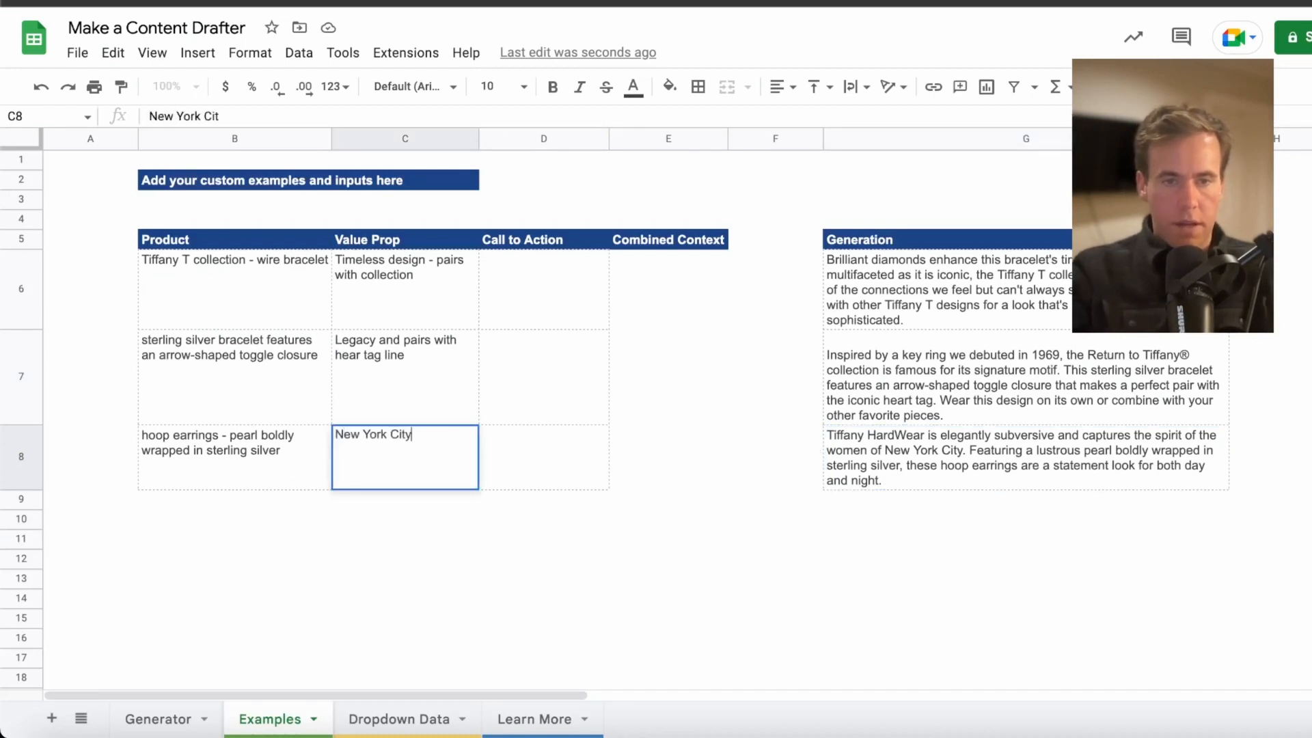
text(look - even)
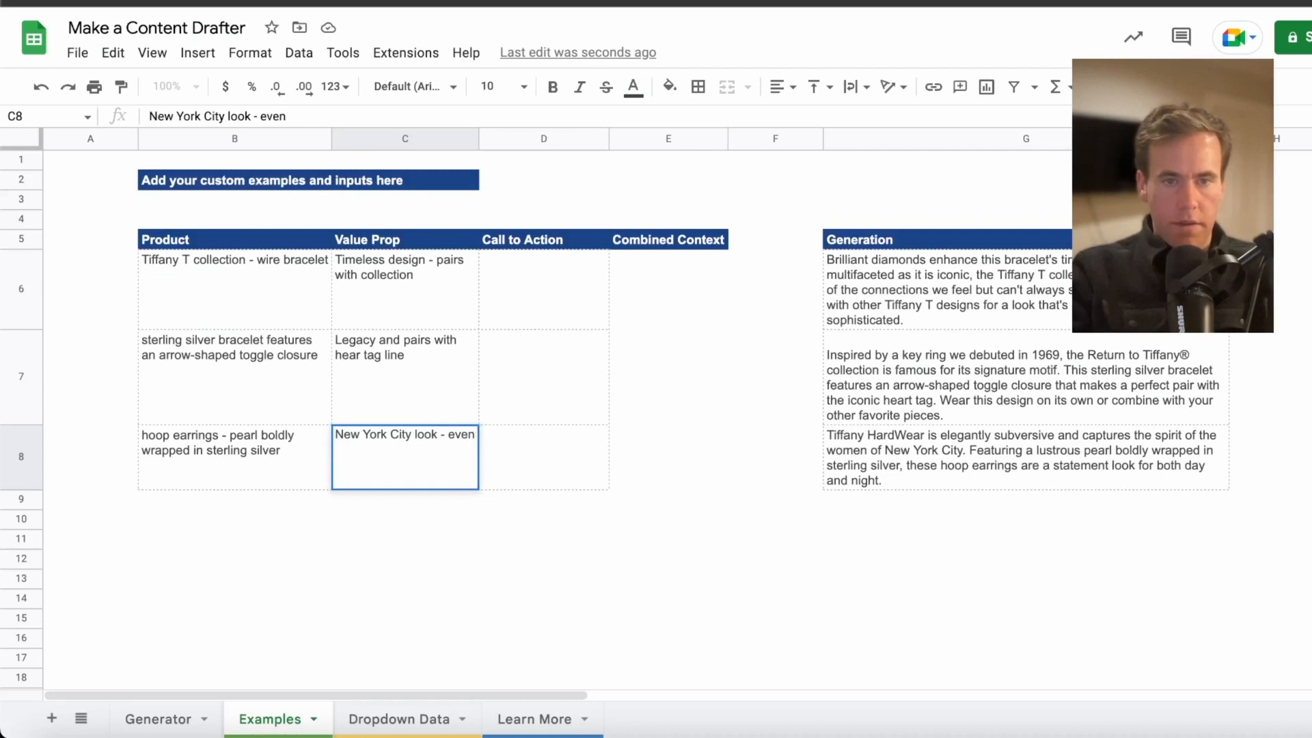
- Confirm the earrings' 'New York City look - evenings' value prop and delete the Call to Action column
click(543, 288)
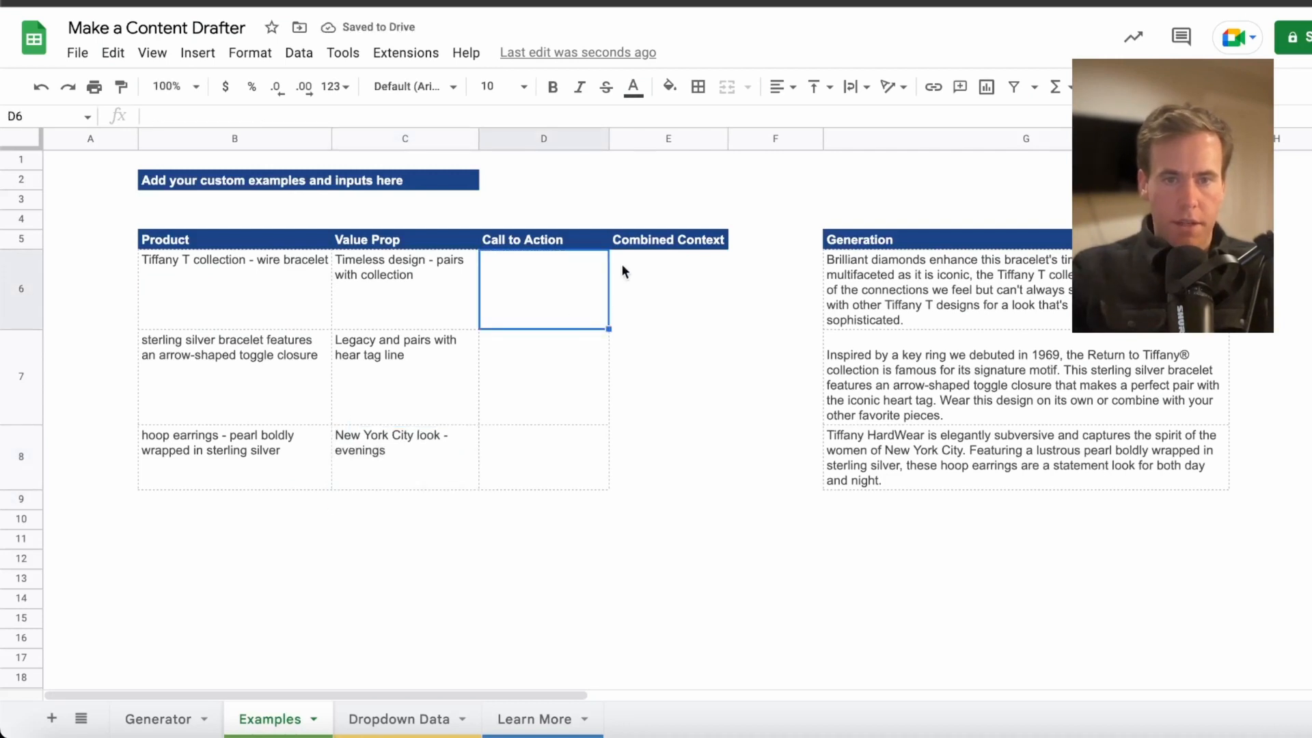
right_click(543, 138)
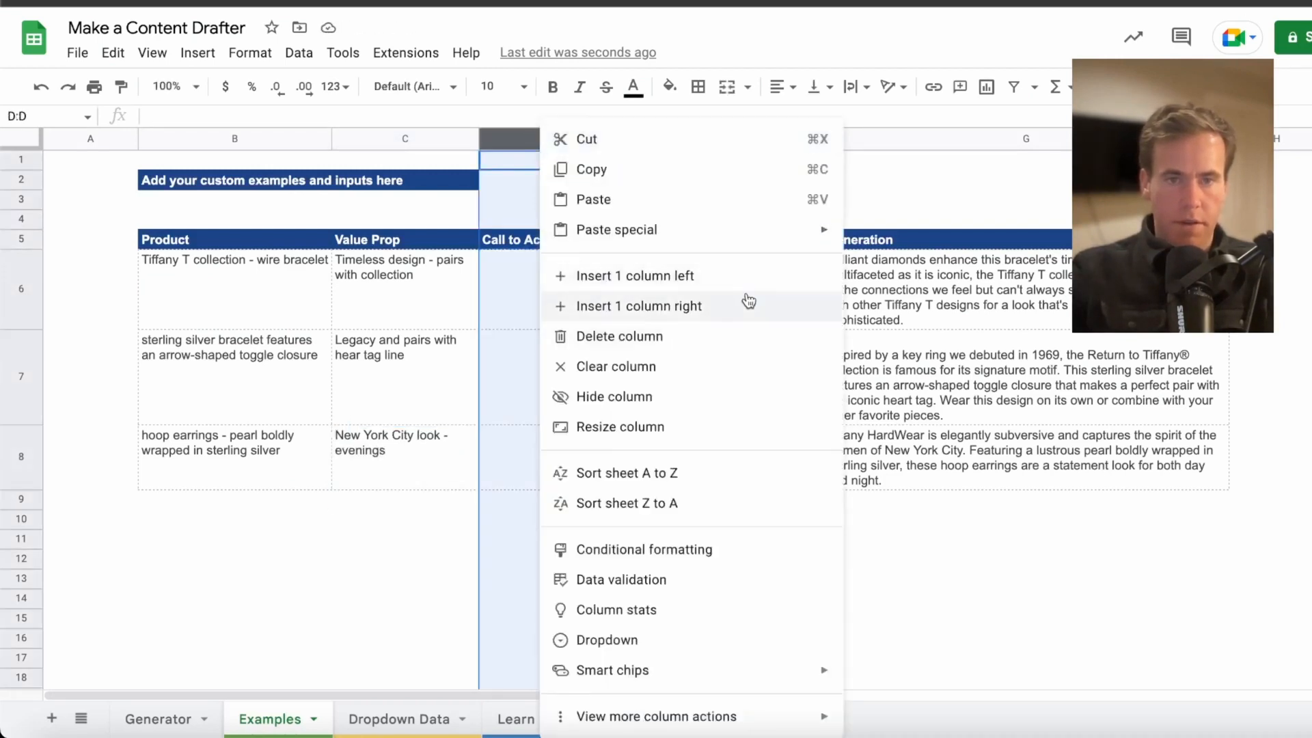
mouse_move(752, 352)
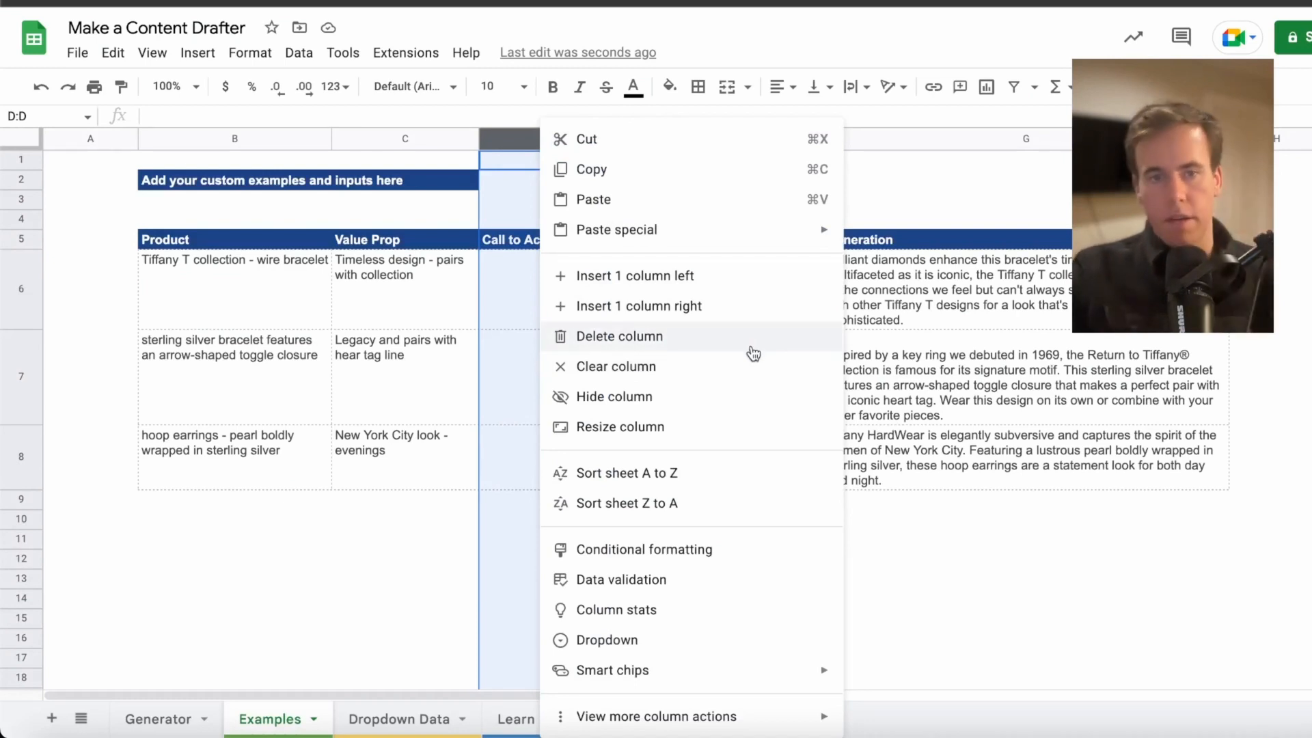
mouse_move(752, 351)
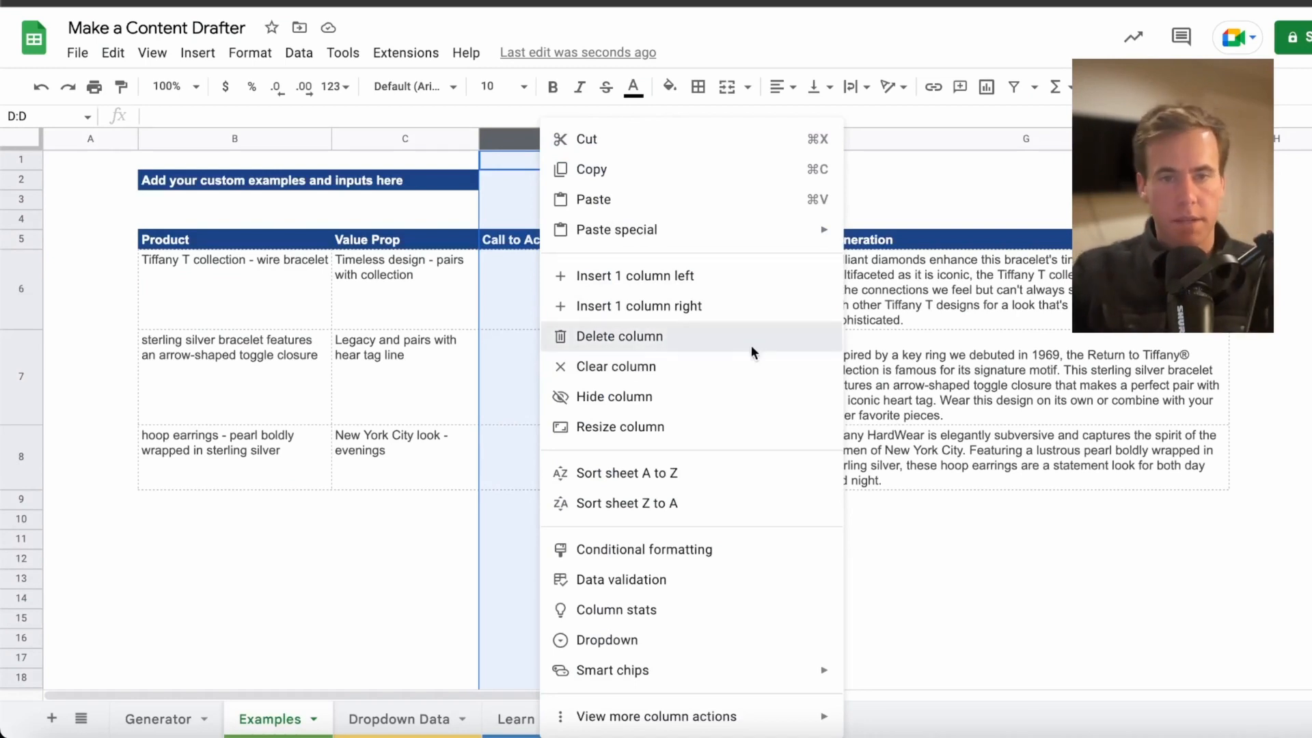
click(620, 335)
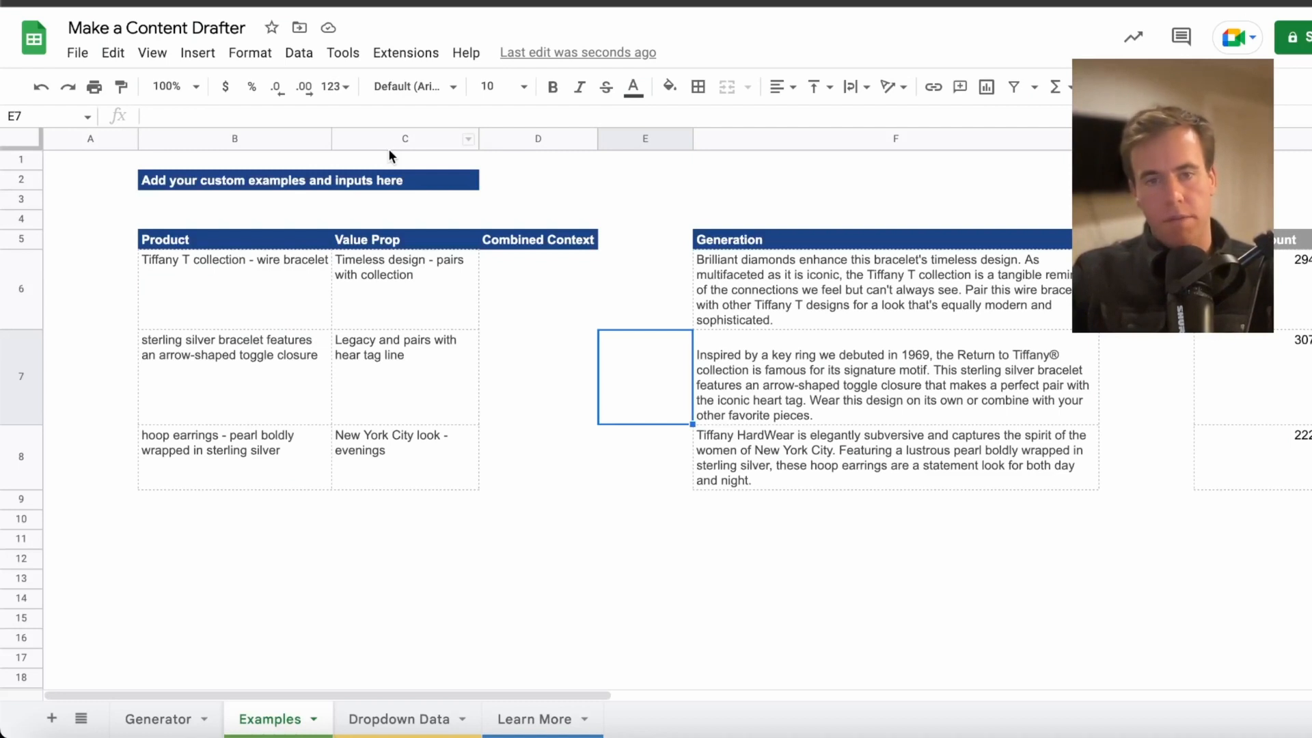
mouse_move(481, 258)
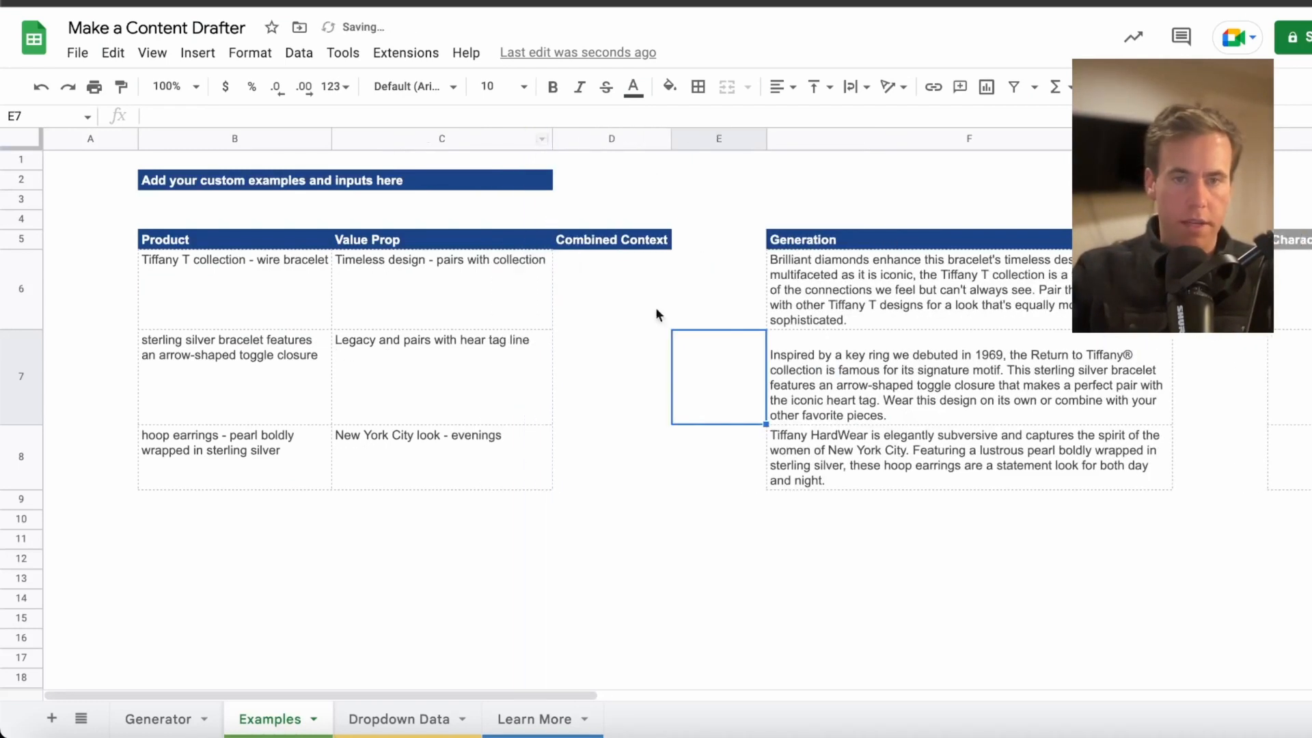
- On Dropdown Data, enter the Tiffany sneakers value prop 'Get Nike performance and Tiffany Blue style'
click(398, 719)
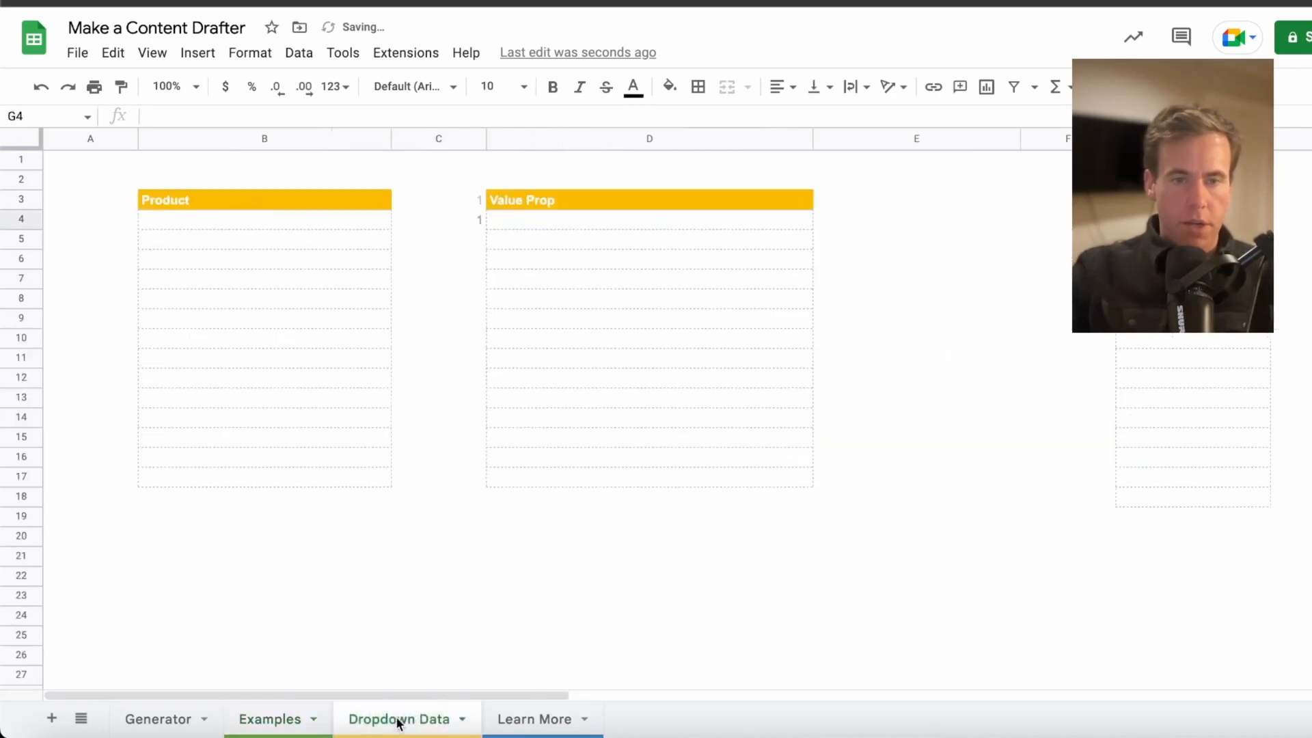
click(269, 718)
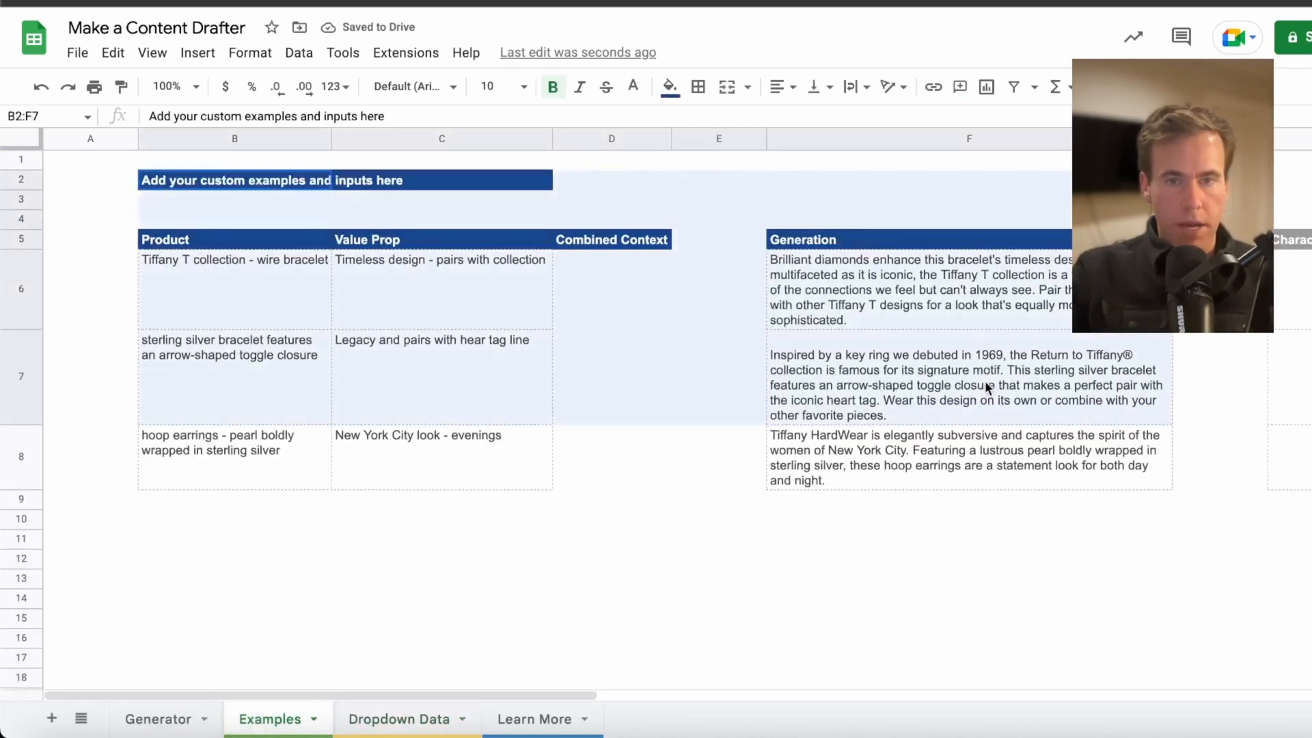
click(399, 718)
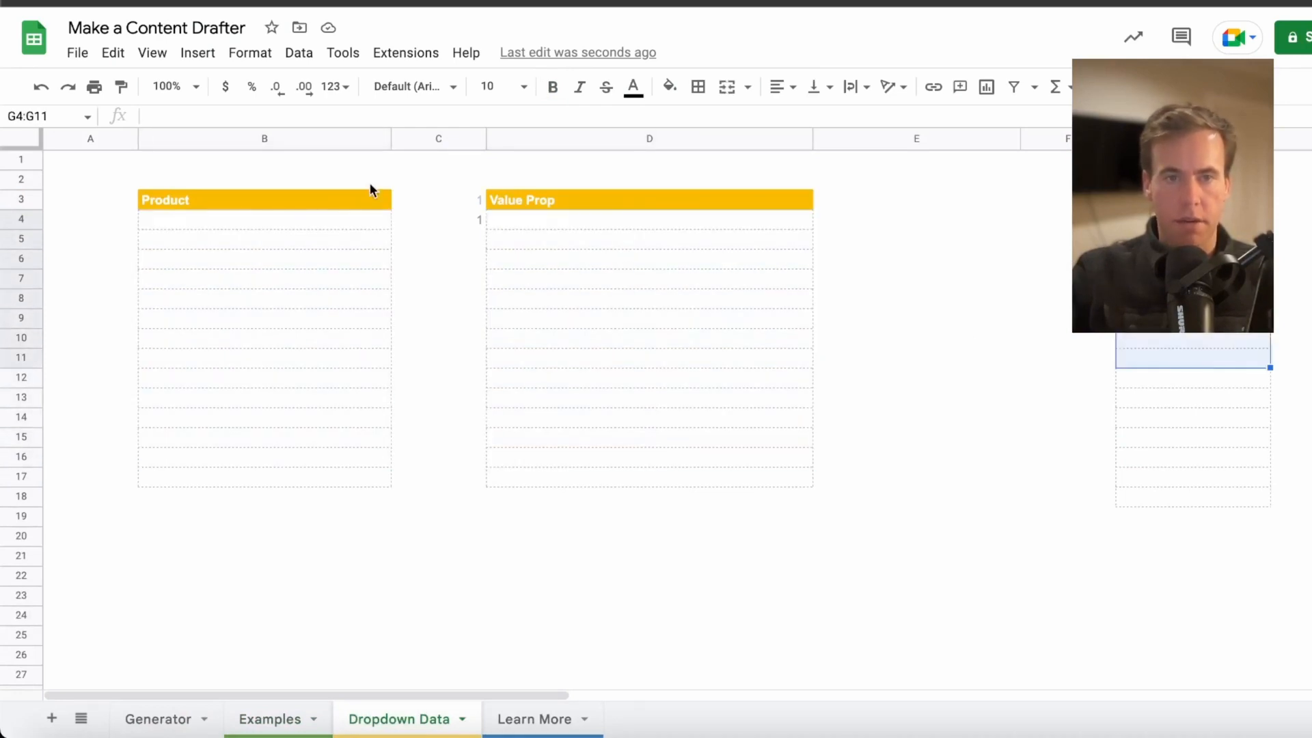
click(264, 219)
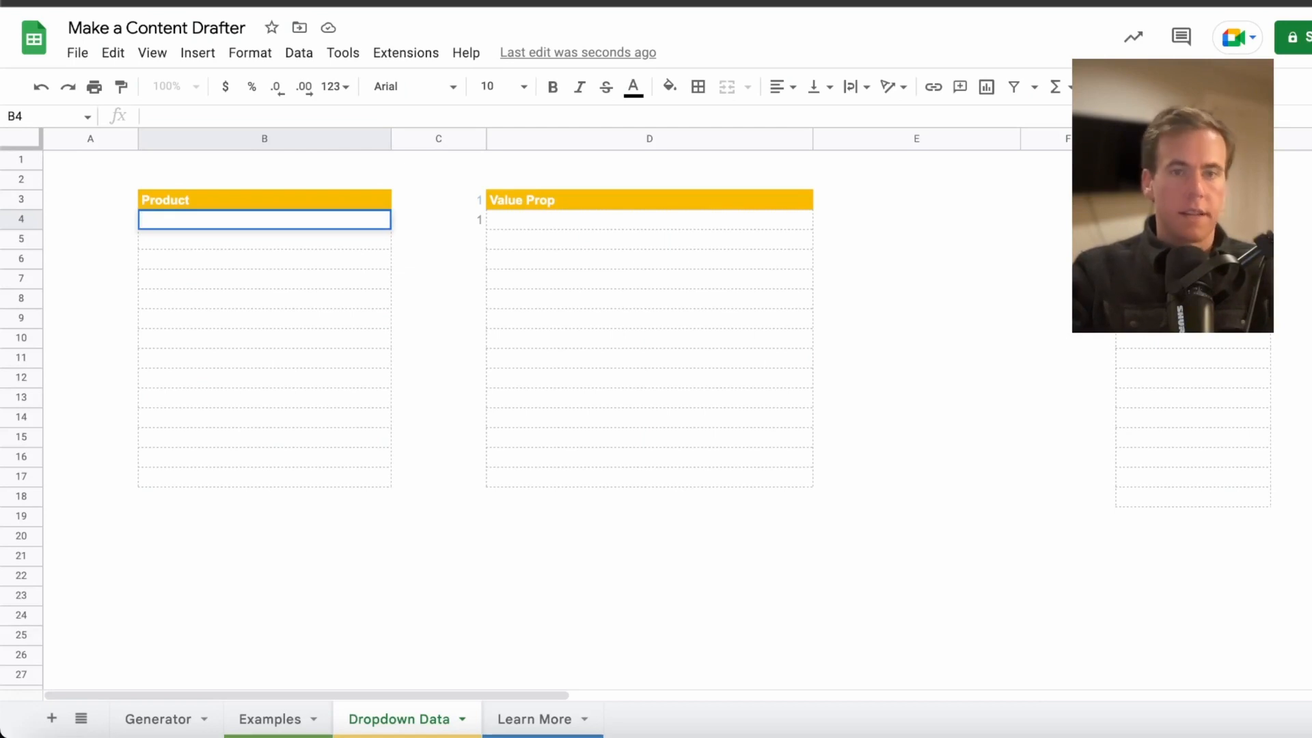
text(Tiffa)
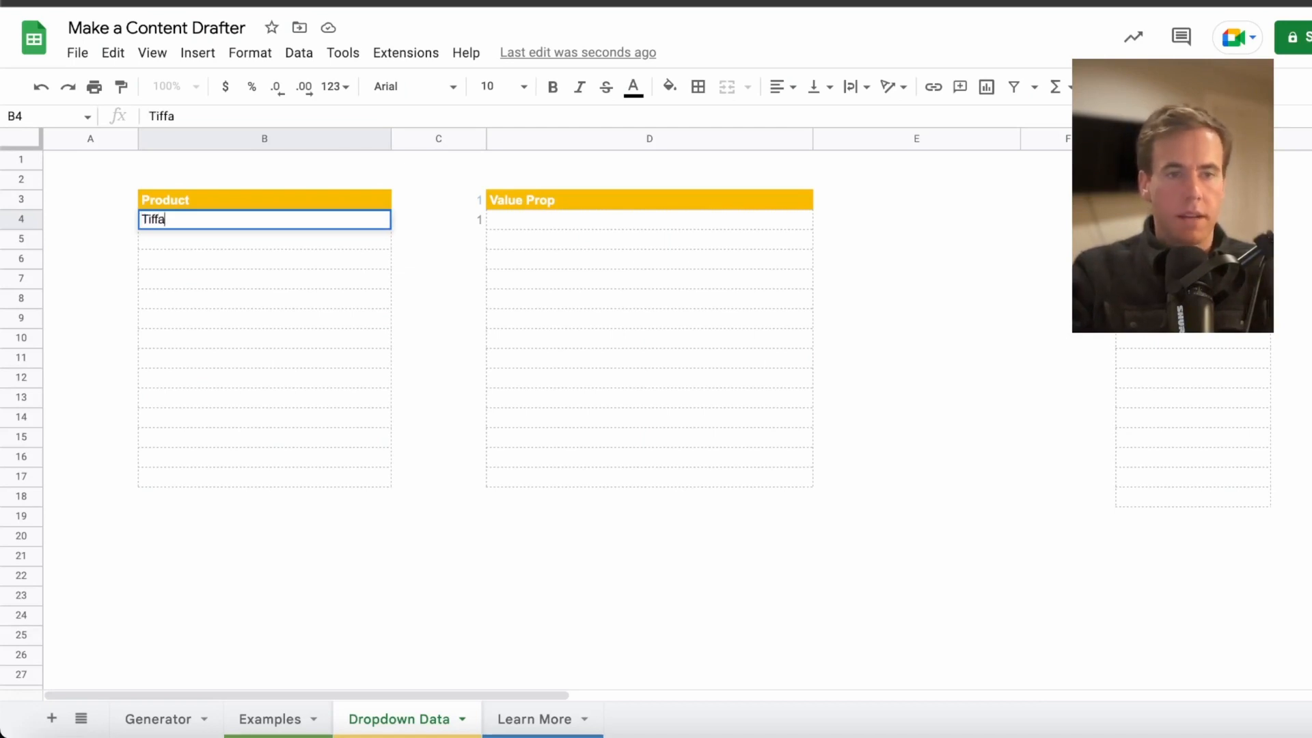
text(ny)
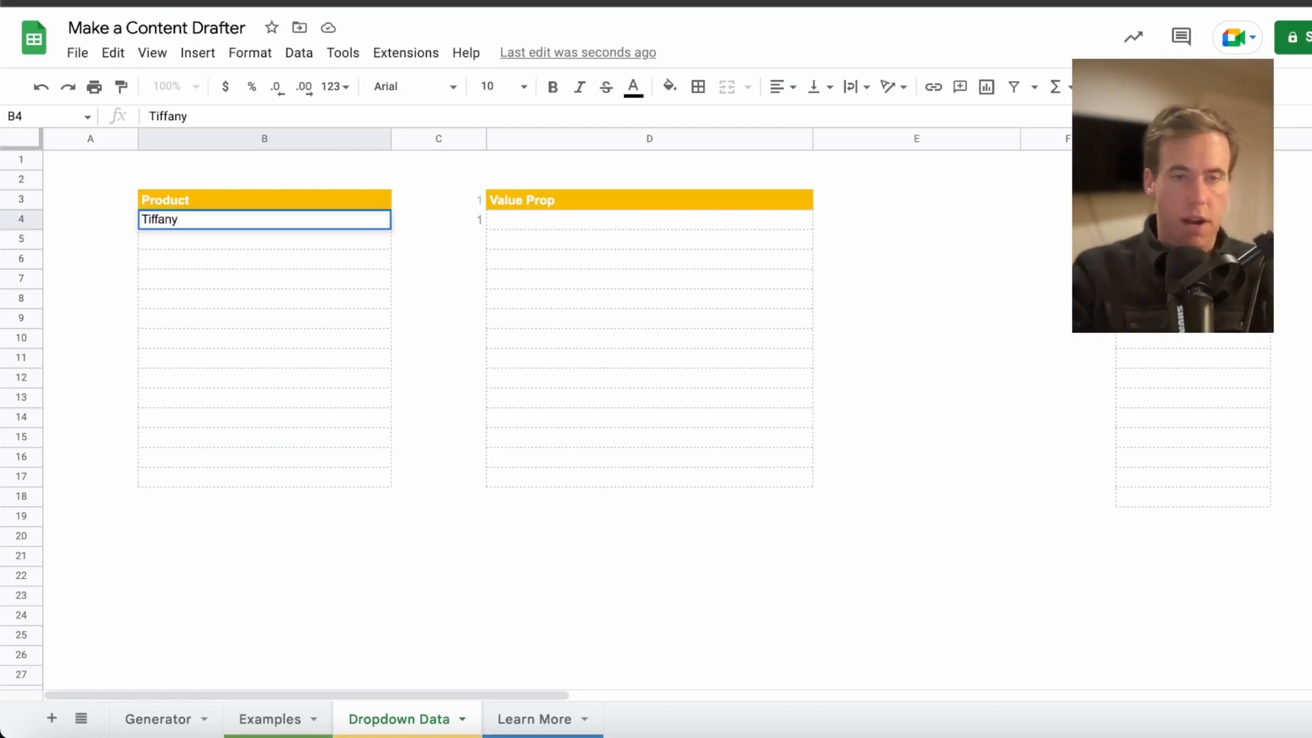
text(Get Nike p)
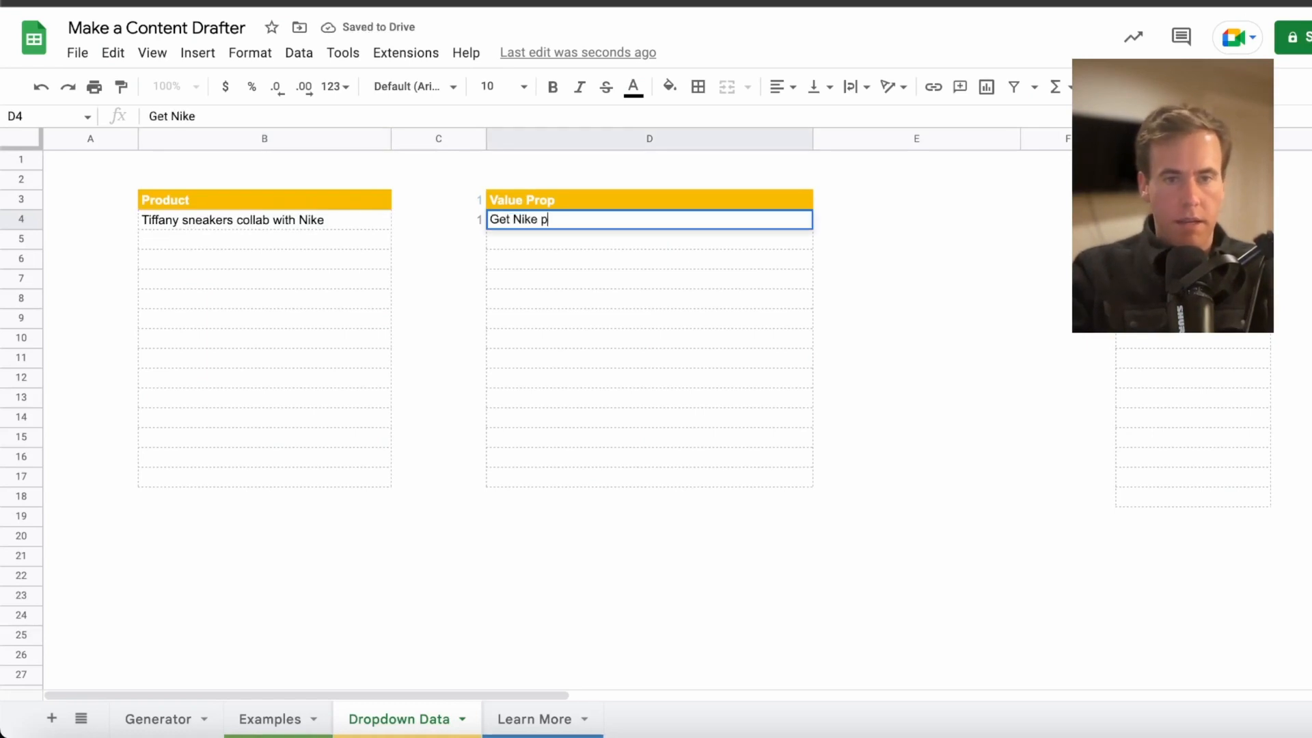
text(erformance and)
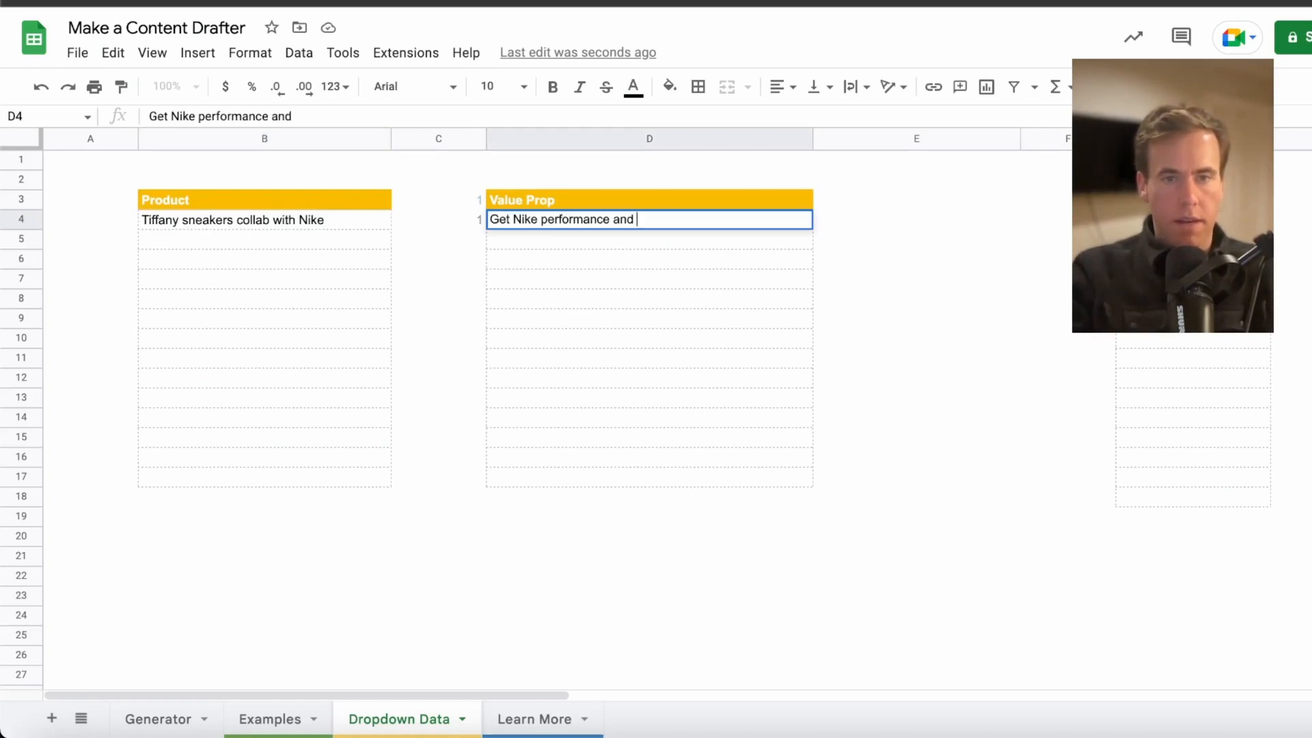
text(Tiffany Blue style)
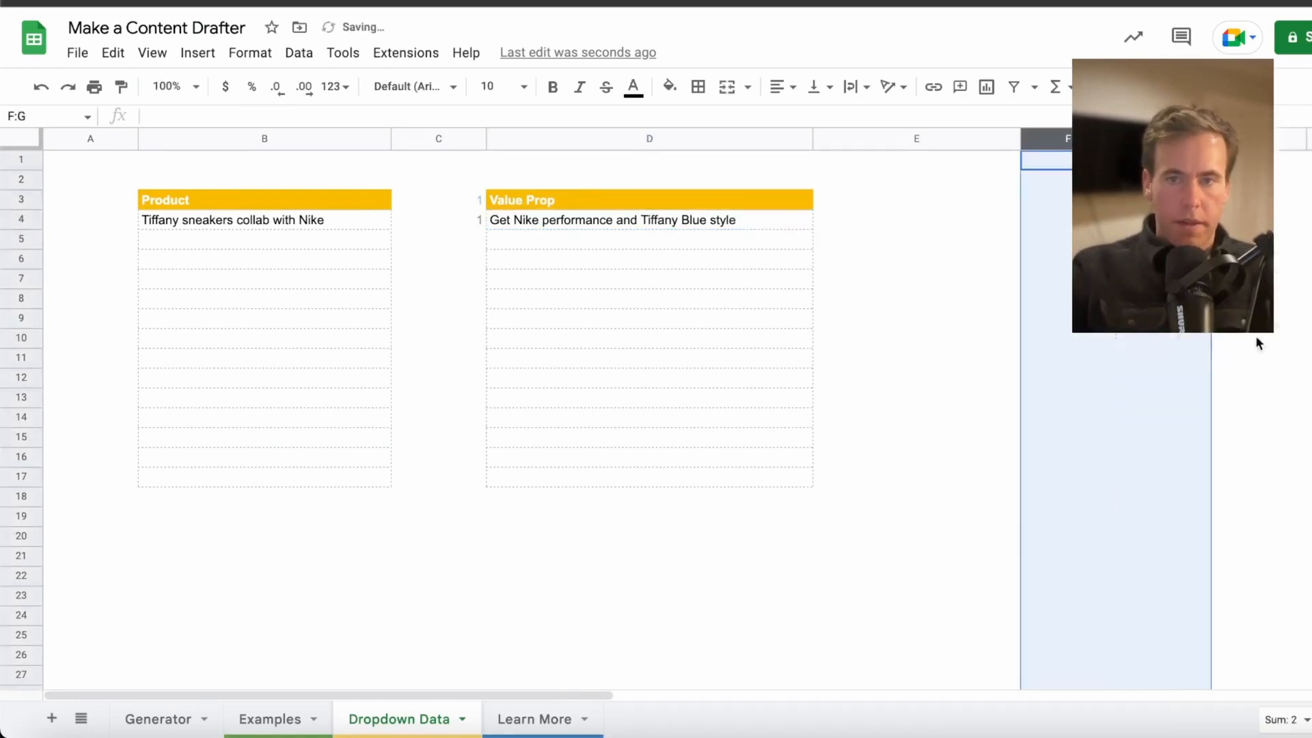
- Add 'Metal mens necklace' with value prop 'Look amazing at the gym', then return to Examples
click(264, 220)
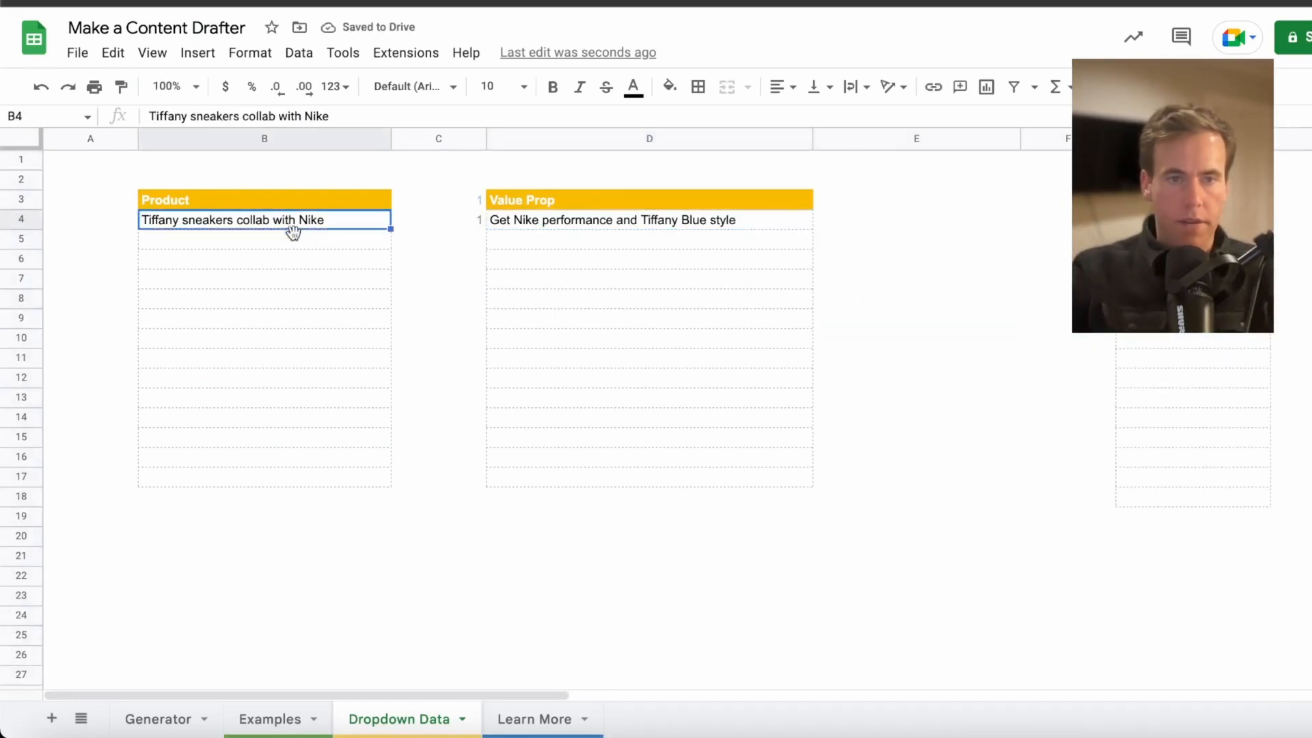
text(Metal)
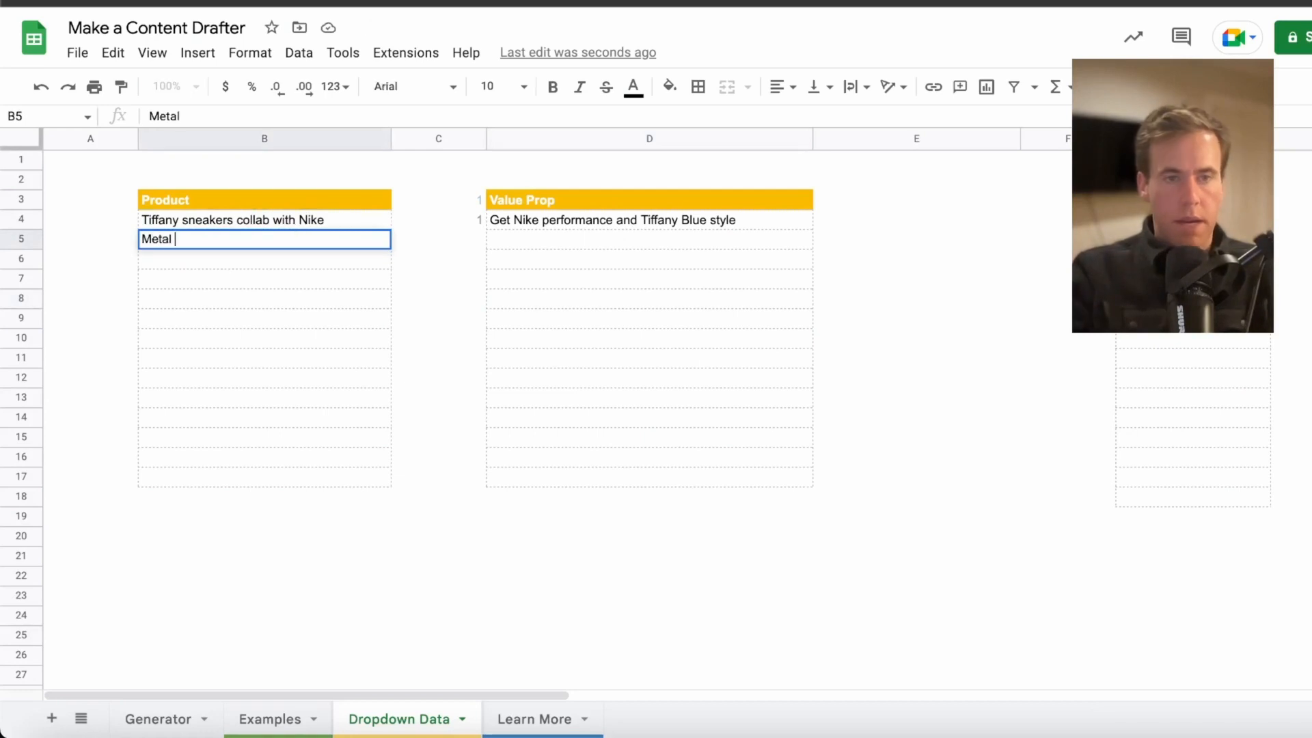
text(mens necklace)
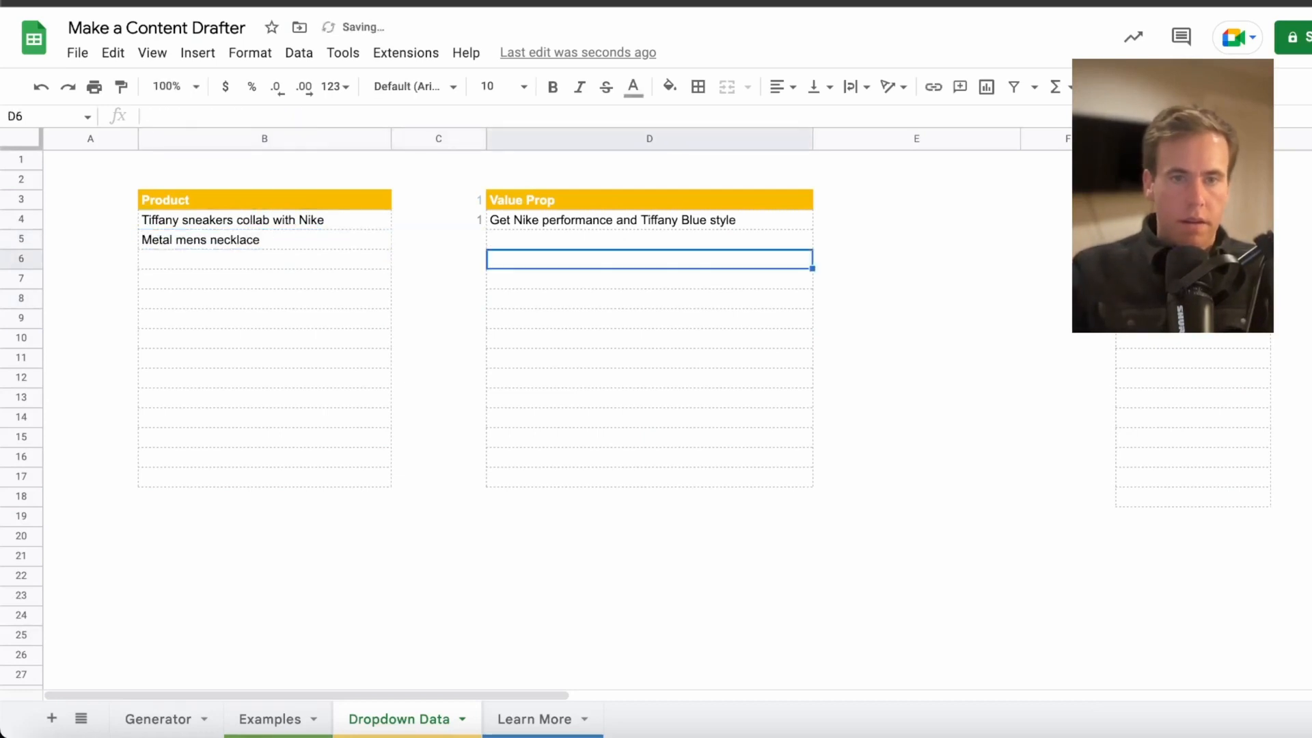
text(Look amazing at the gm)
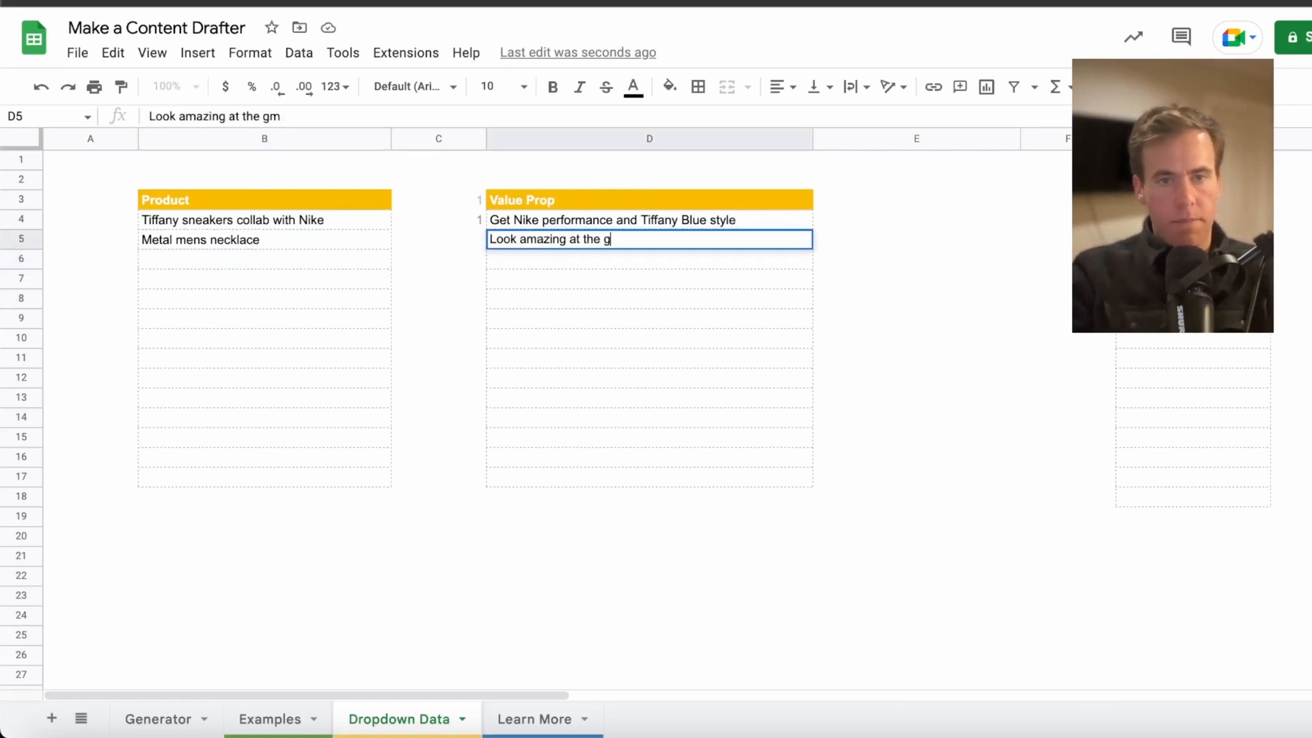
key(Return)
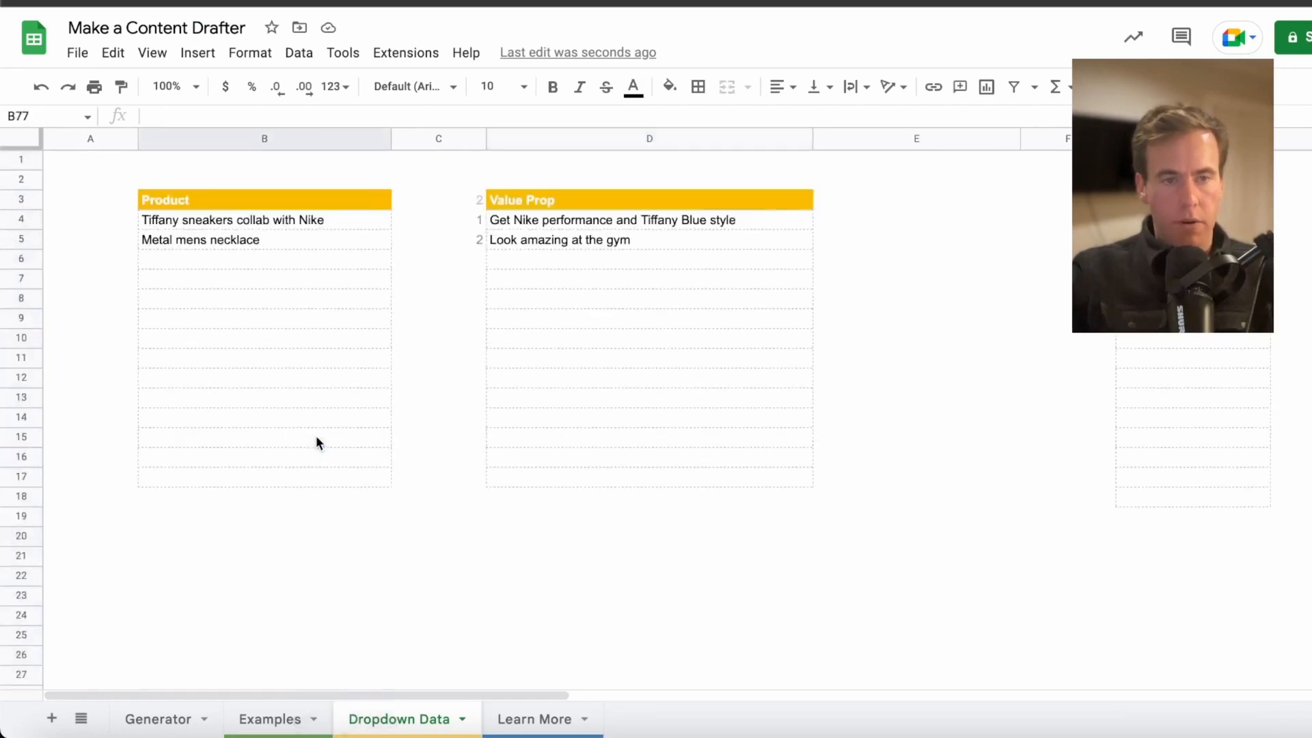
click(648, 298)
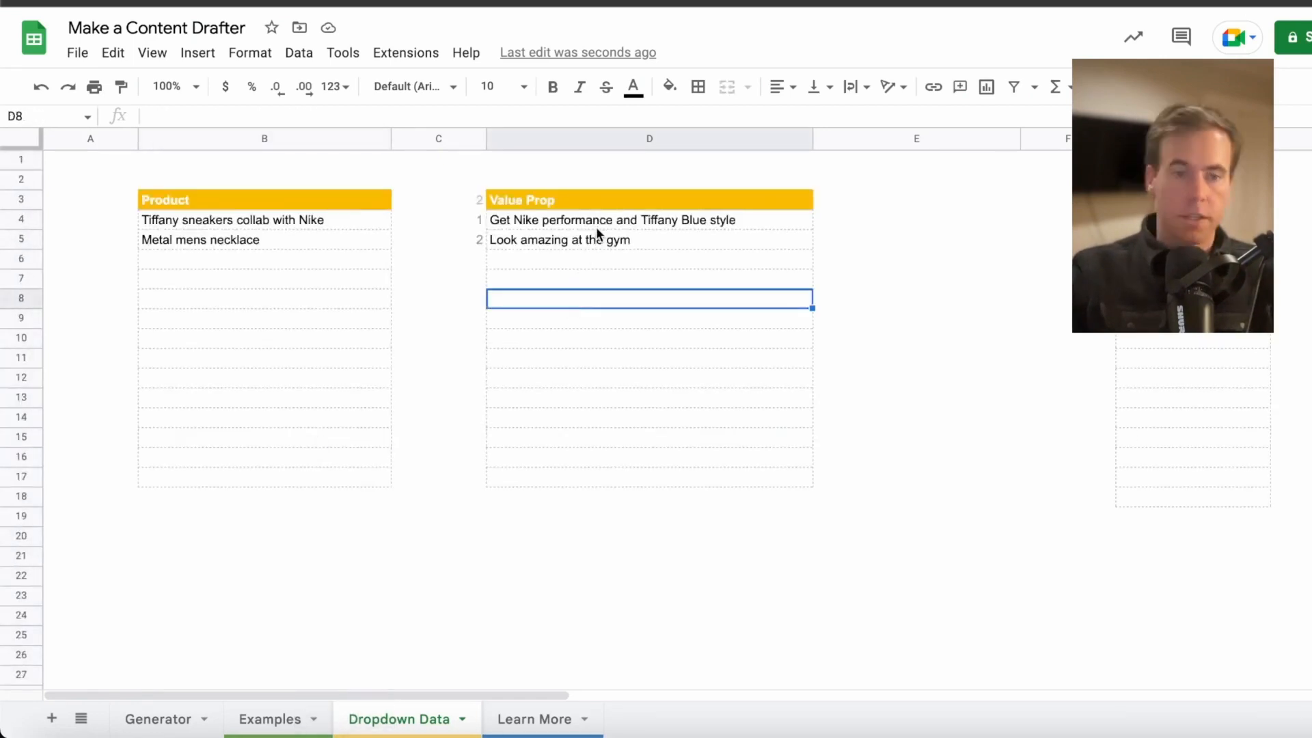
click(268, 719)
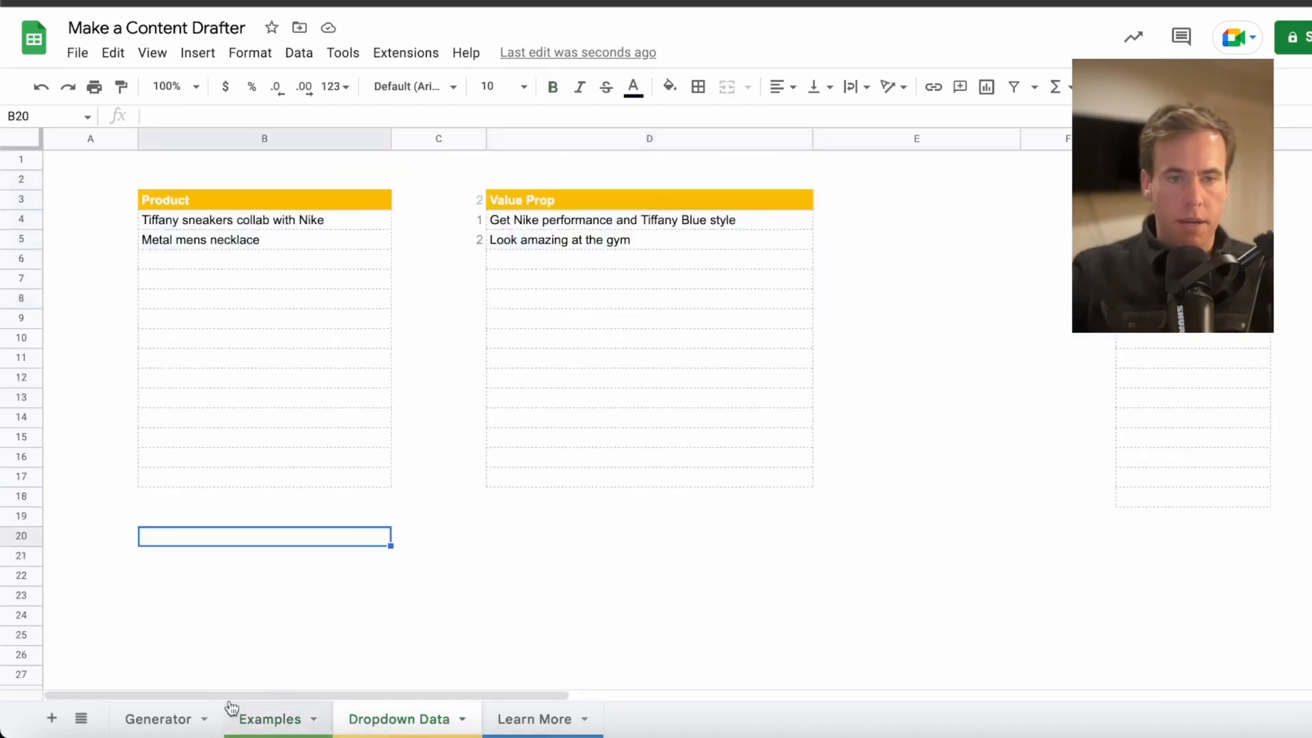
- On Generator, choose the Tiffany-Nike sneakers, the Nike performance value prop, and Generate Yes
click(158, 719)
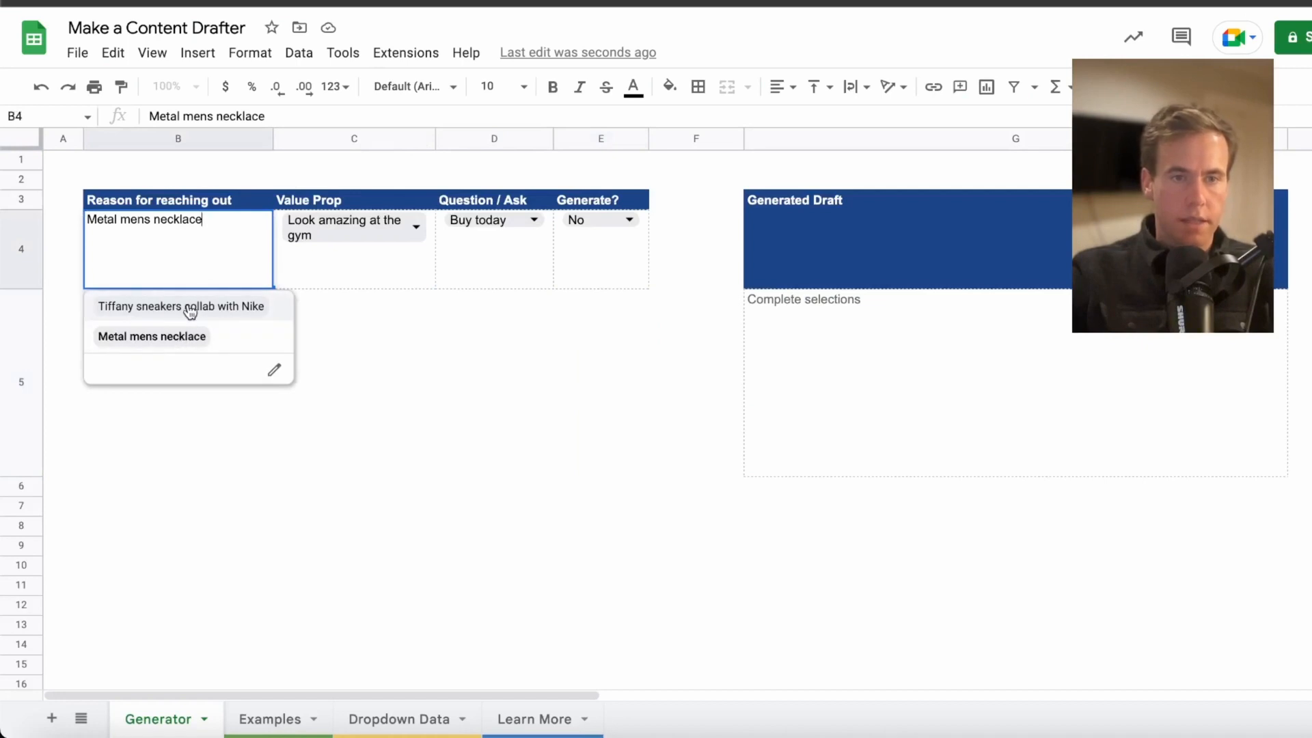
click(181, 305)
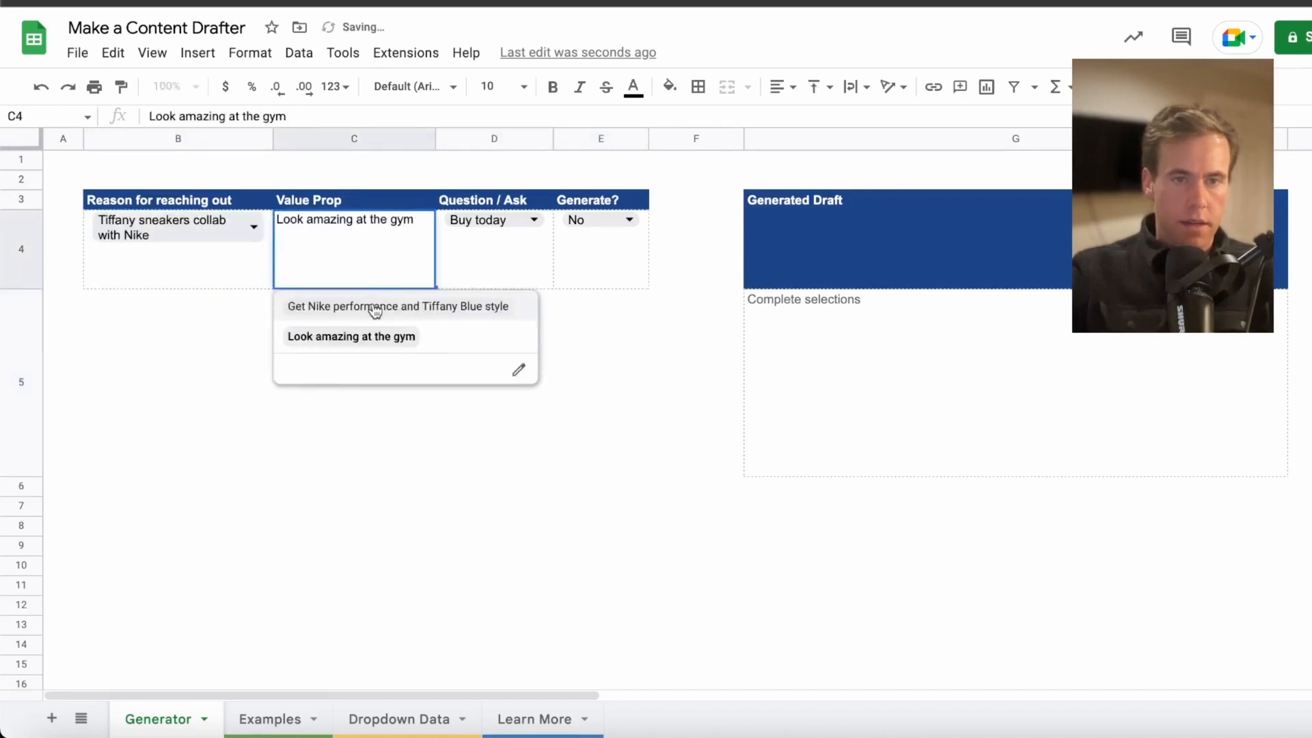
click(398, 306)
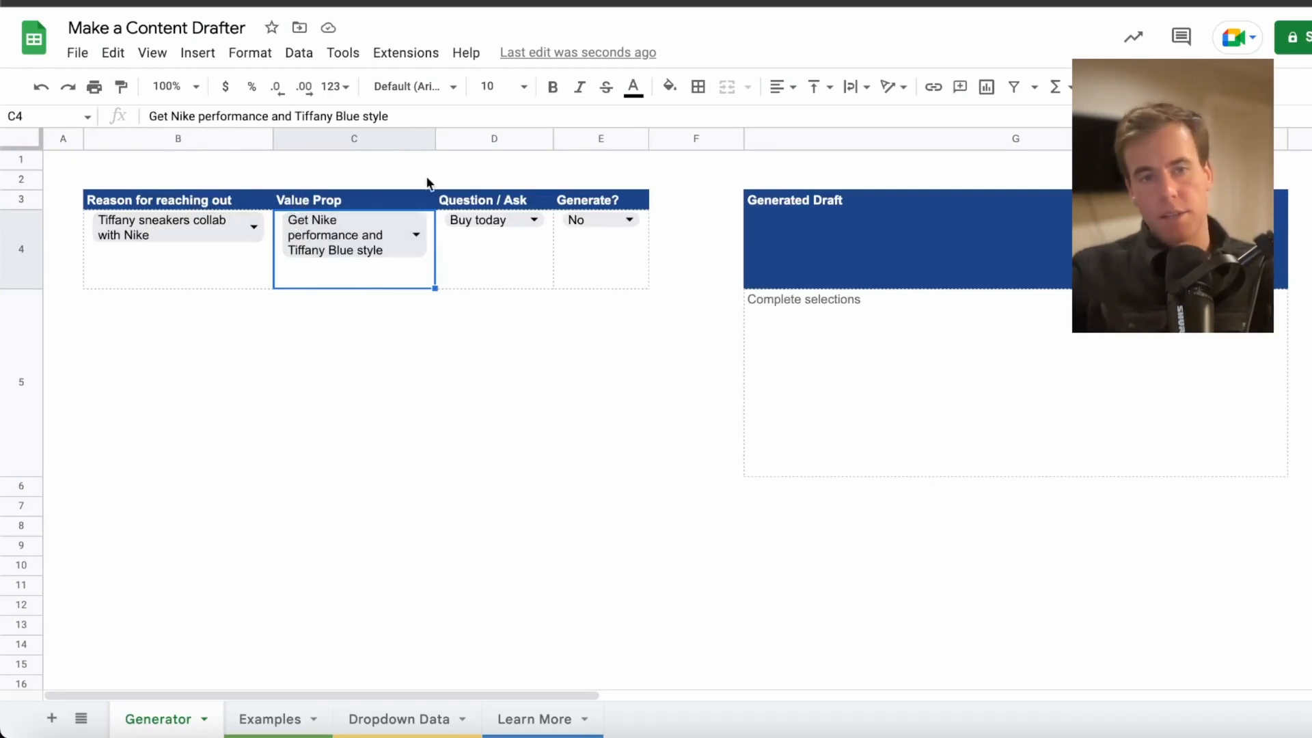
click(493, 383)
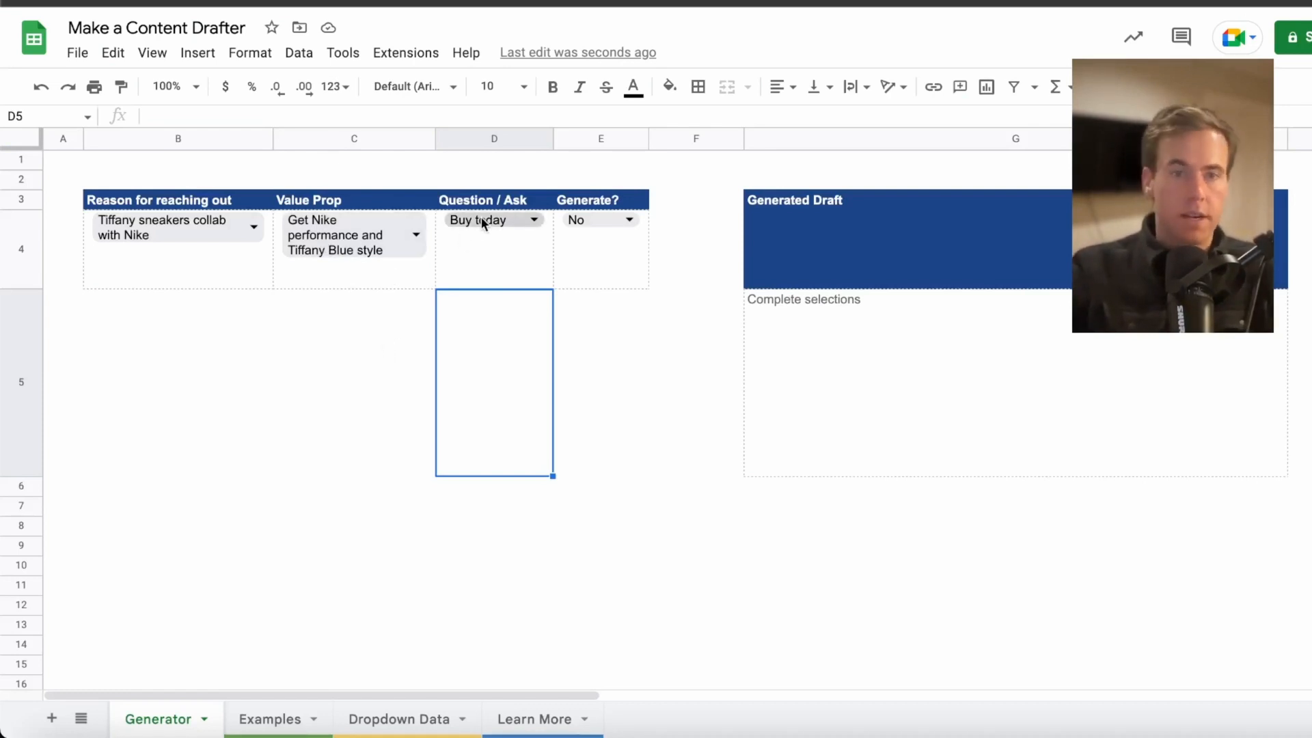
click(577, 219)
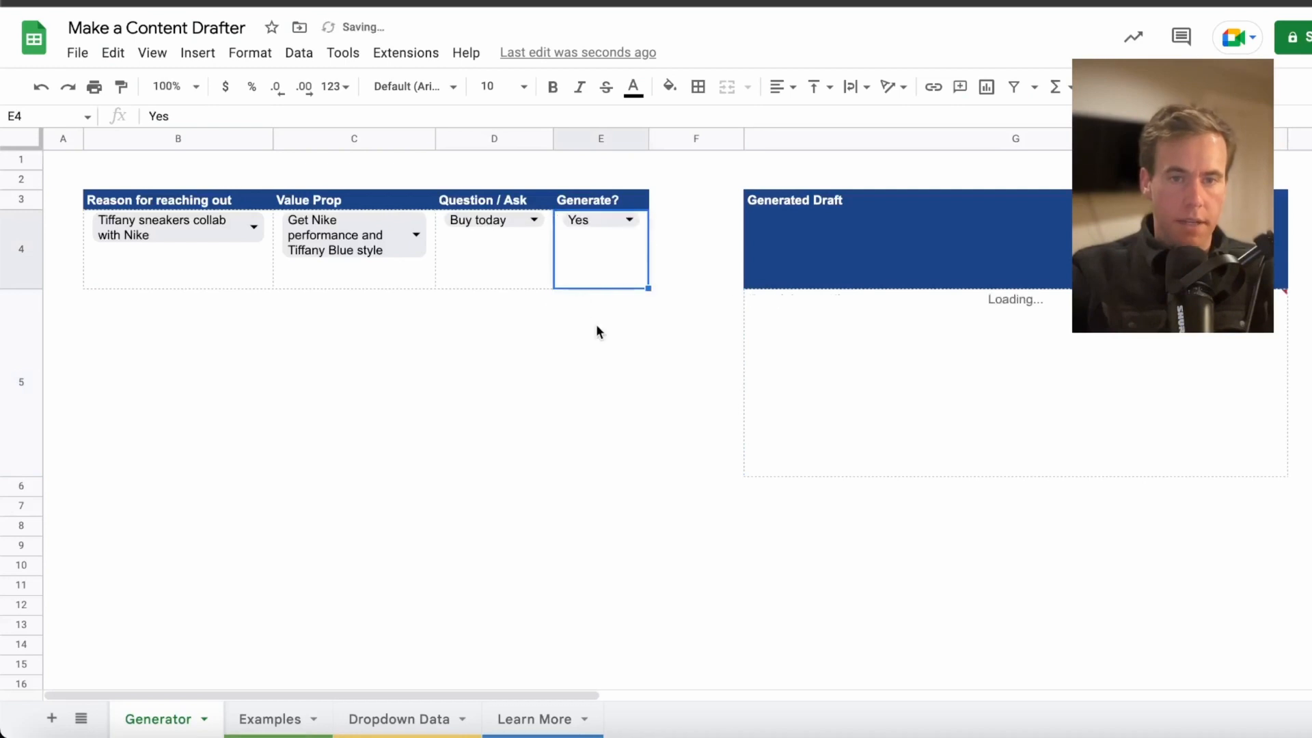
- Switch between the Examples and Generator sheets twice while the sneaker draft loads
click(493, 382)
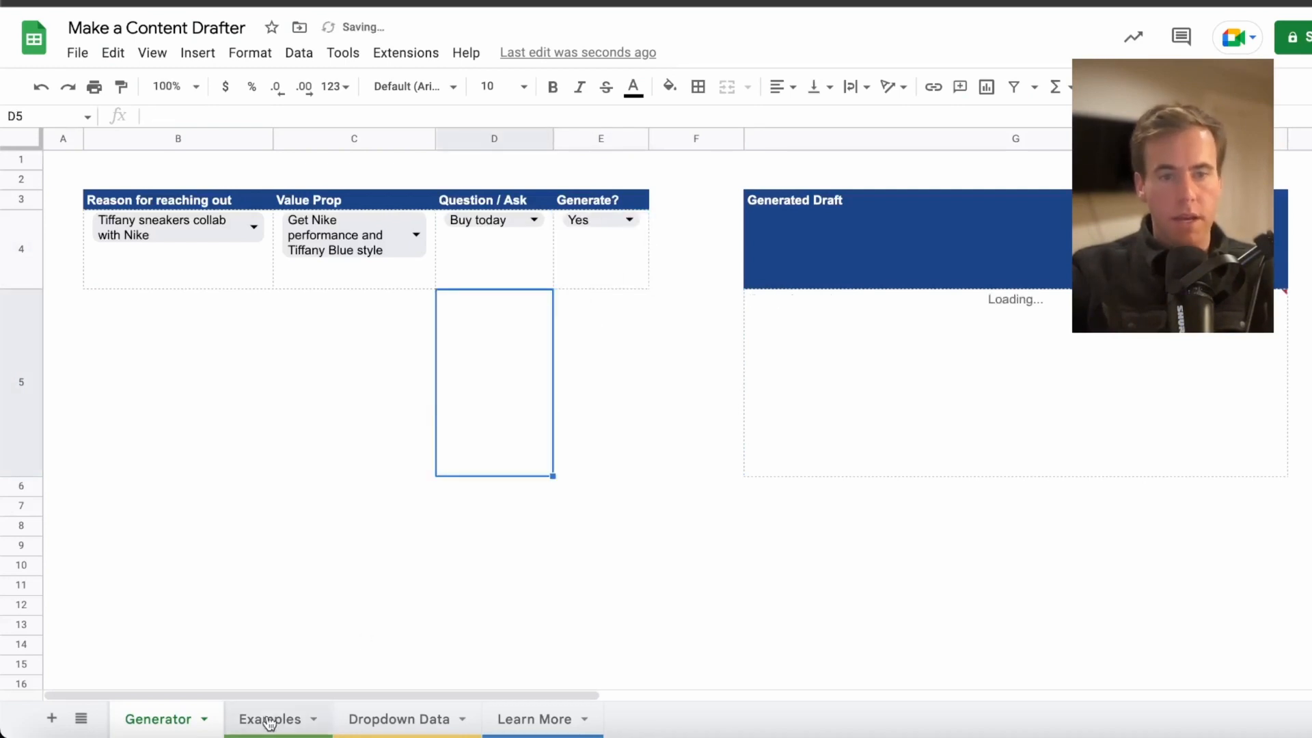
click(270, 718)
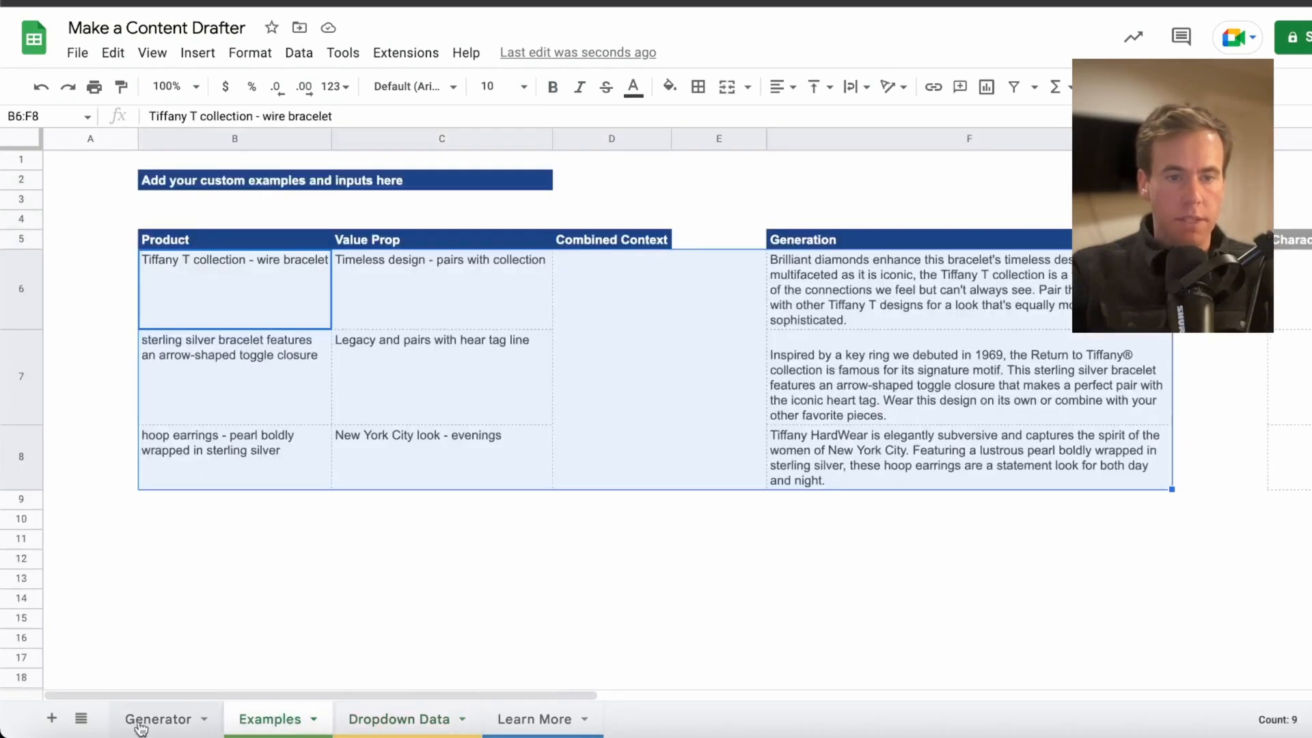
click(157, 719)
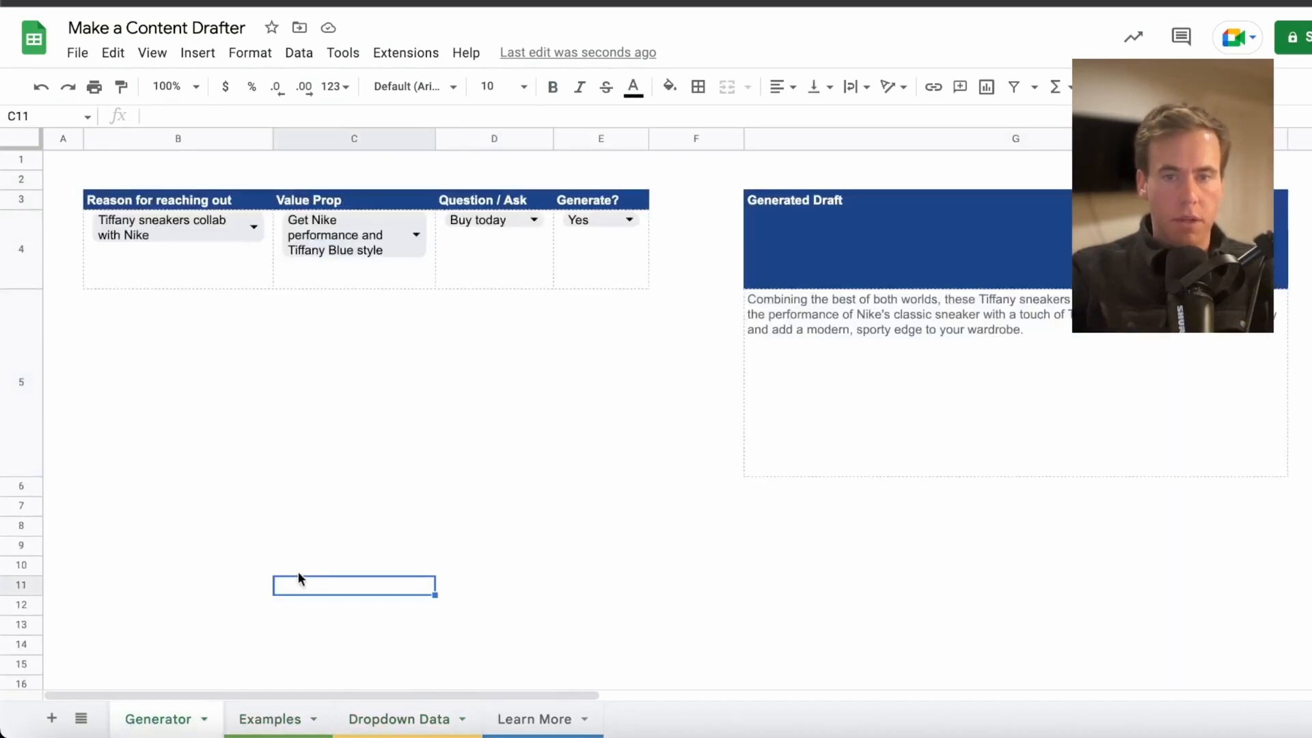
mouse_move(278, 719)
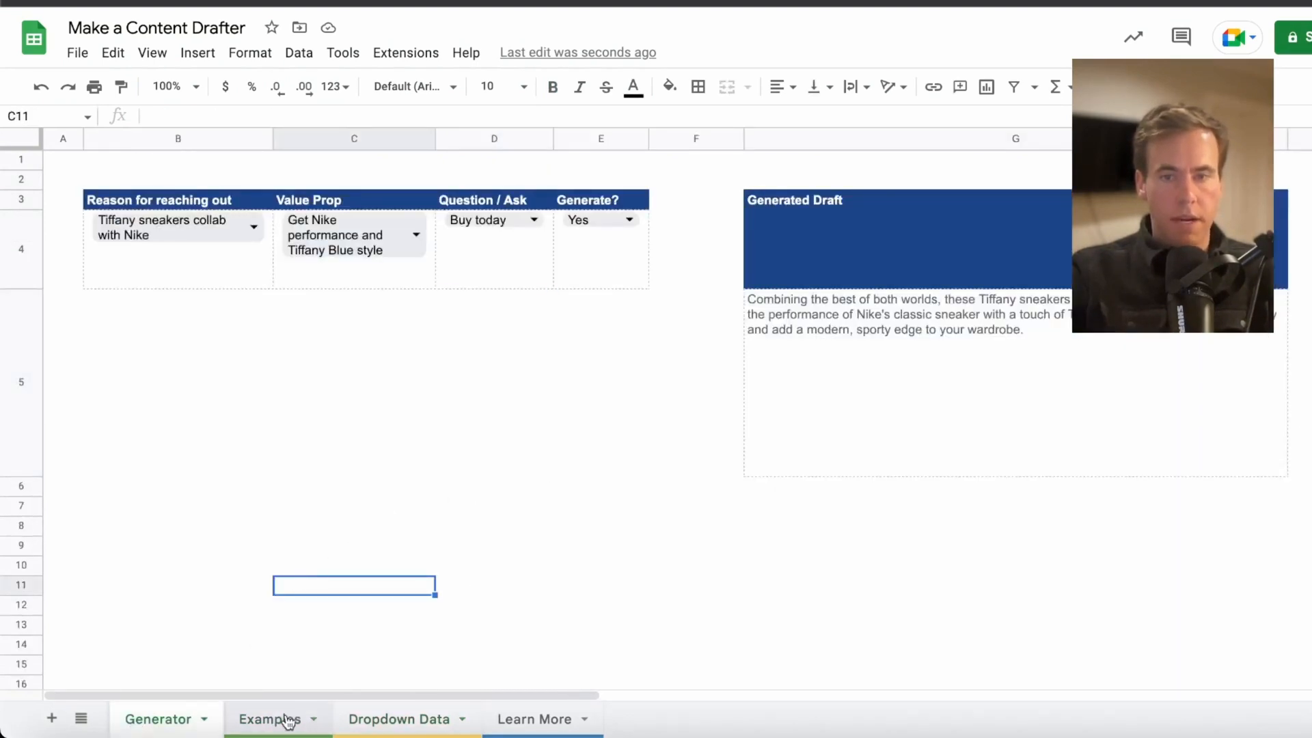
click(269, 718)
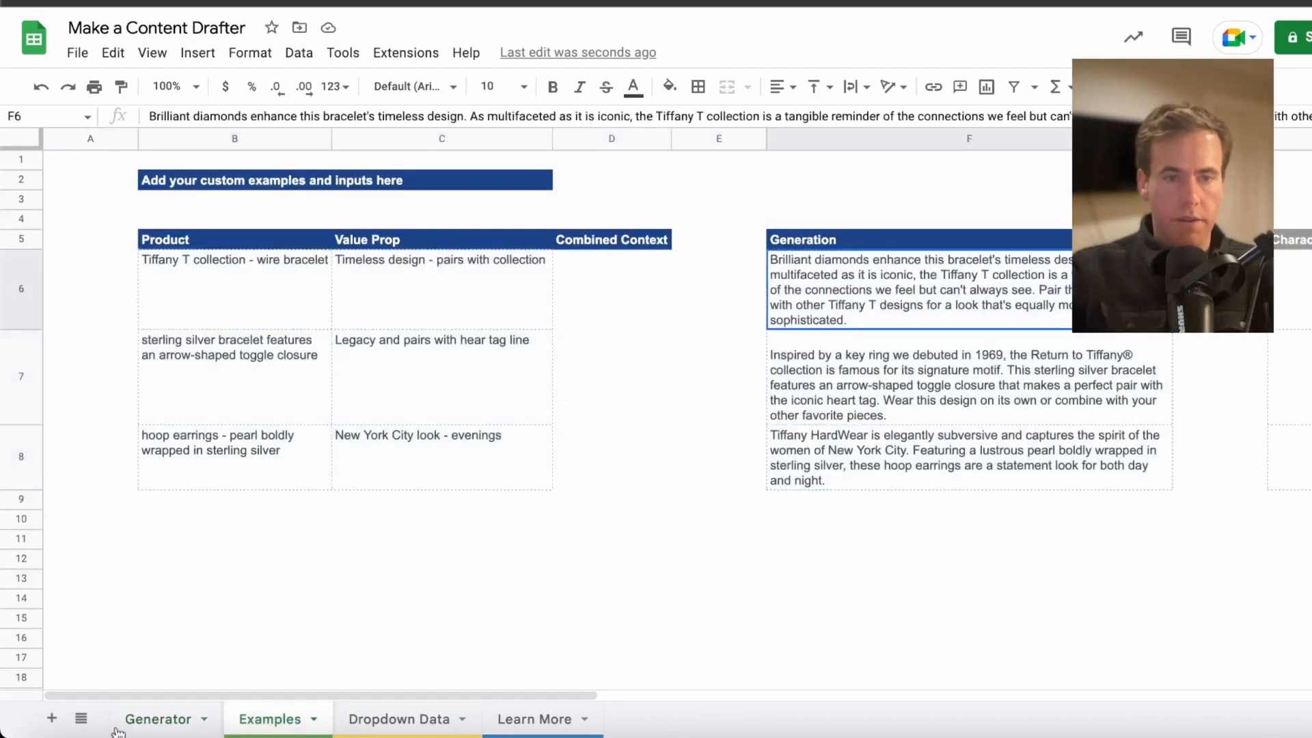
click(158, 719)
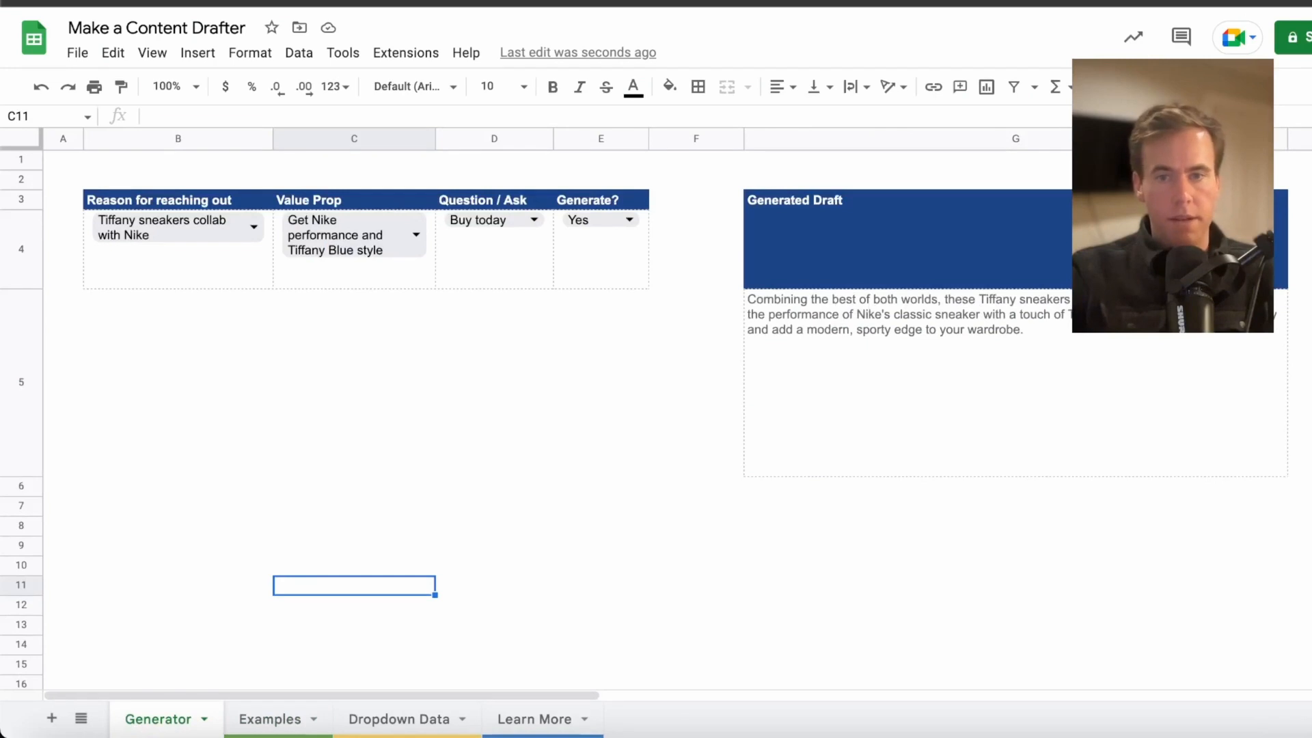
mouse_move(867, 396)
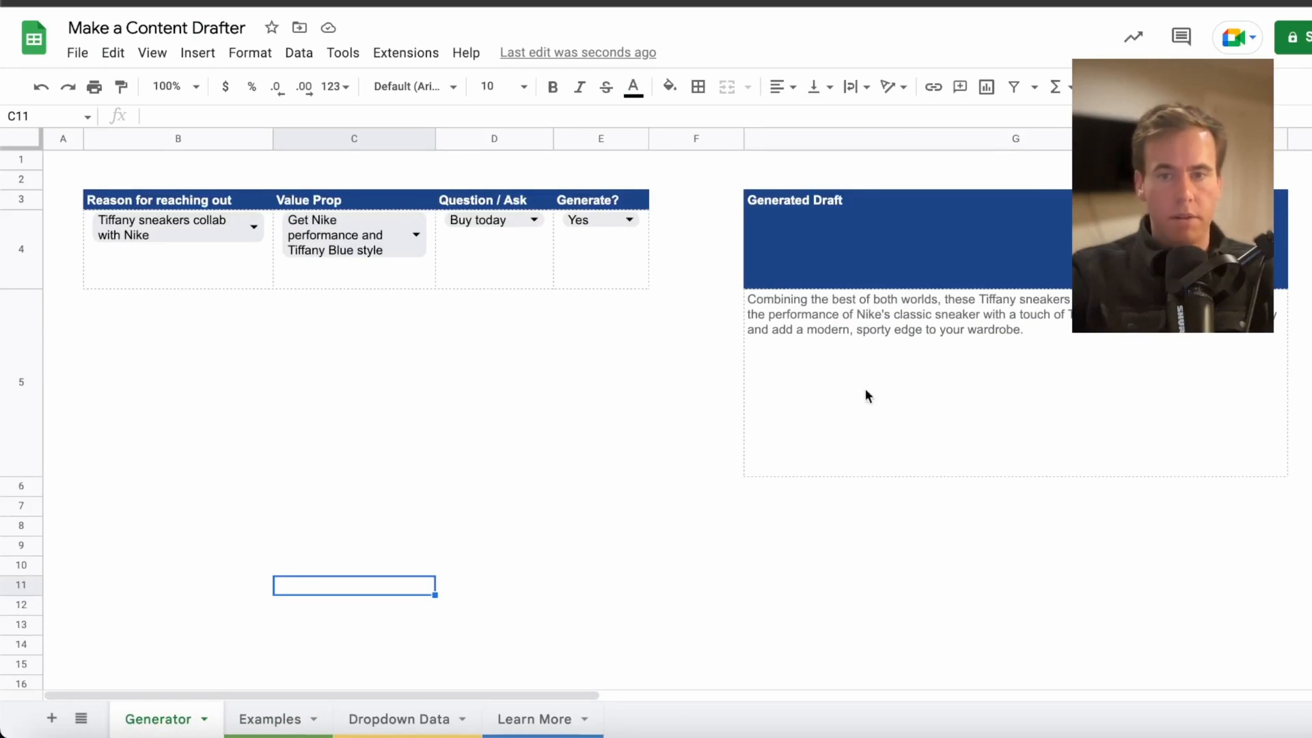
mouse_move(652, 383)
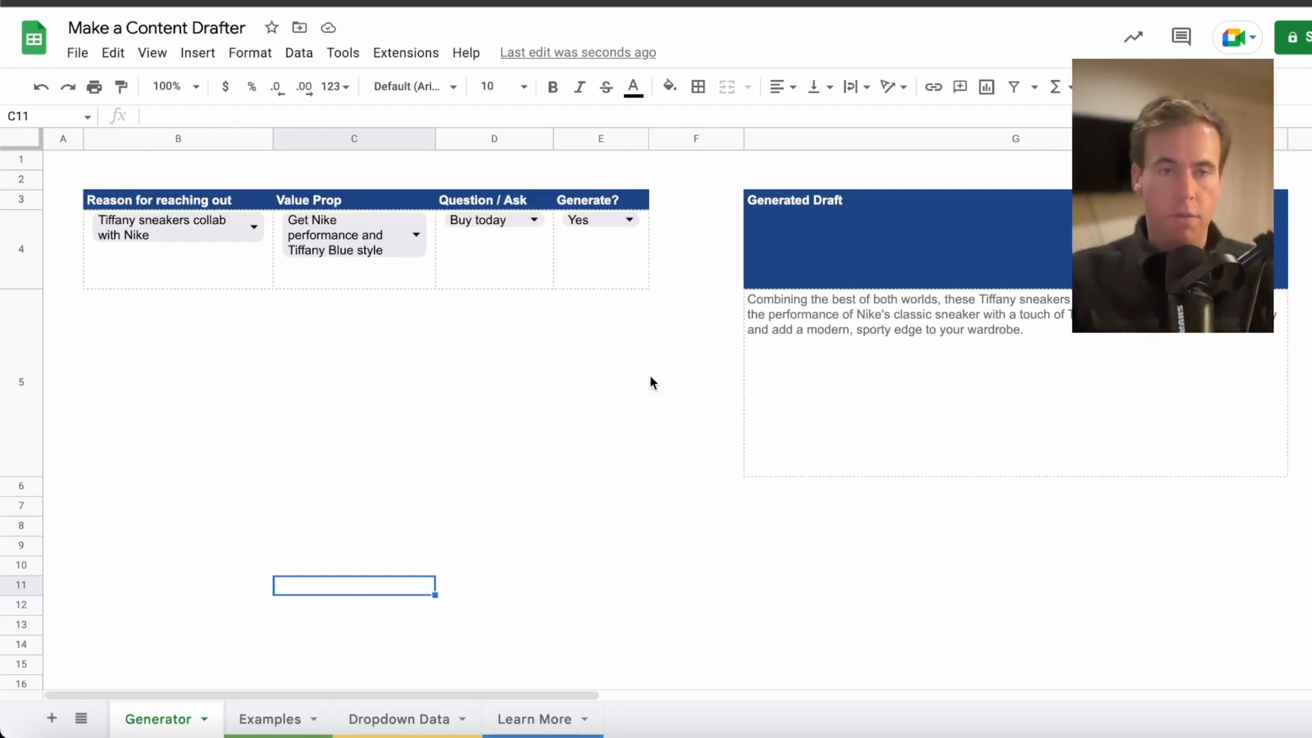
mouse_move(716, 373)
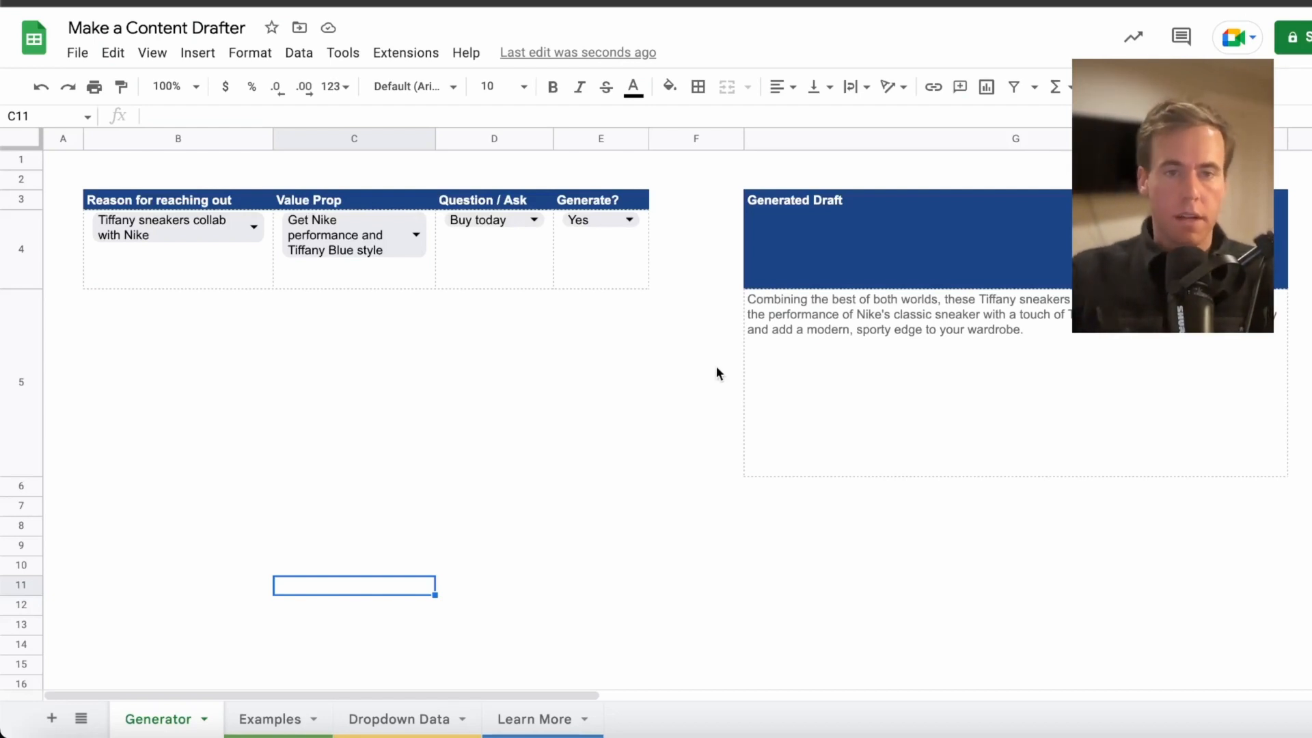
mouse_move(724, 323)
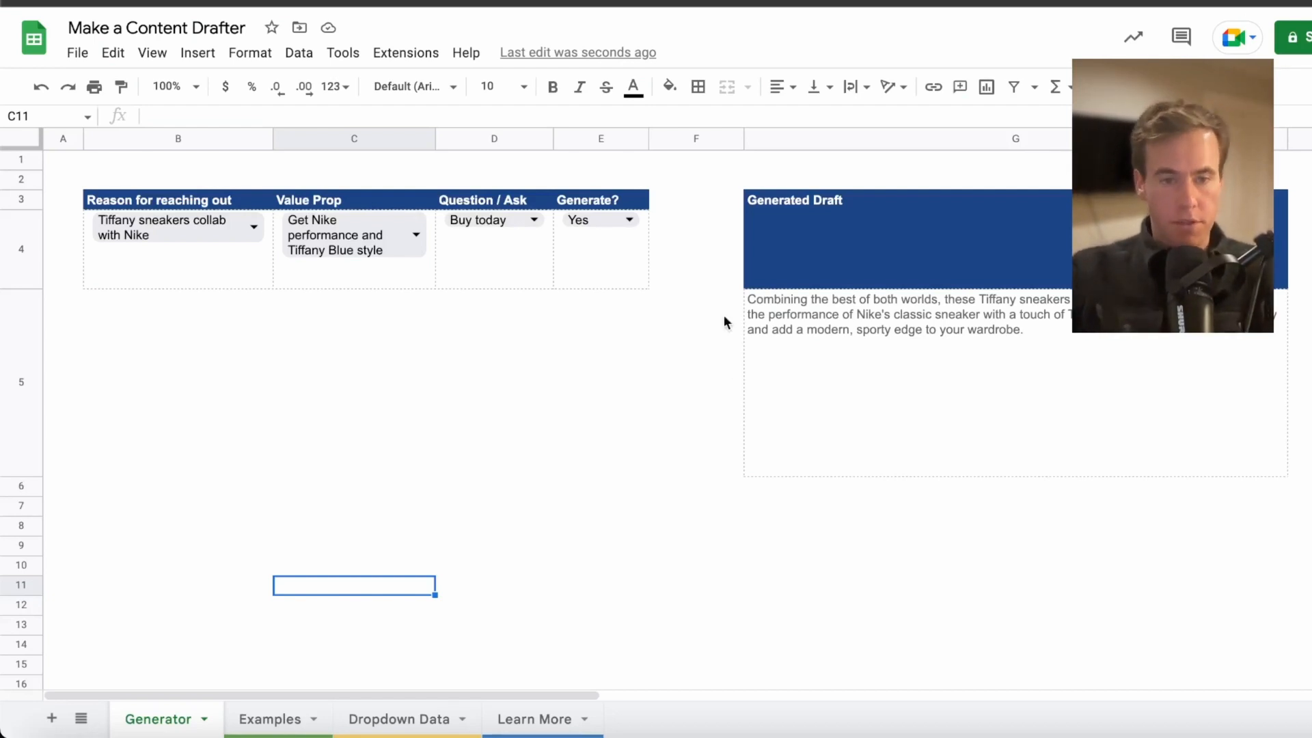
mouse_move(711, 327)
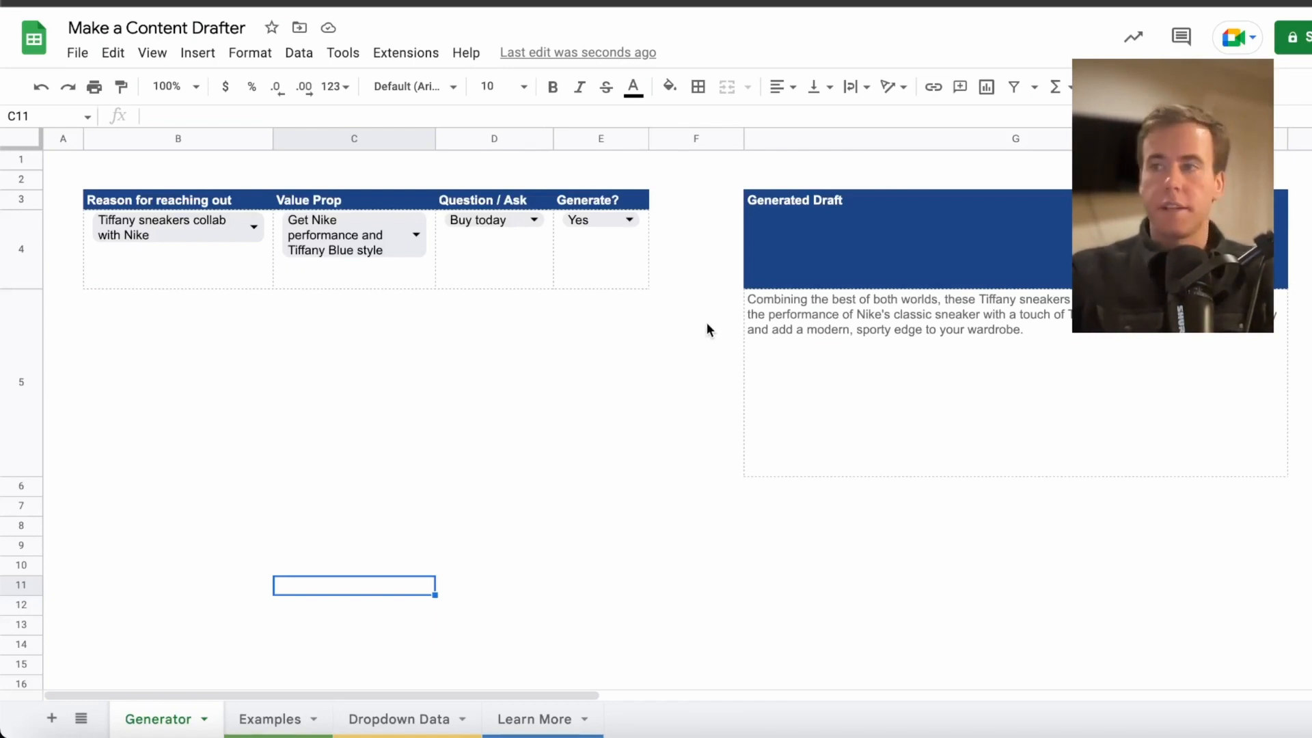
mouse_move(682, 362)
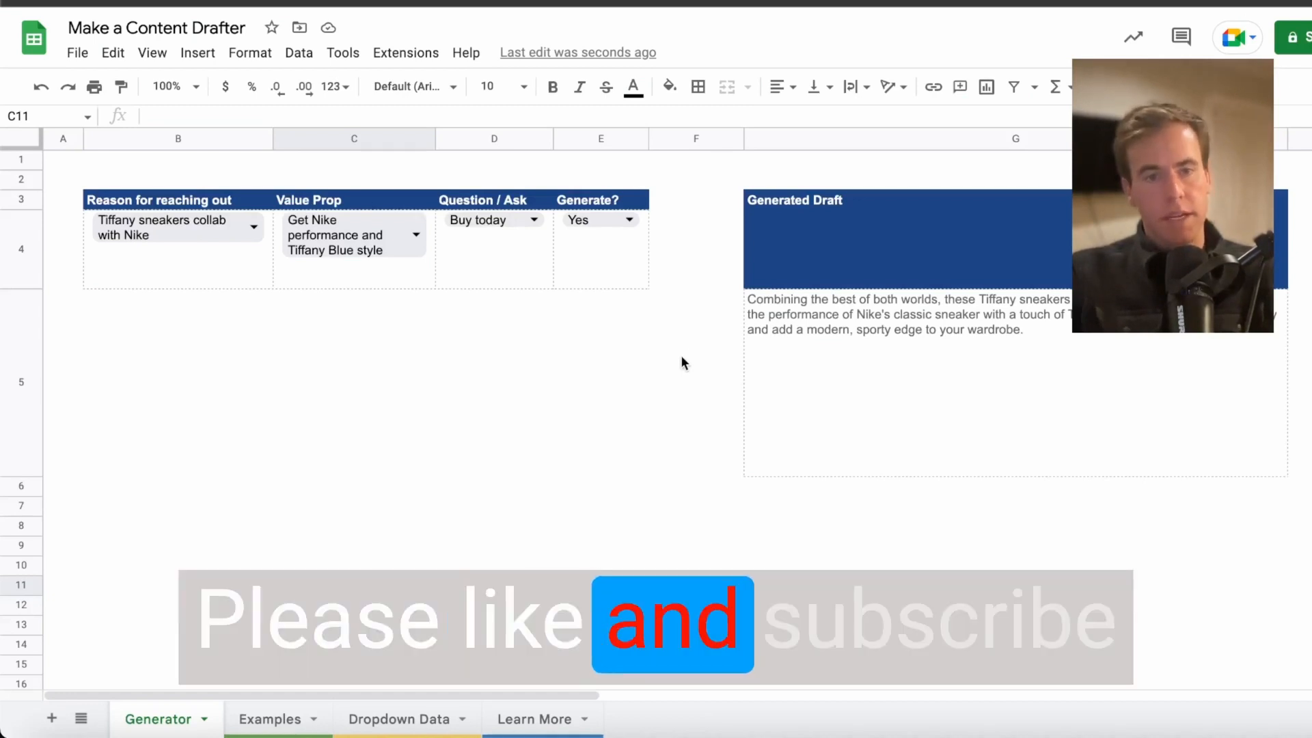
click(353, 585)
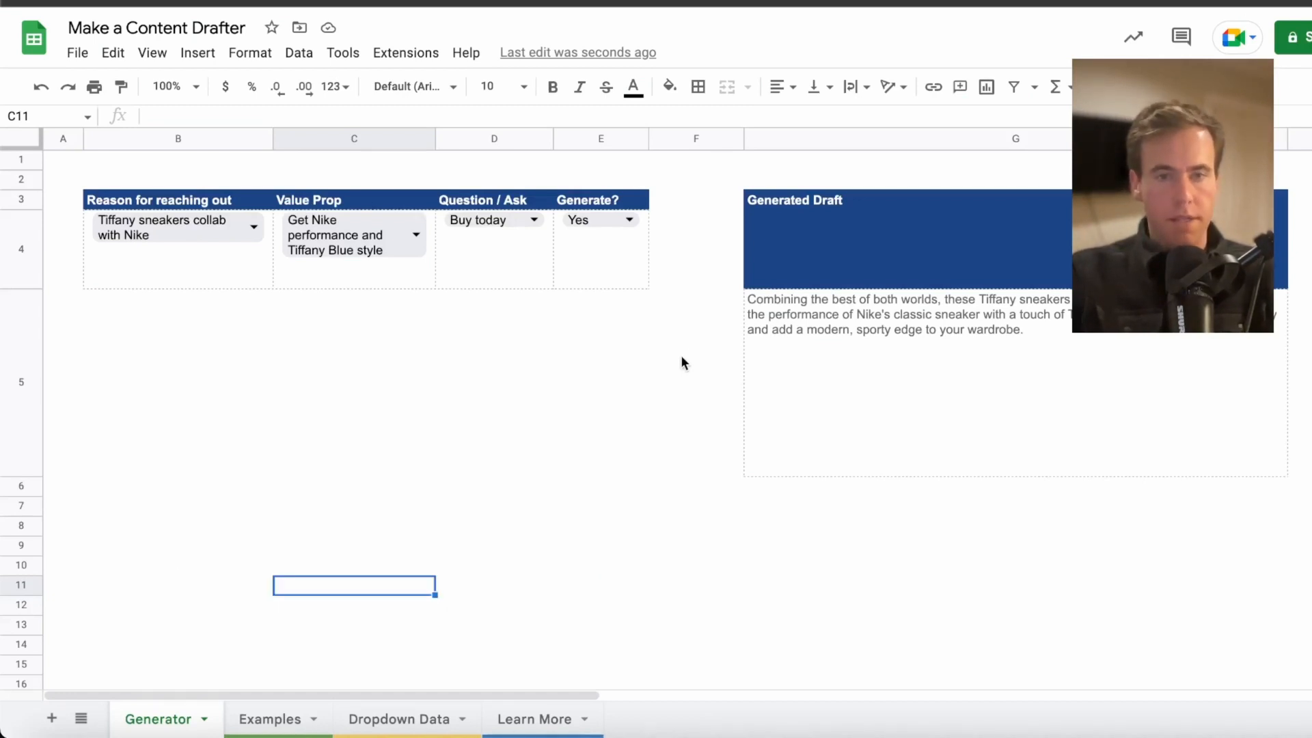
mouse_move(527, 489)
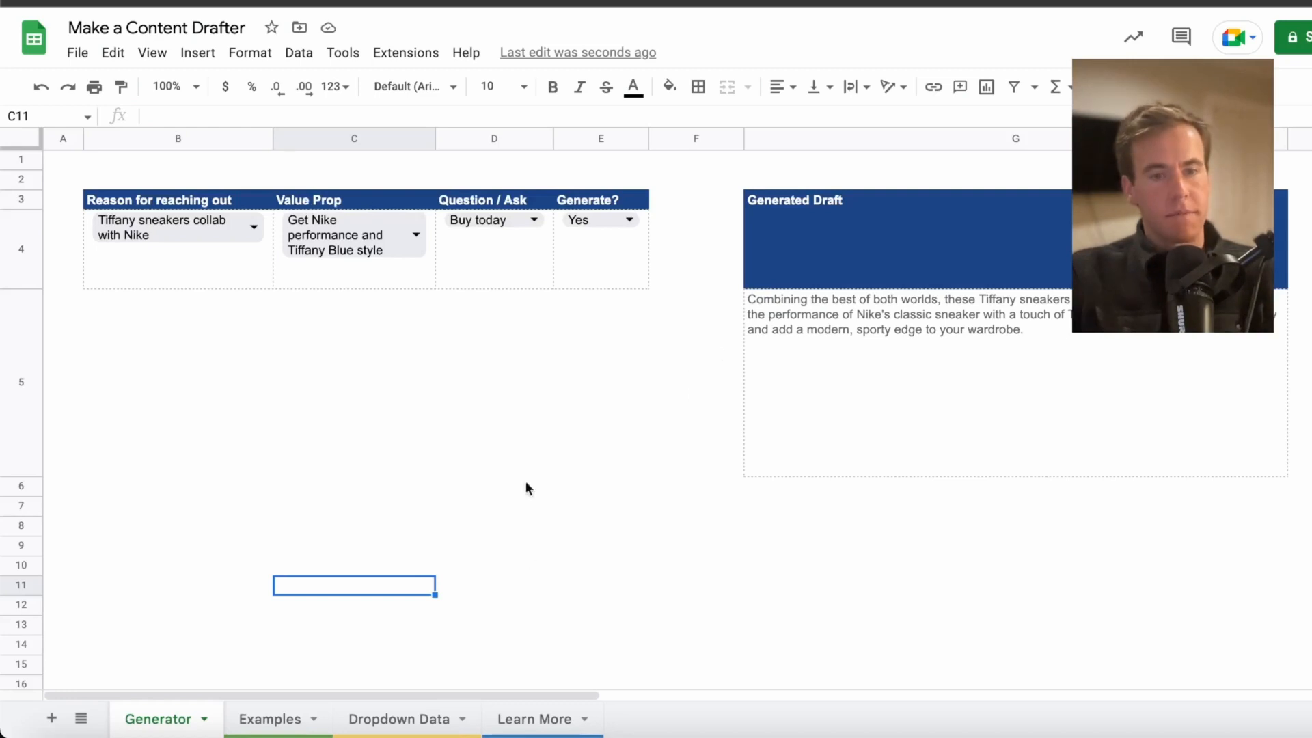